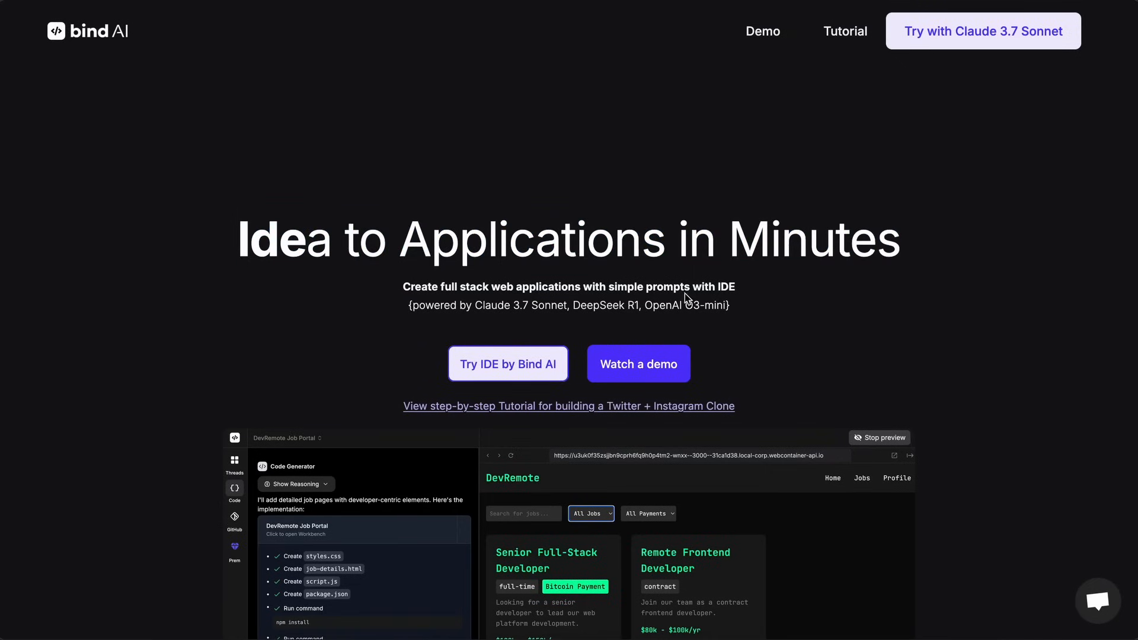
Scroll through the Bind AI landing page
scroll(down, 3)
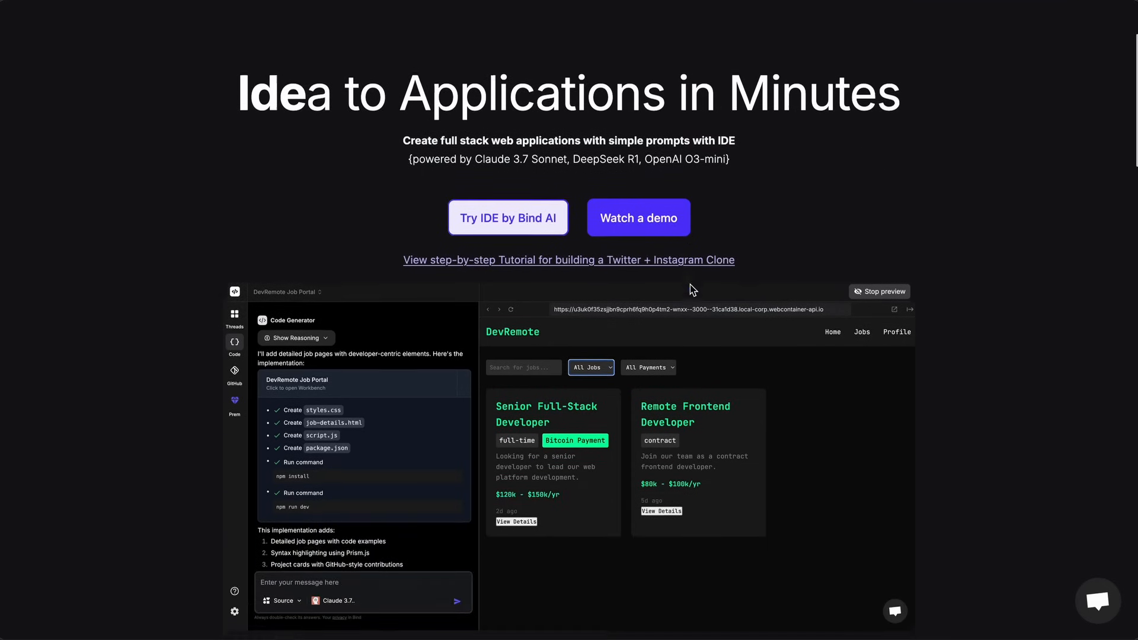
scroll(down, 3)
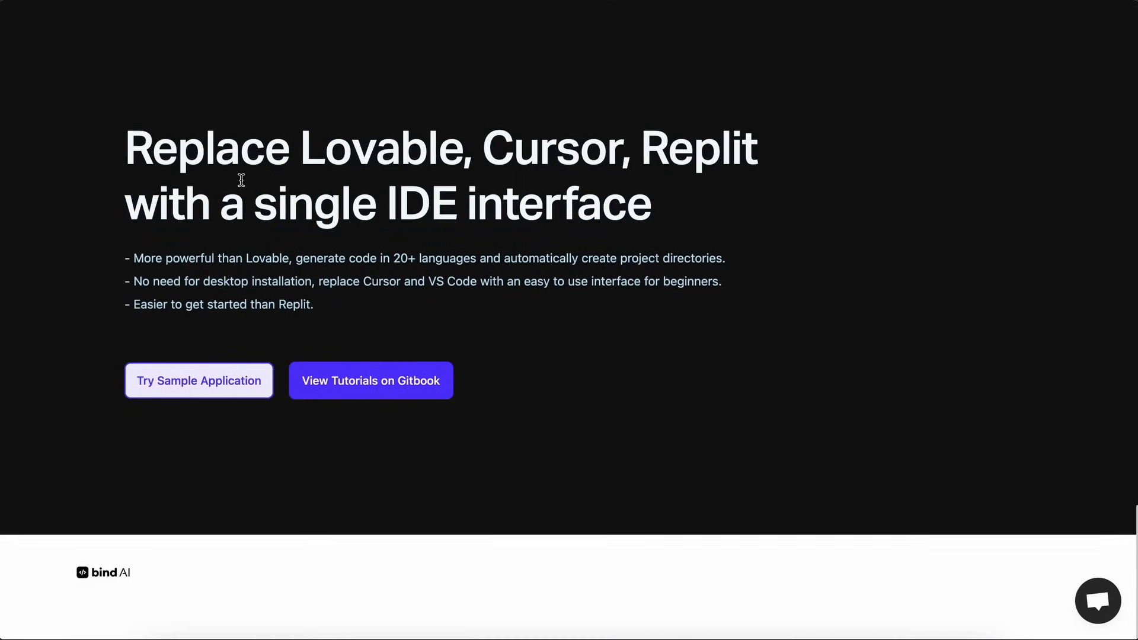
scroll(down, 3)
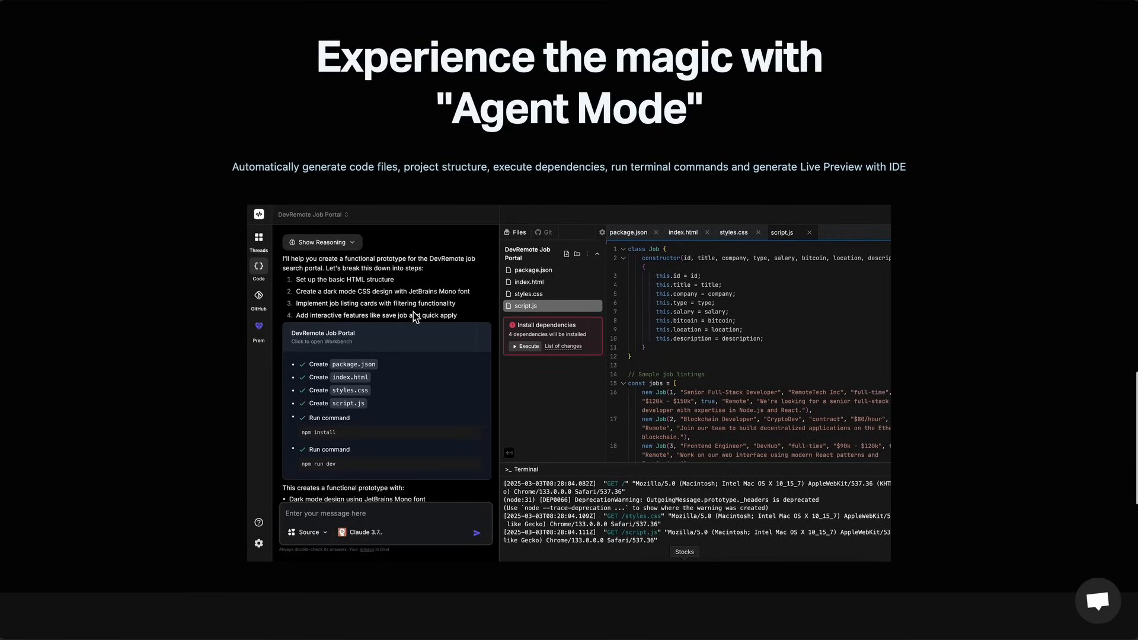
scroll(down, 3)
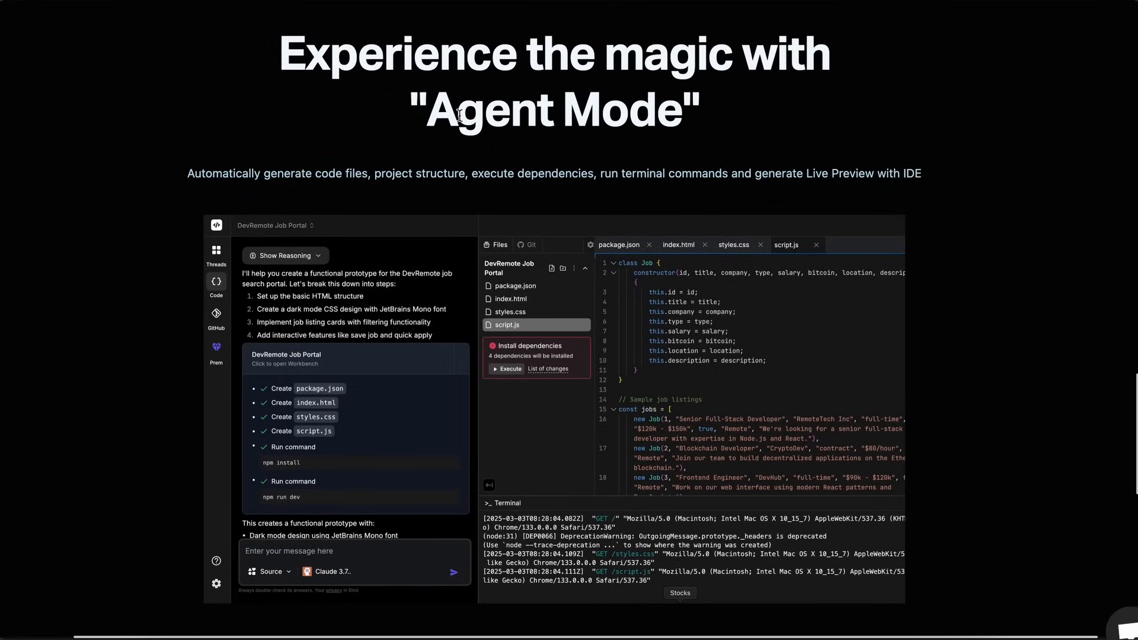
scroll(up, 3)
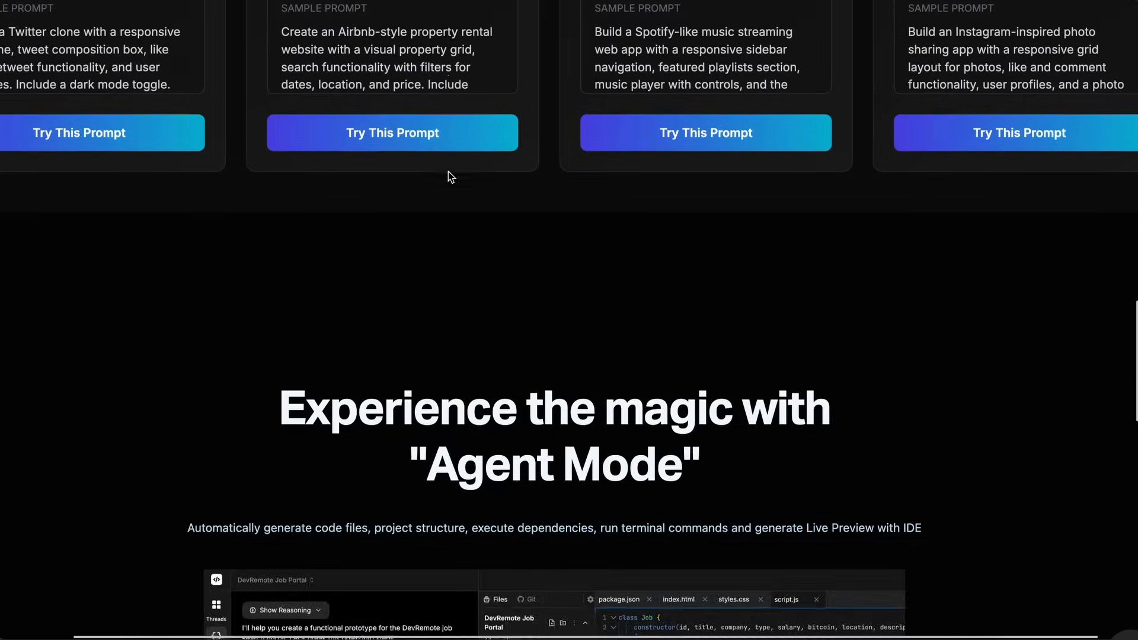
scroll(up, 3)
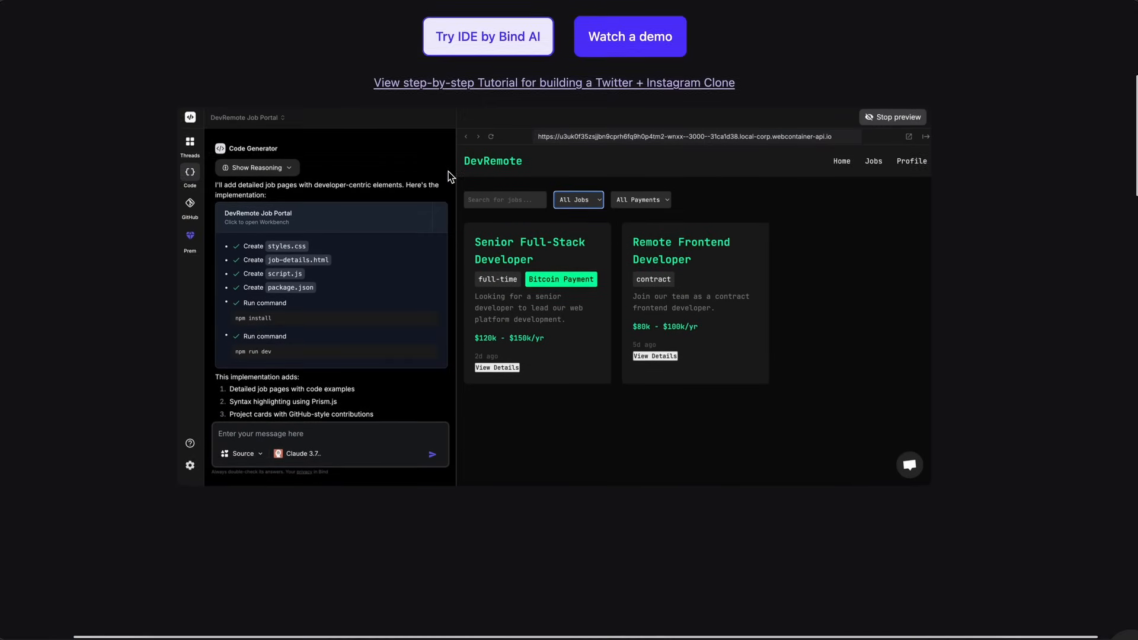
scroll(up, 3)
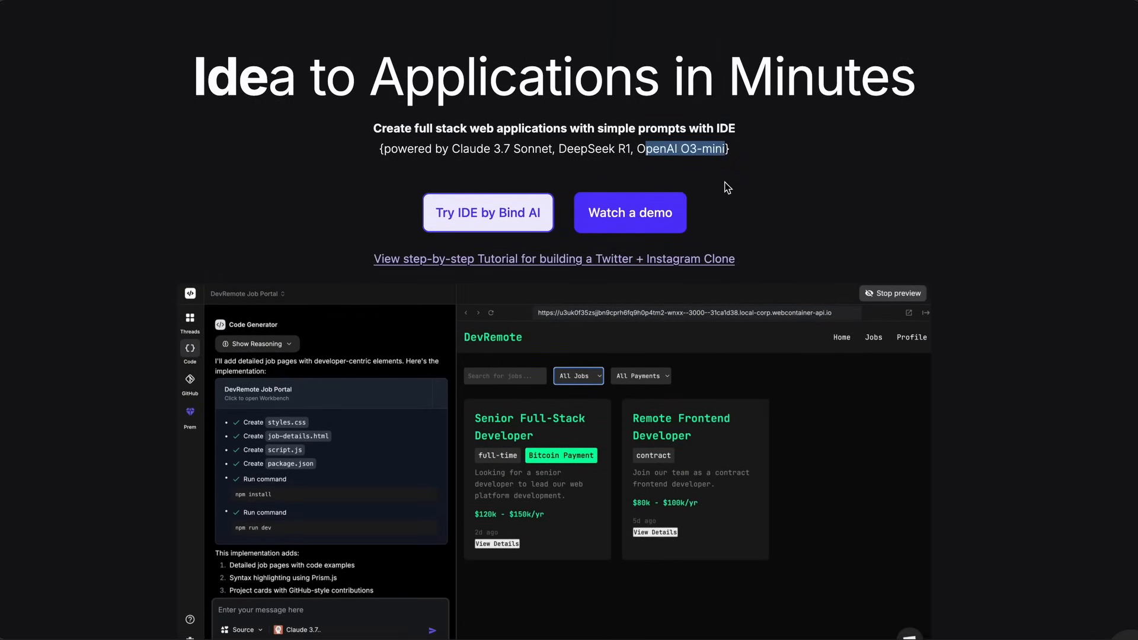
scroll(down, 3)
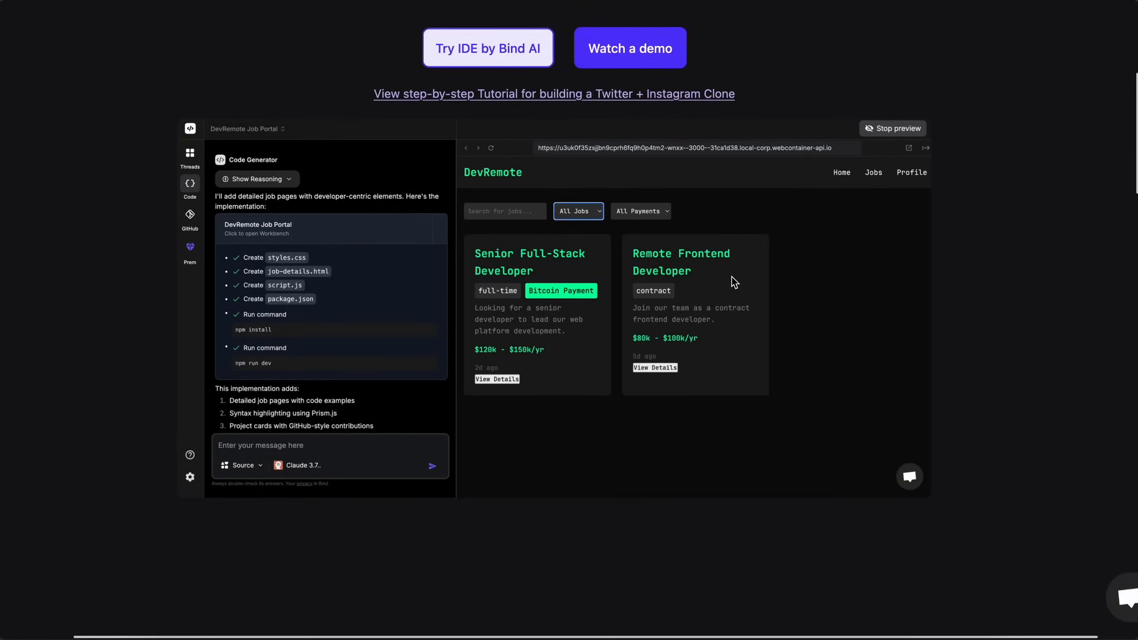
scroll(down, 3)
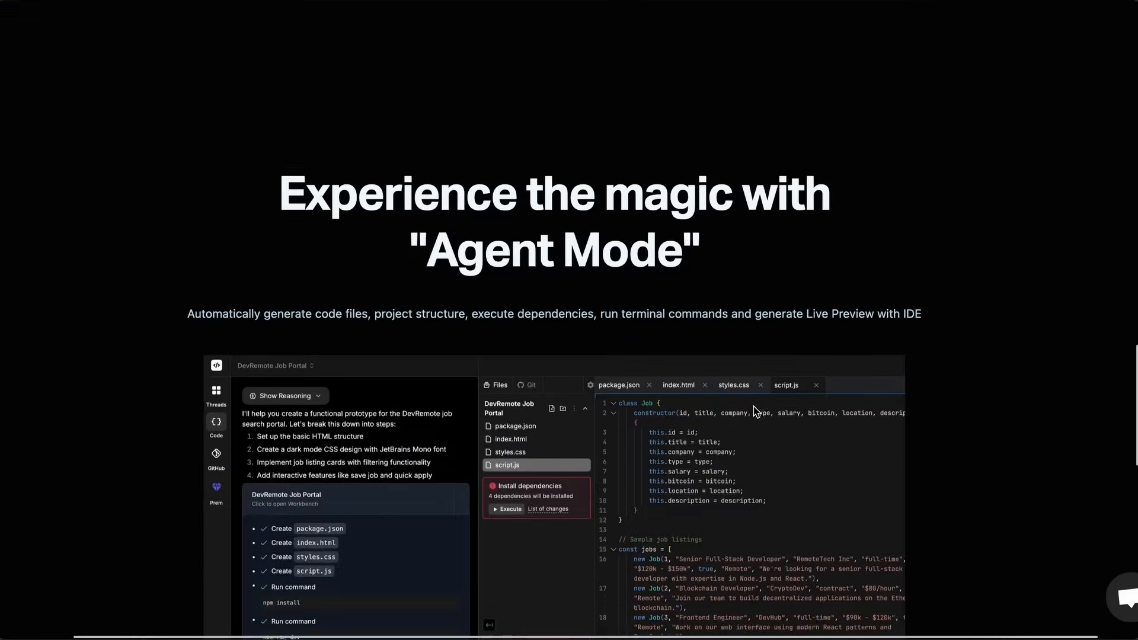
scroll(up, 3)
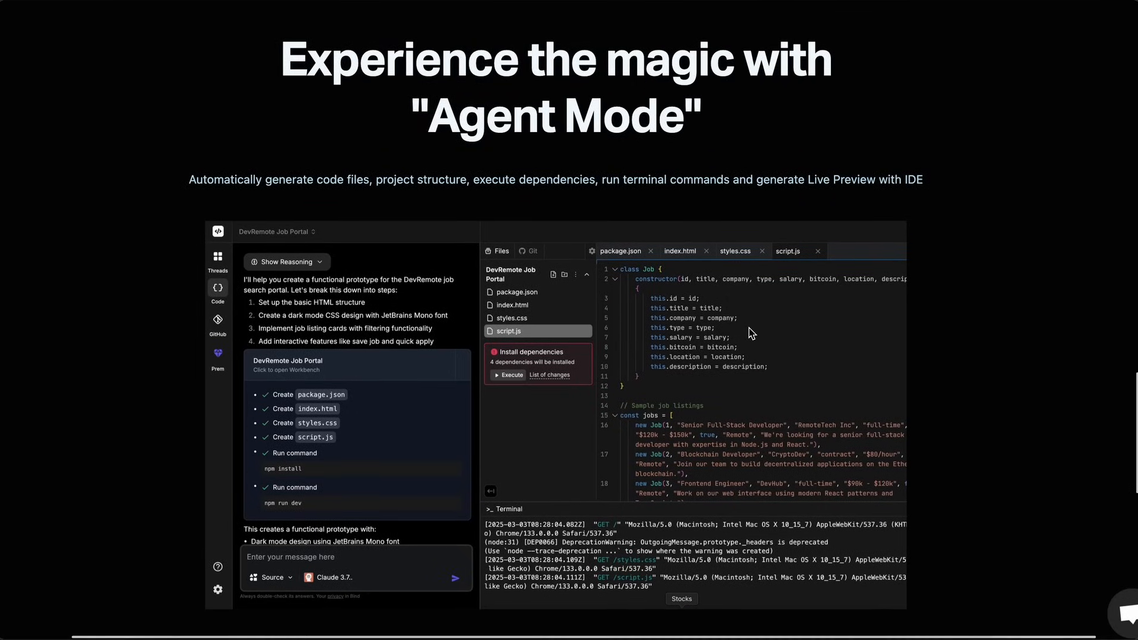
mouse_move(784, 357)
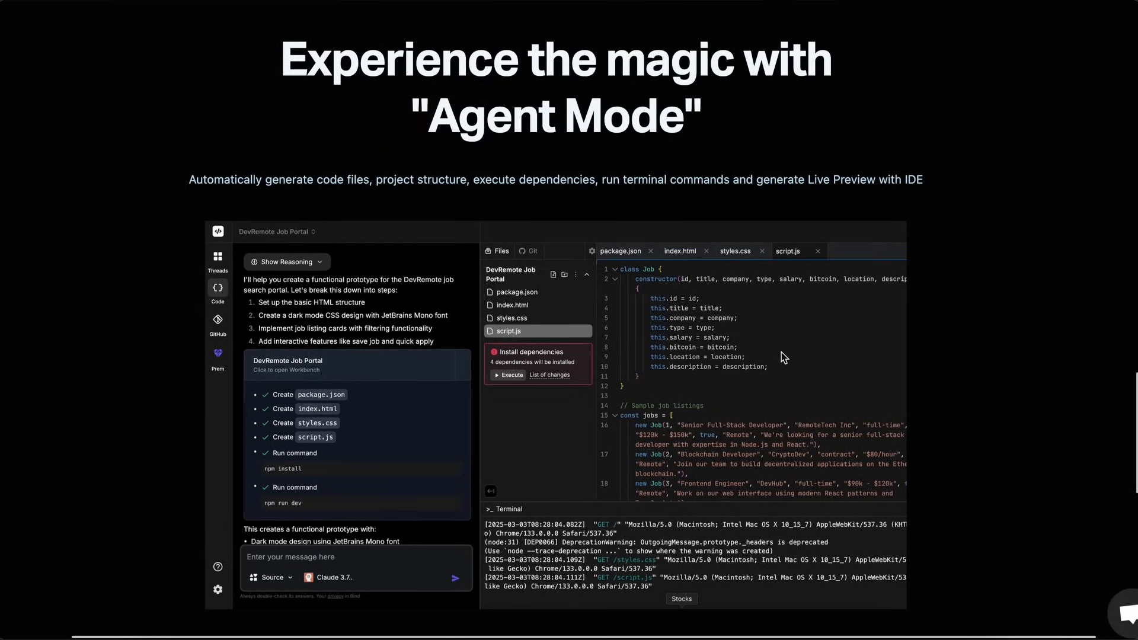
mouse_move(776, 362)
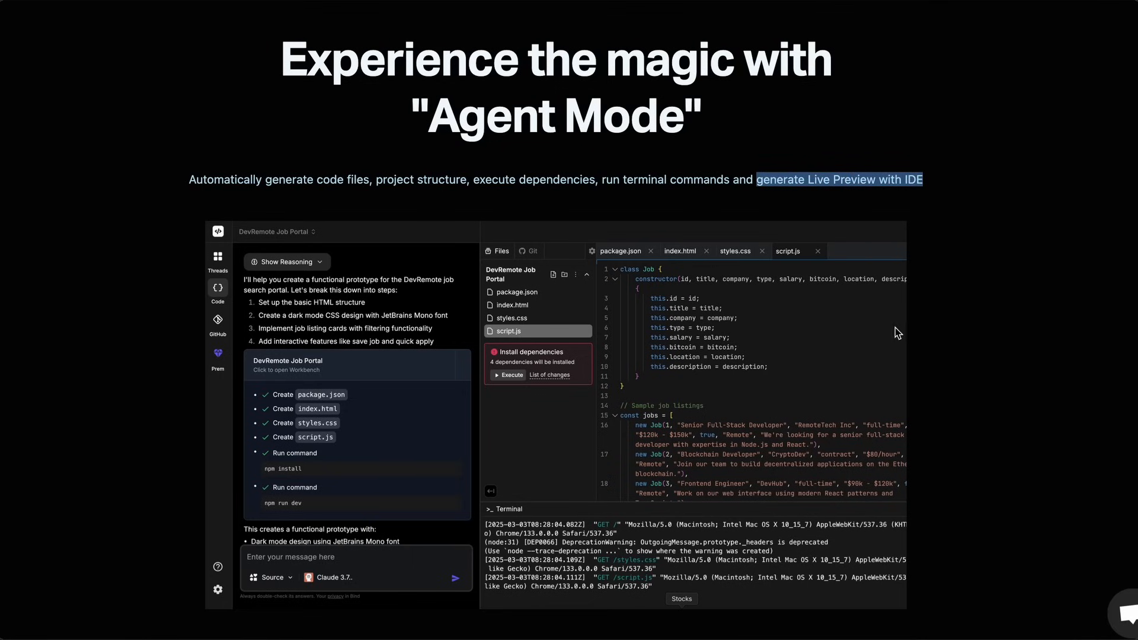
scroll(down, 3)
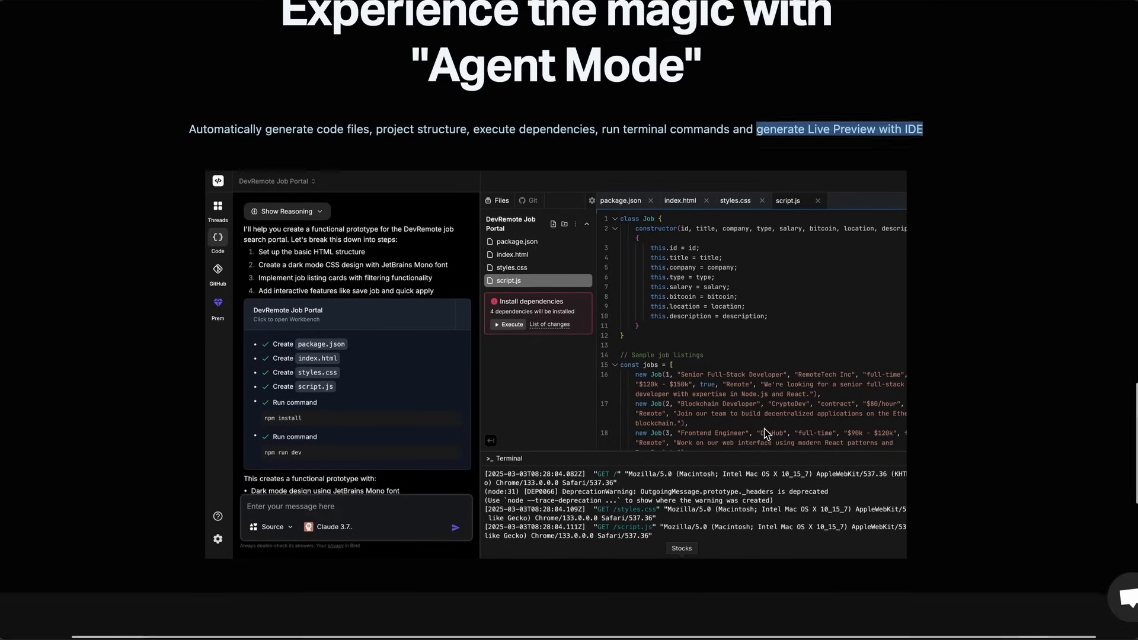
scroll(down, 3)
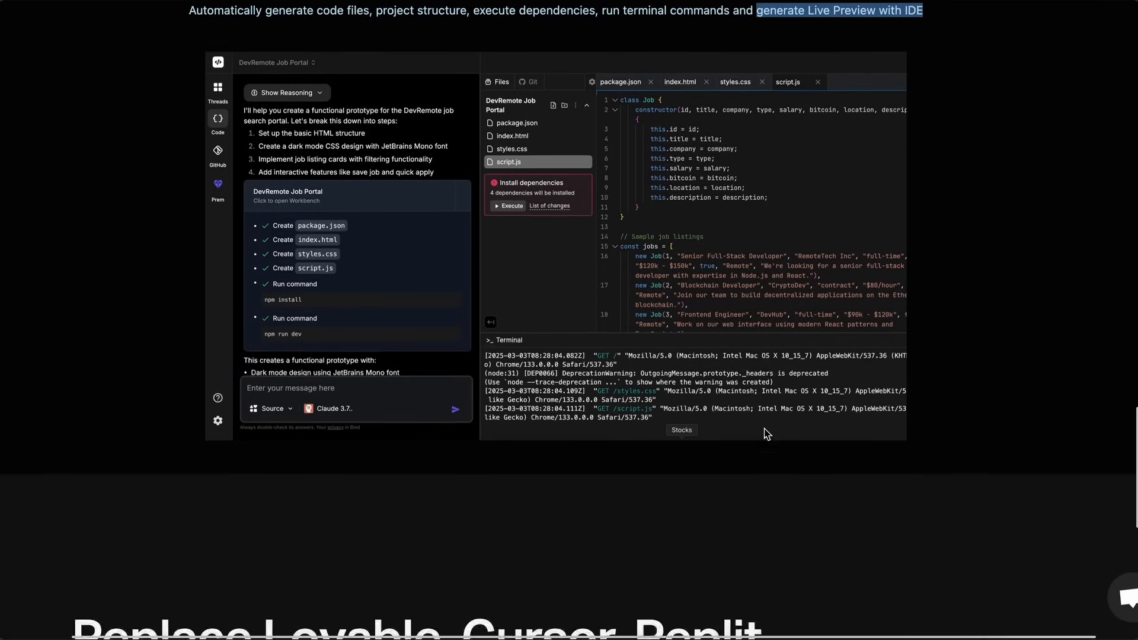
scroll(down, 3)
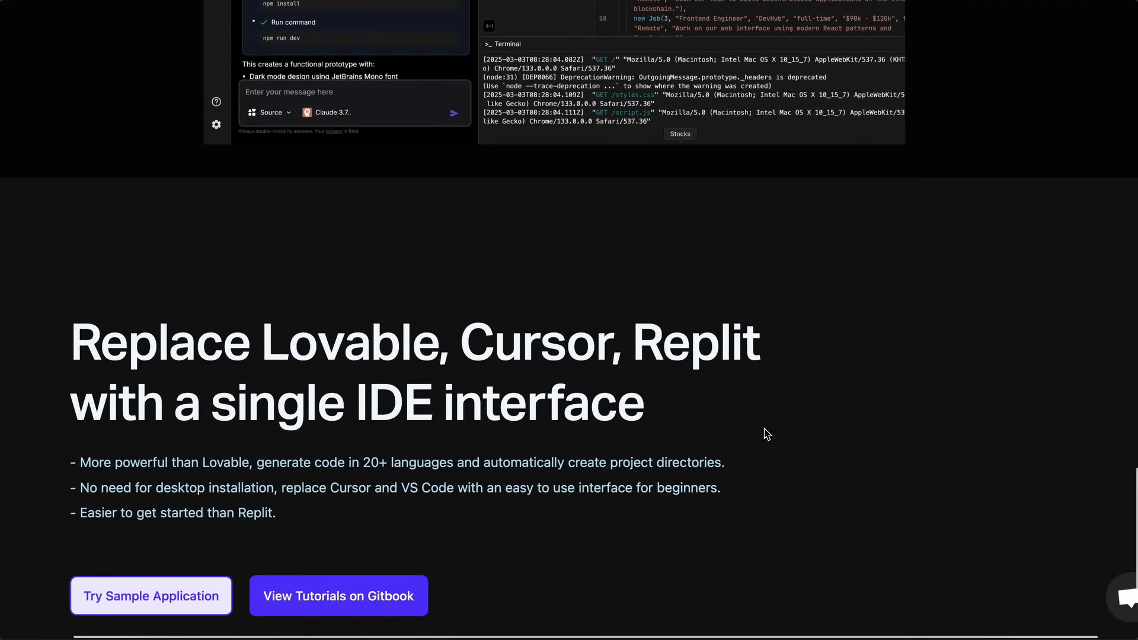
scroll(up, 3)
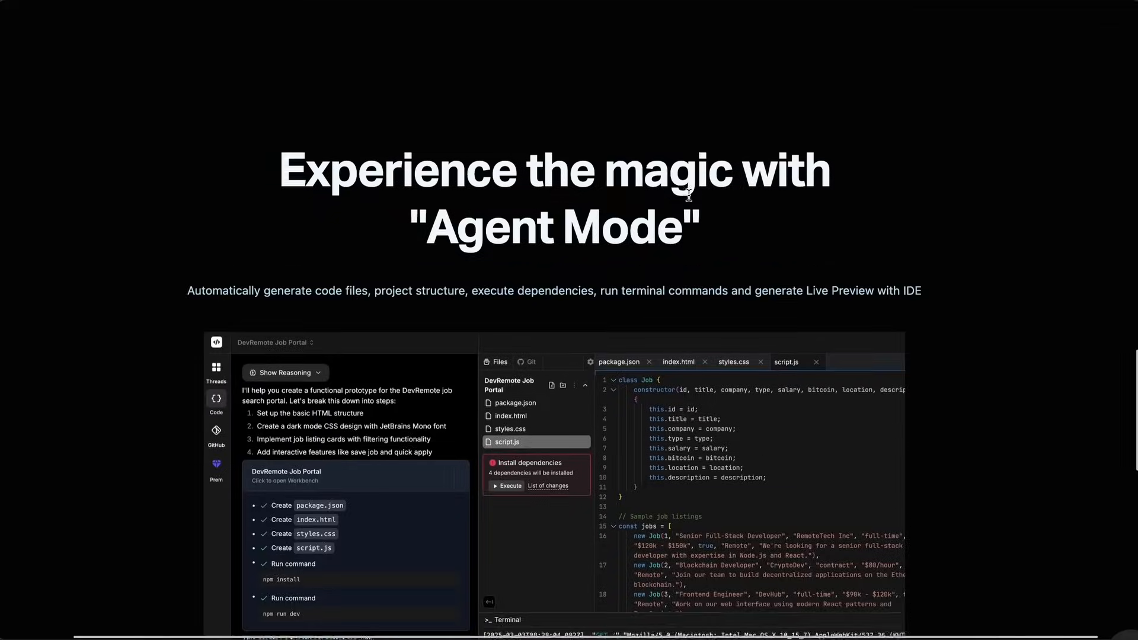
scroll(down, 3)
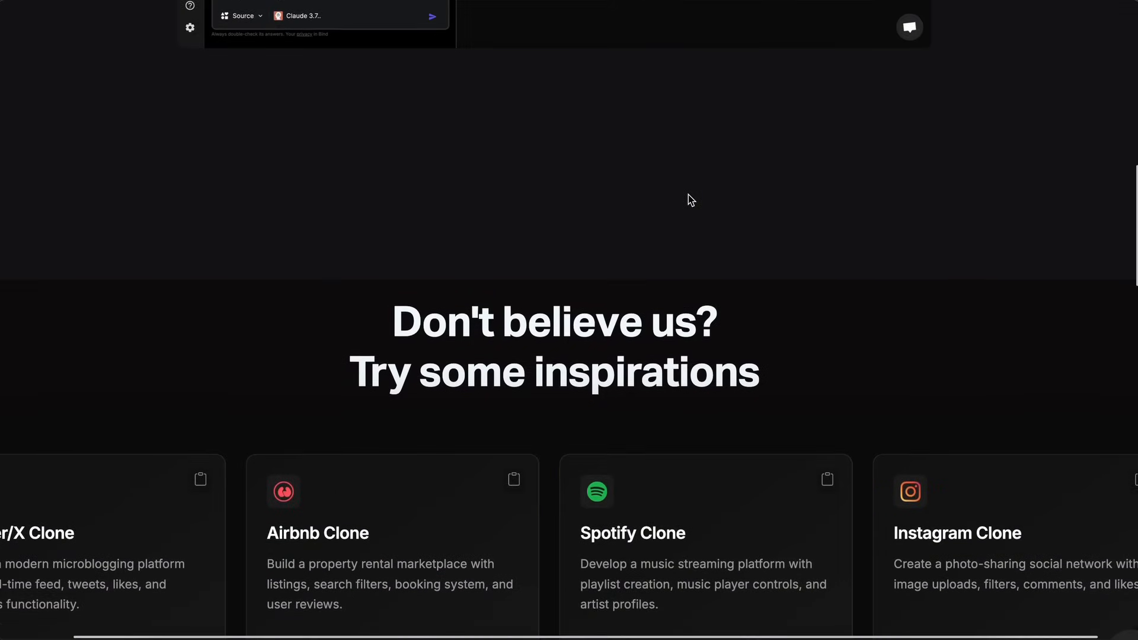
scroll(up, 3)
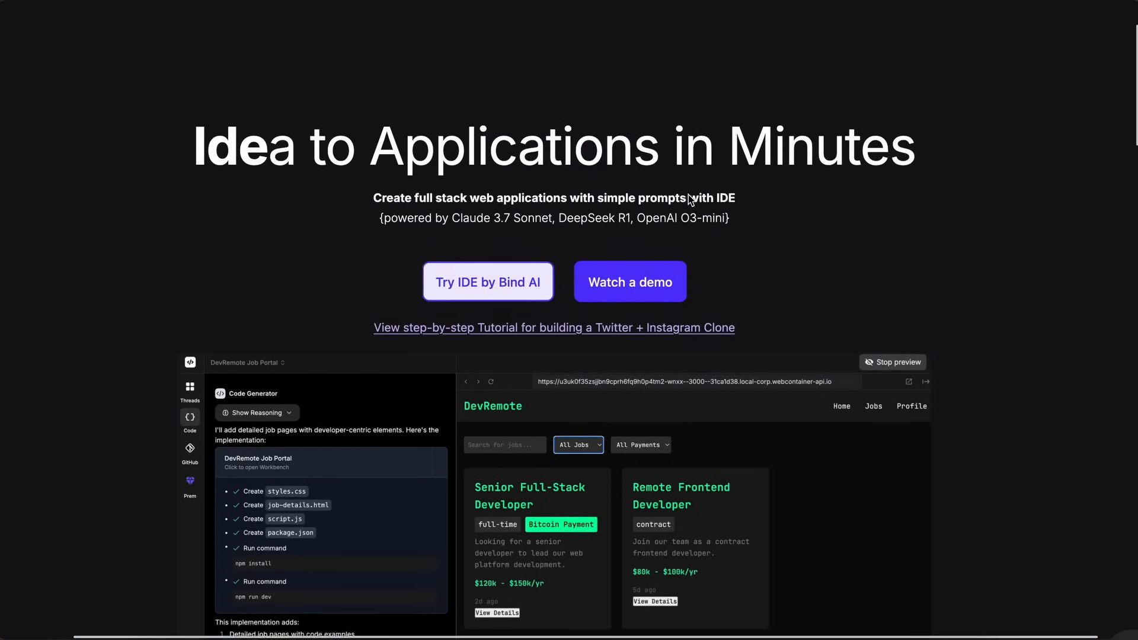
scroll(up, 3)
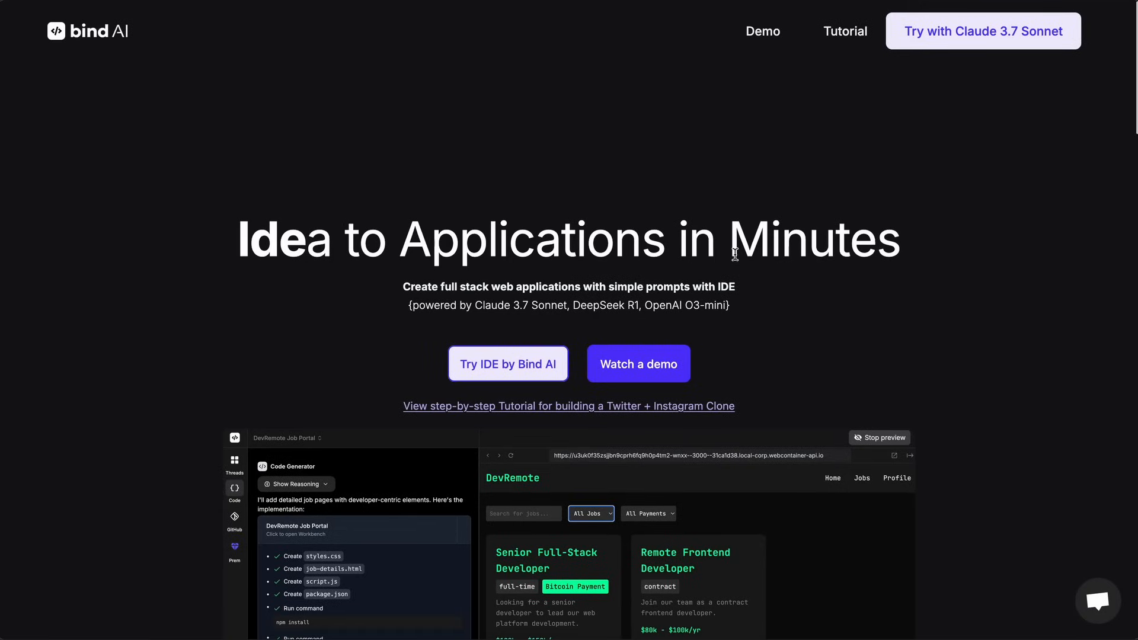
mouse_move(814, 282)
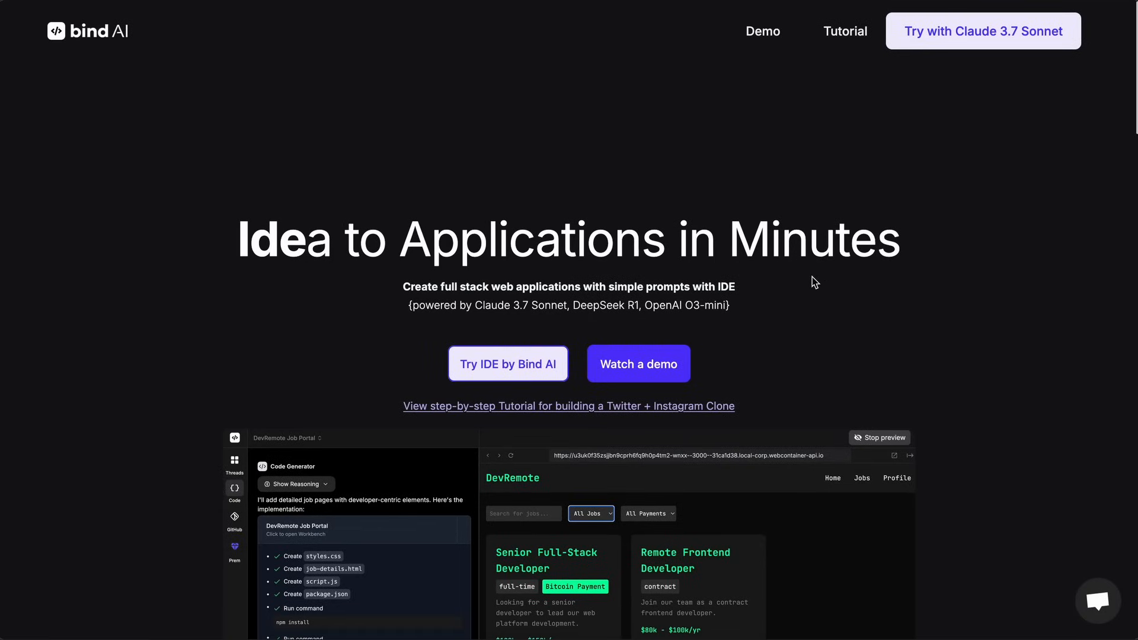
Launch Try IDE by Bind AI and open the generated package.json
scroll(down, 3)
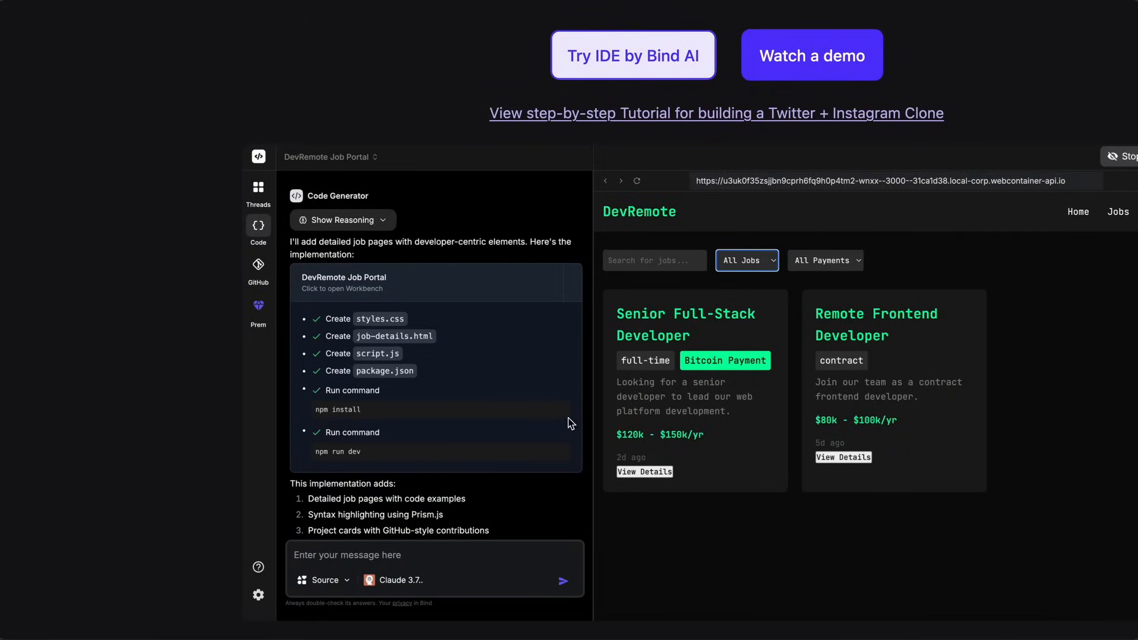
scroll(up, 3)
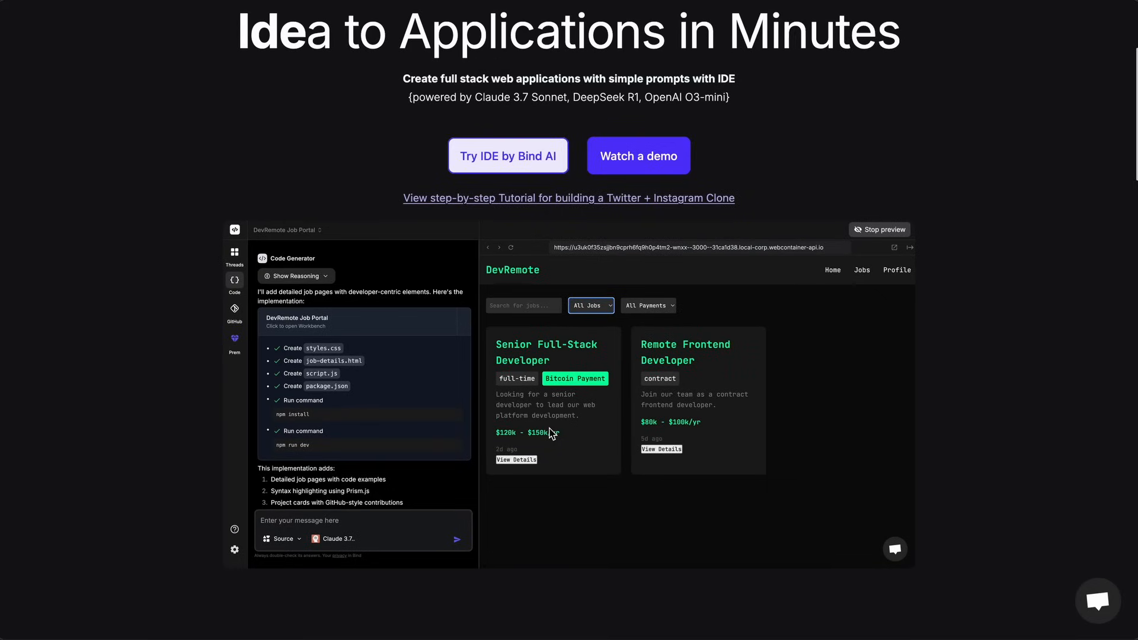
mouse_move(629, 398)
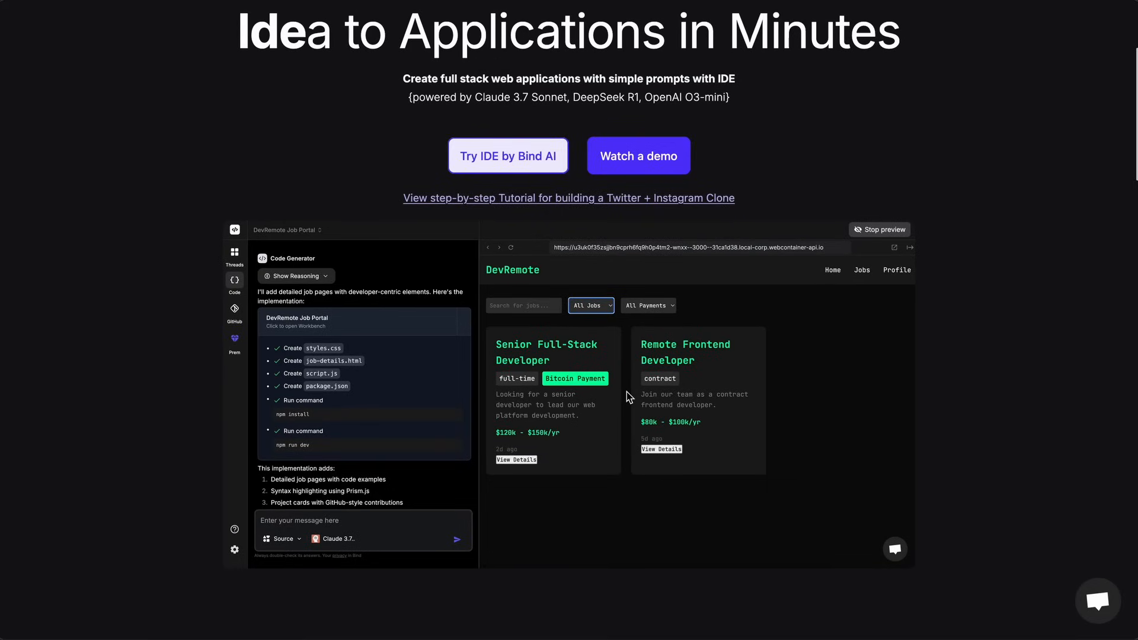
scroll(down, 3)
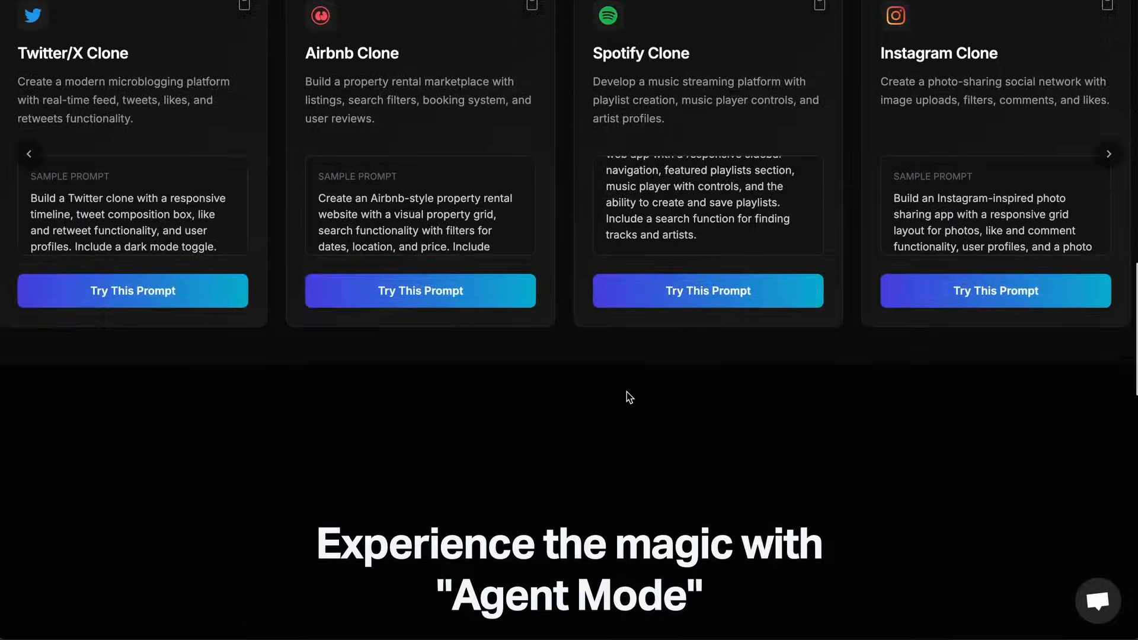
scroll(up, 3)
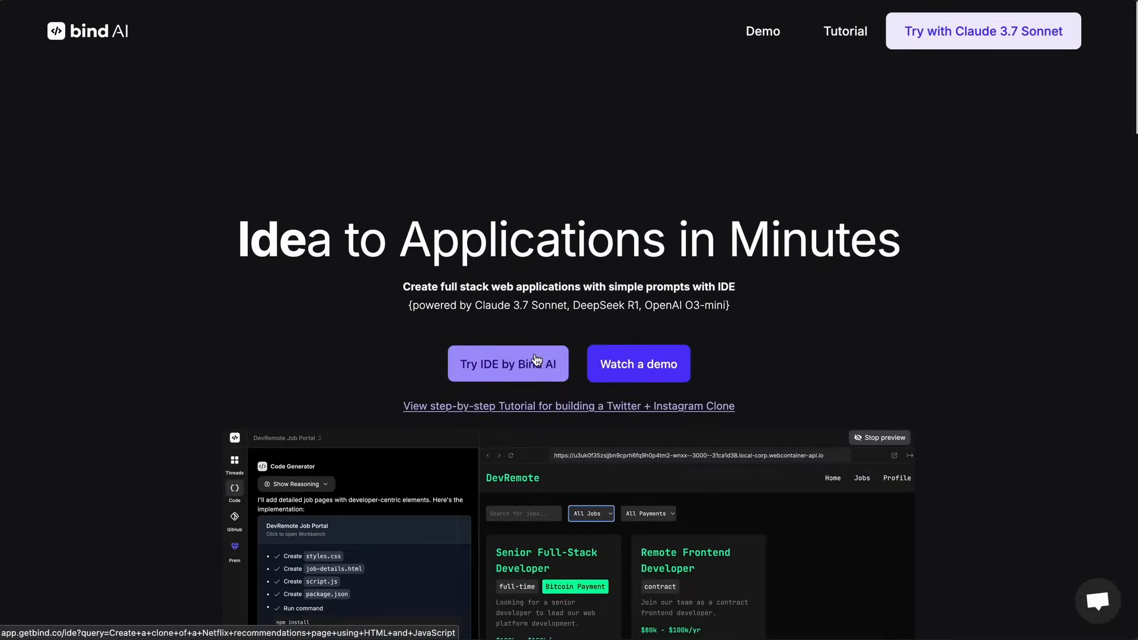
click(508, 364)
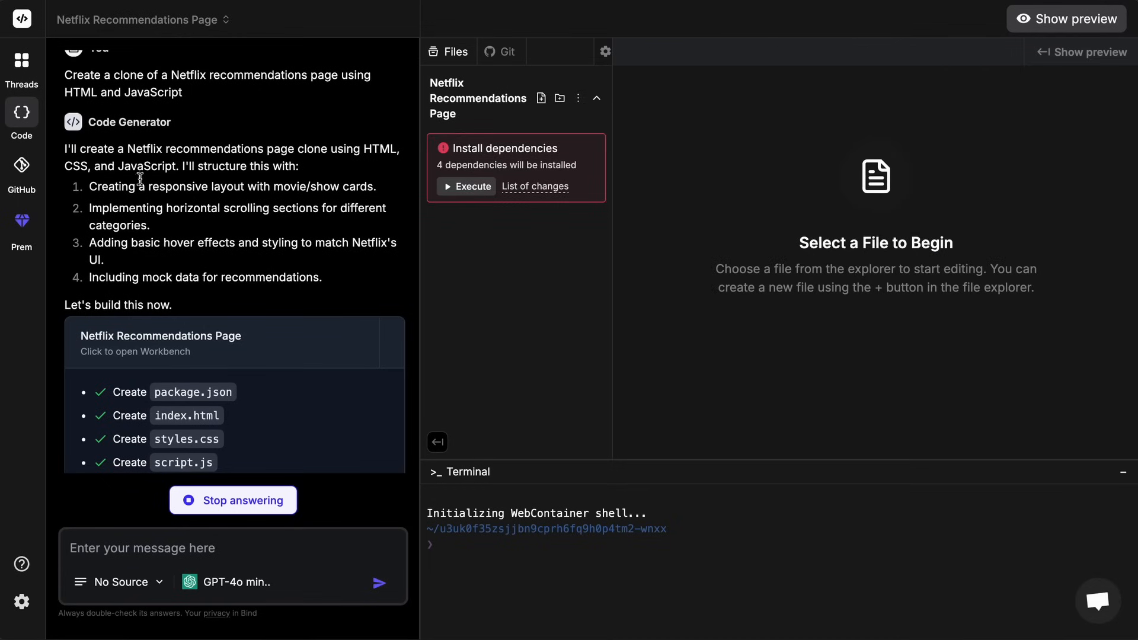
click(478, 135)
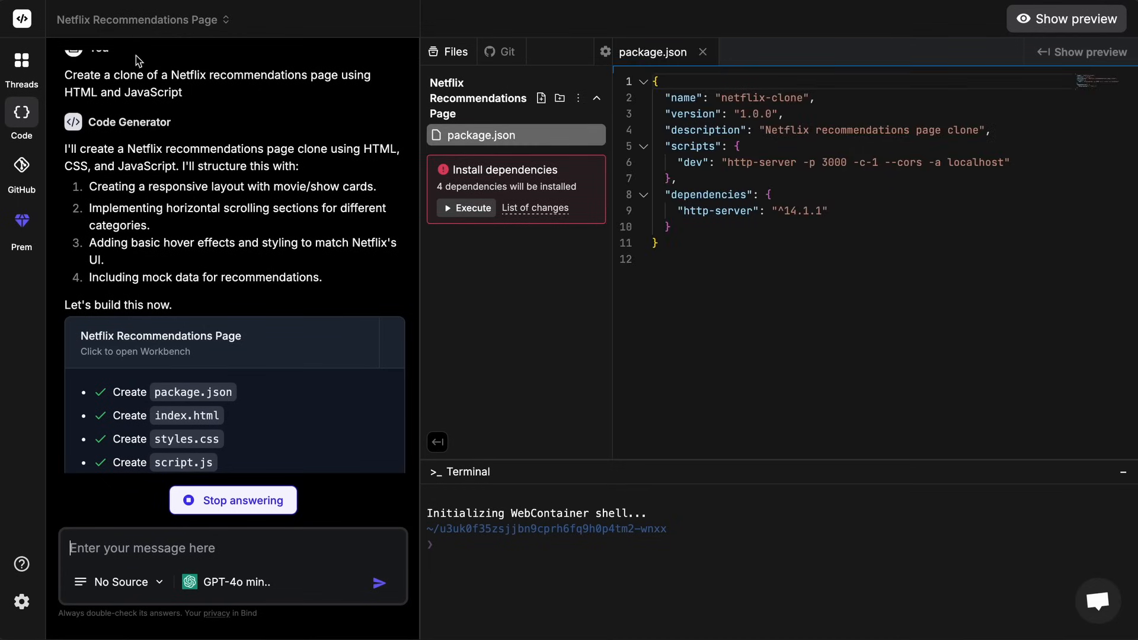
Create a new project named 'New' and switch to it
click(142, 20)
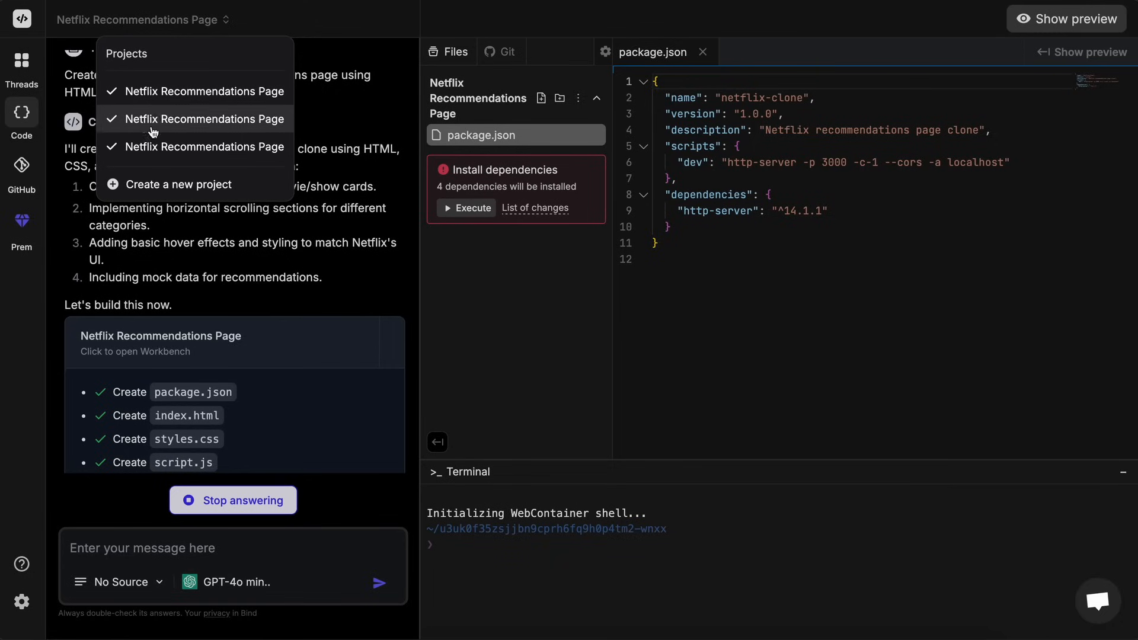
mouse_move(134, 161)
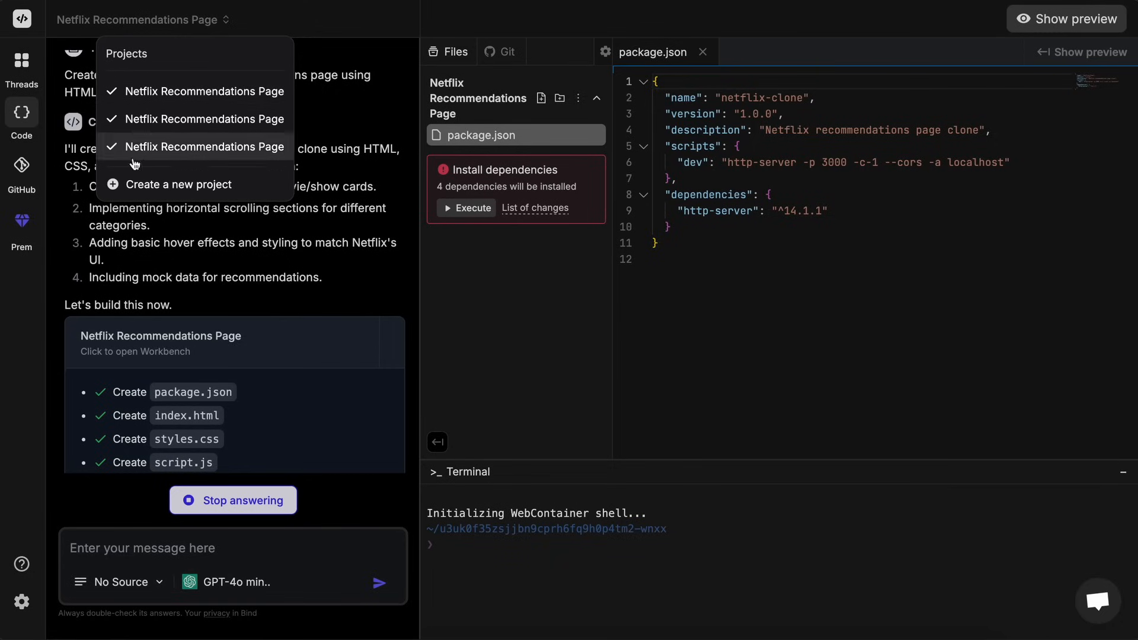
mouse_move(159, 150)
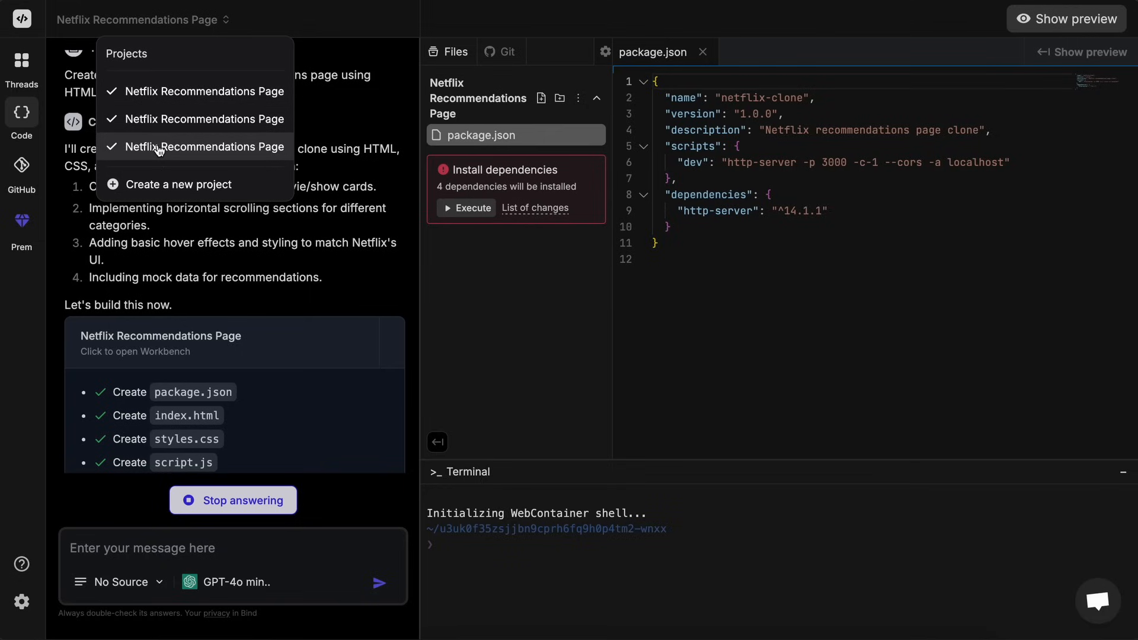
mouse_move(148, 189)
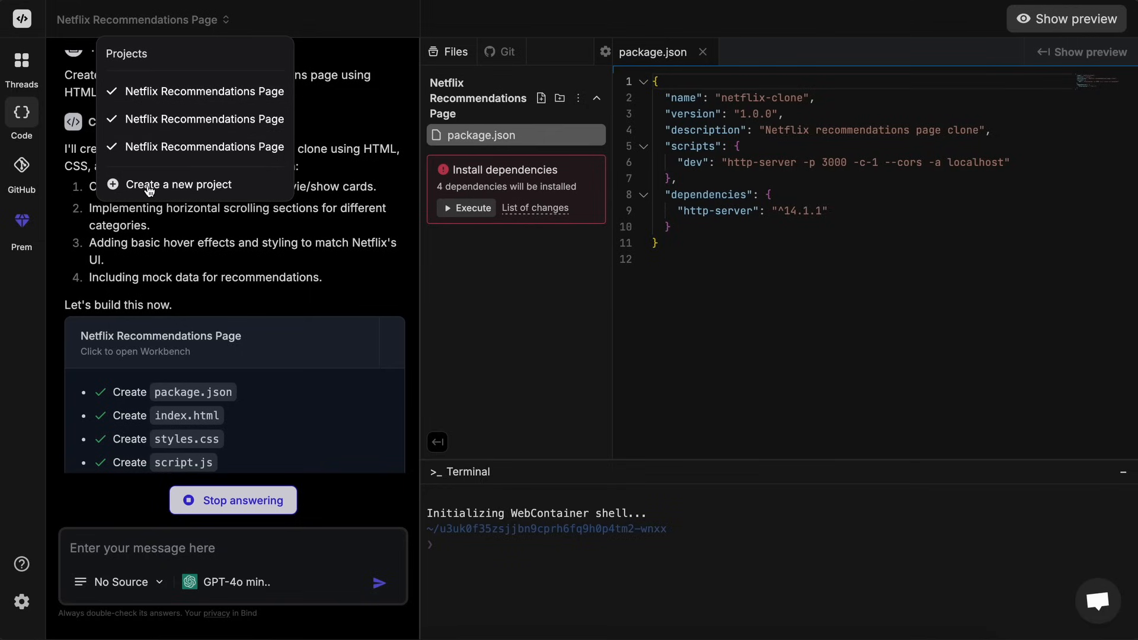
click(177, 184)
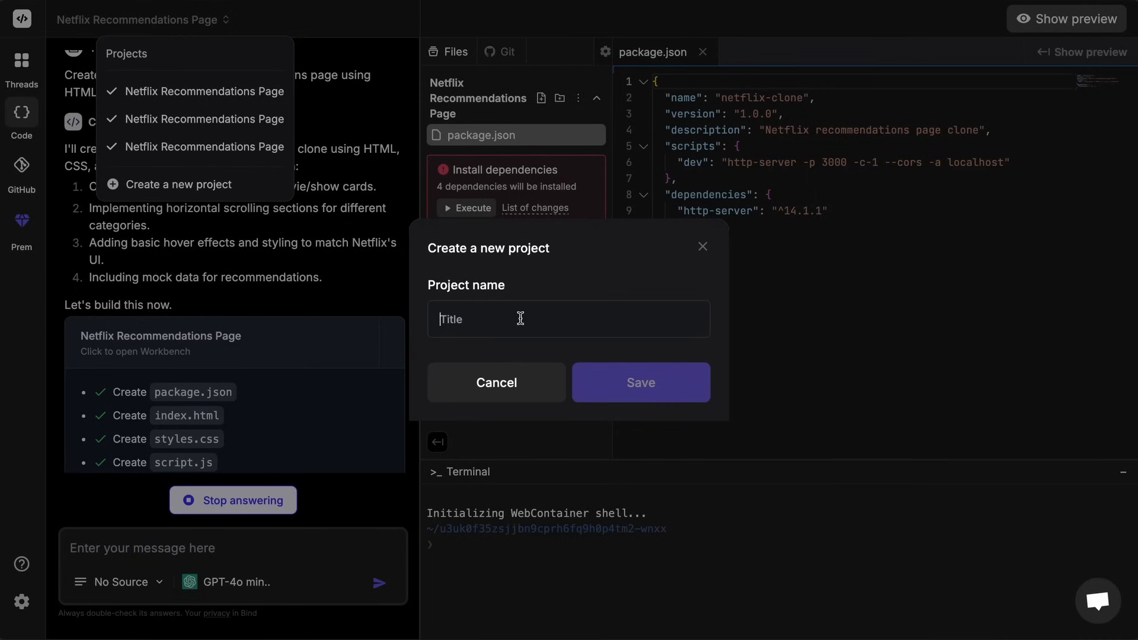
click(495, 382)
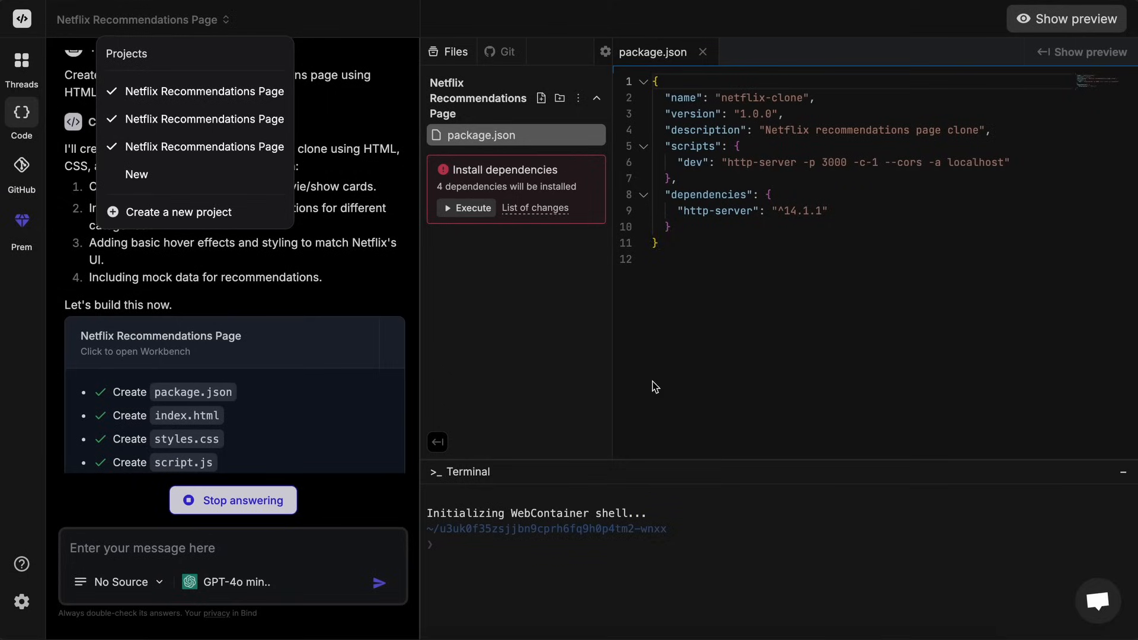
click(136, 175)
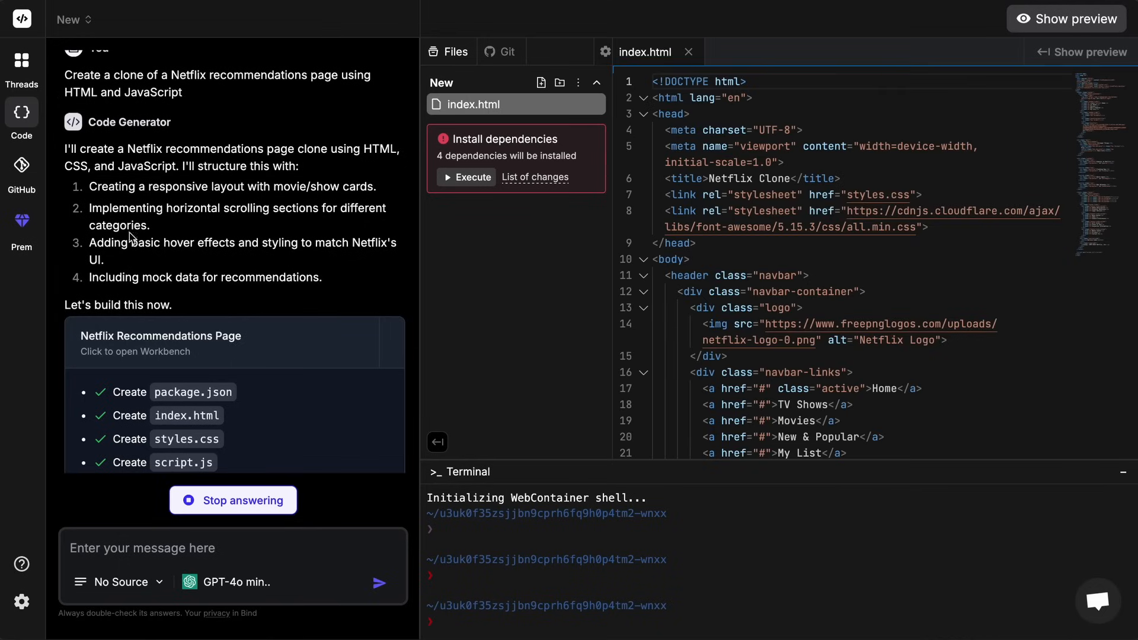
mouse_move(22, 113)
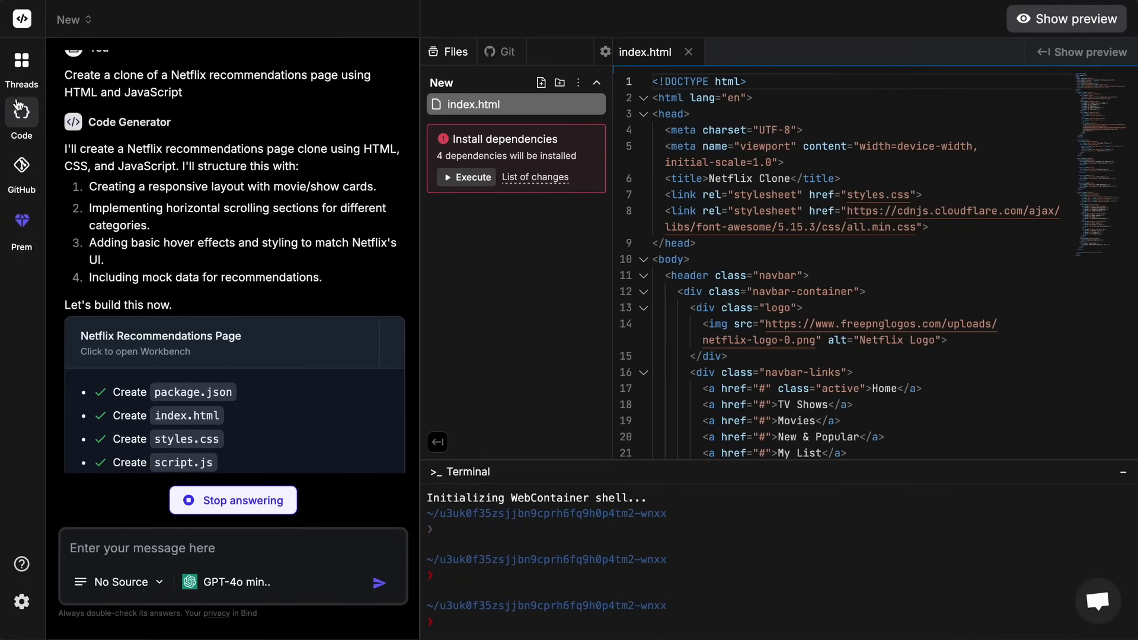
mouse_move(20, 62)
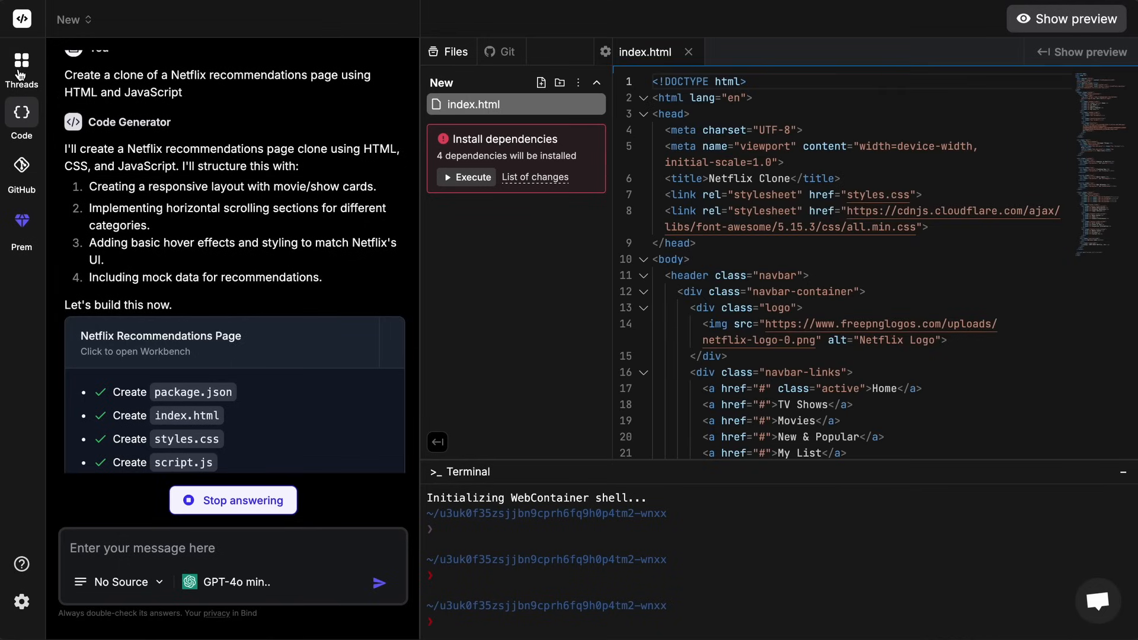
Add a new chat thread in the project and check the thread list
click(21, 64)
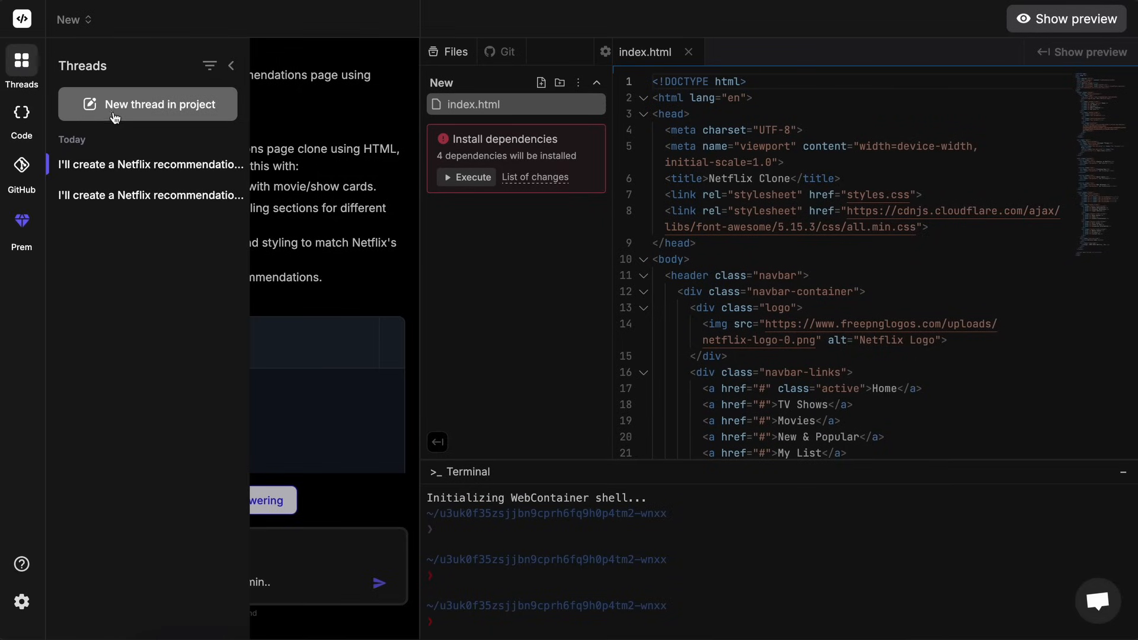
click(147, 104)
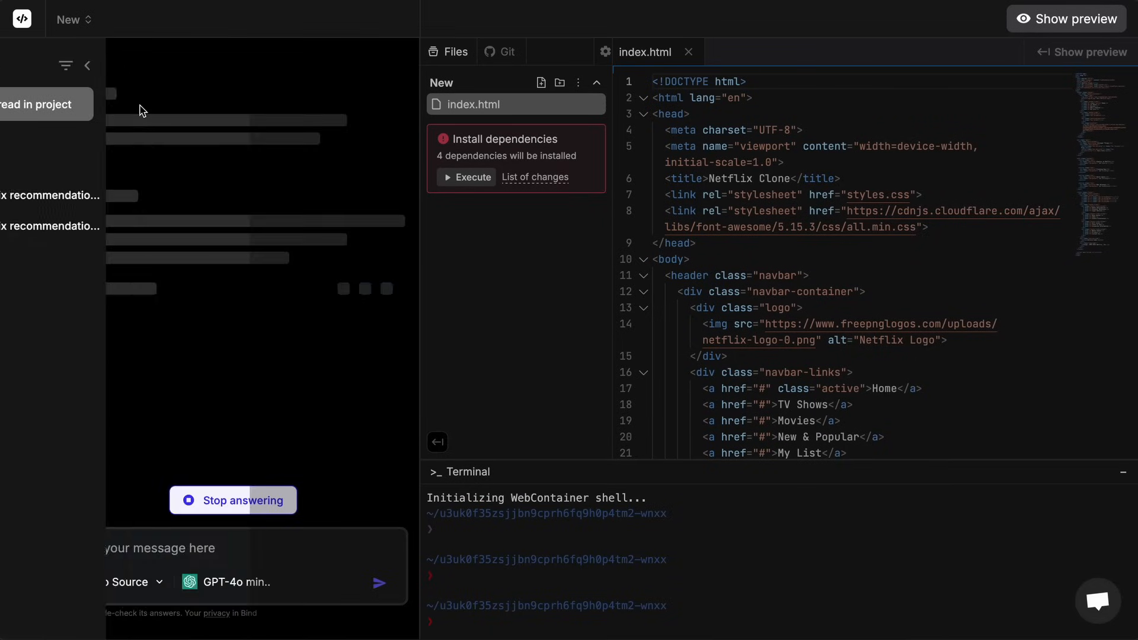
click(21, 64)
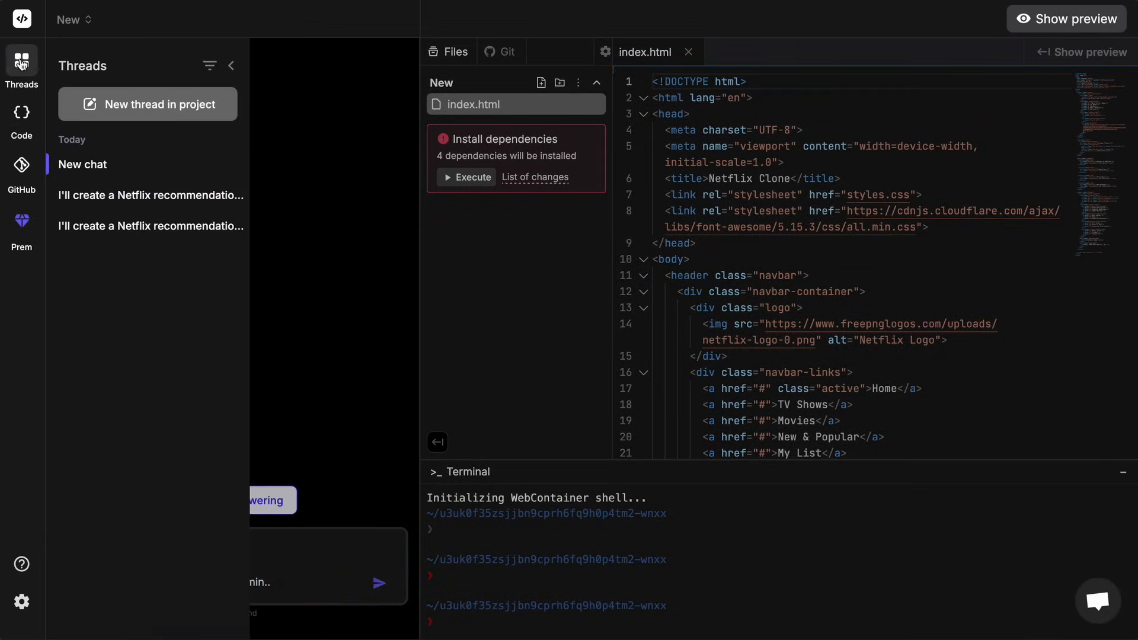
mouse_move(123, 115)
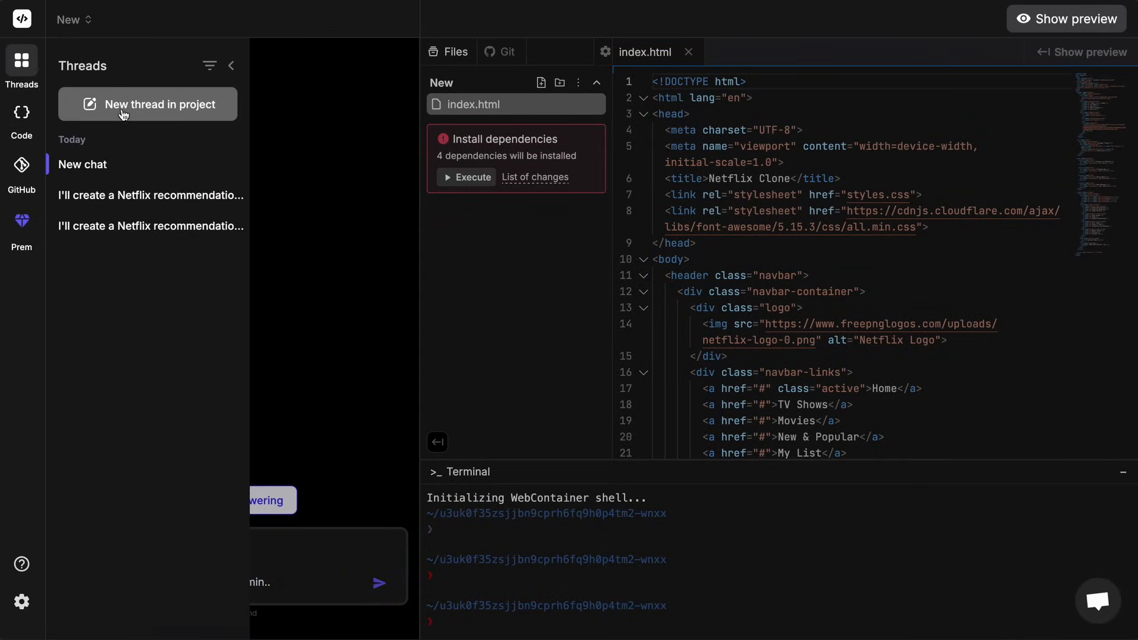
mouse_move(186, 124)
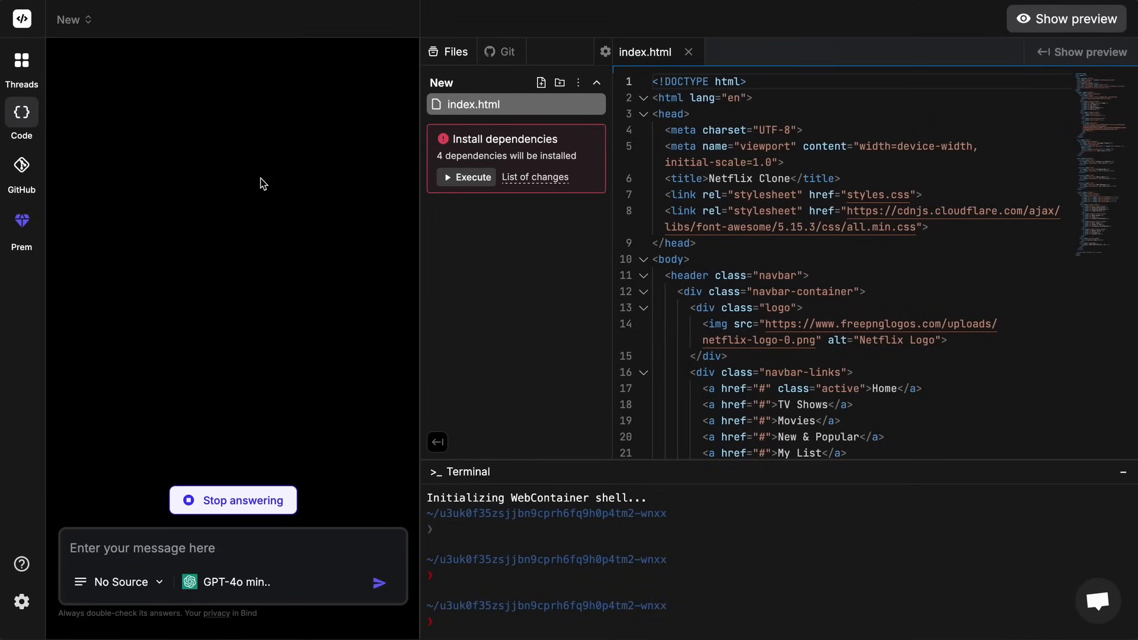
mouse_move(65, 103)
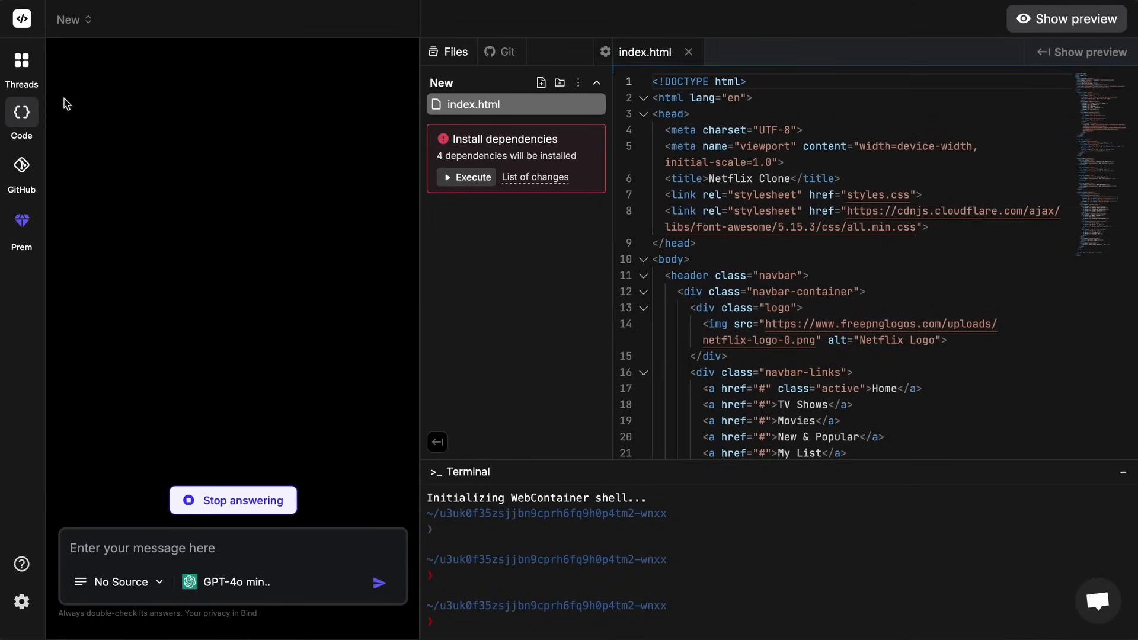
mouse_move(85, 117)
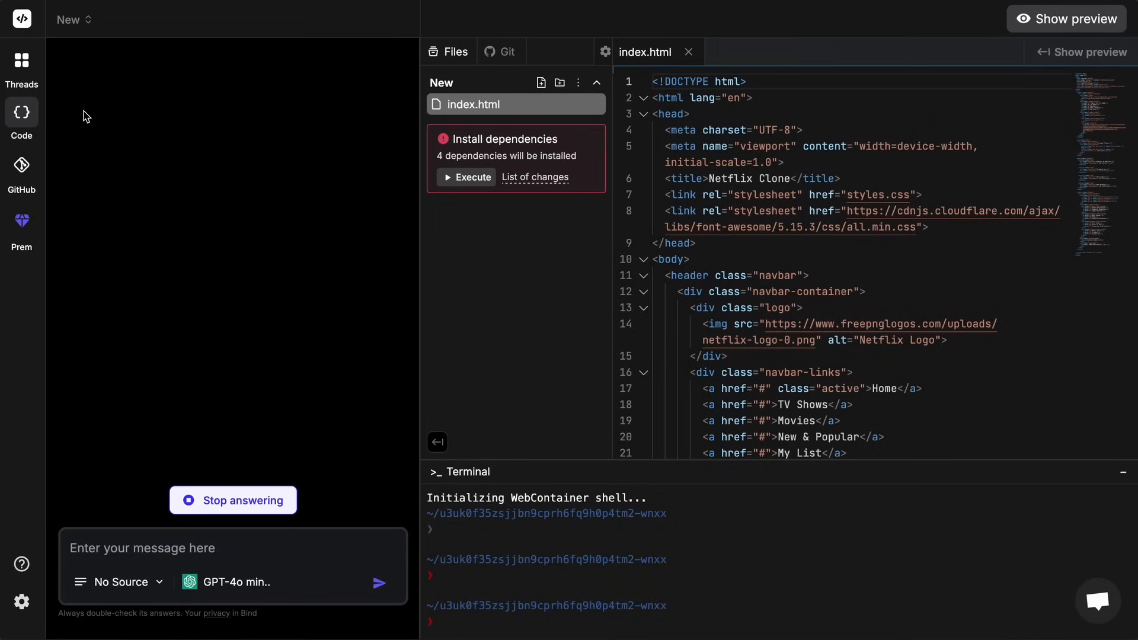
Open the GitHub repository sync dialog and scroll through the repositories
click(473, 125)
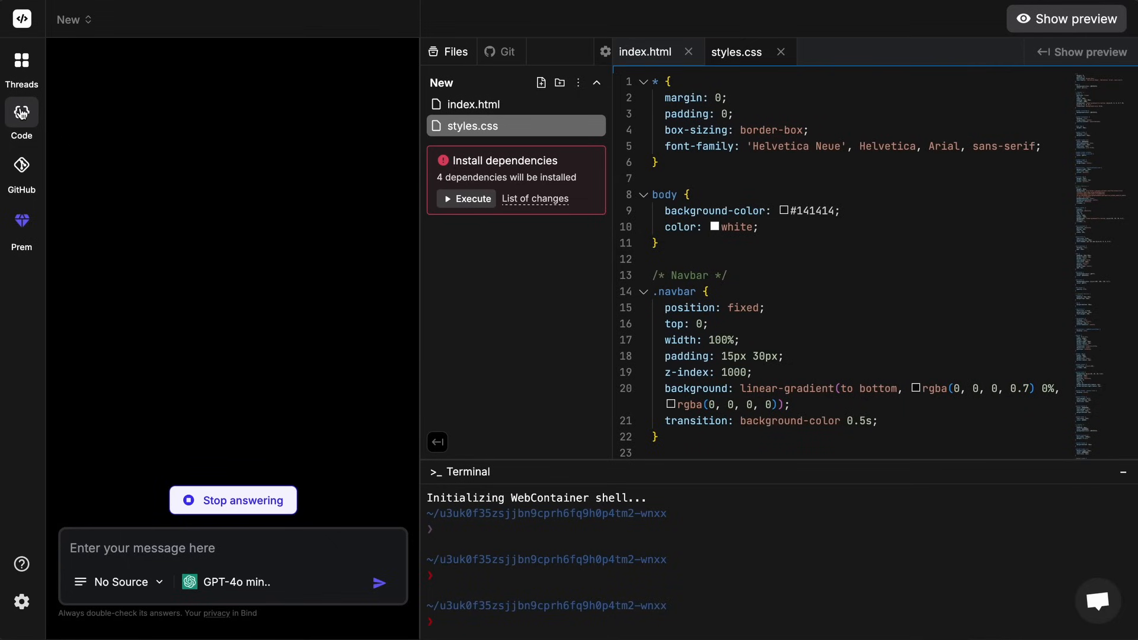
mouse_move(22, 114)
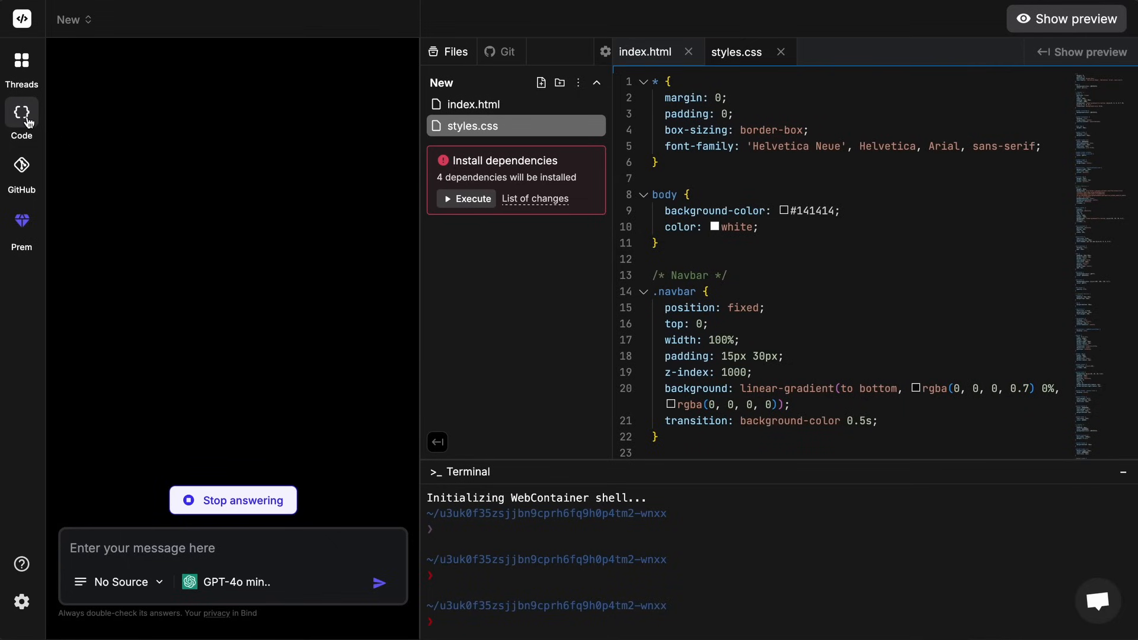
mouse_move(24, 166)
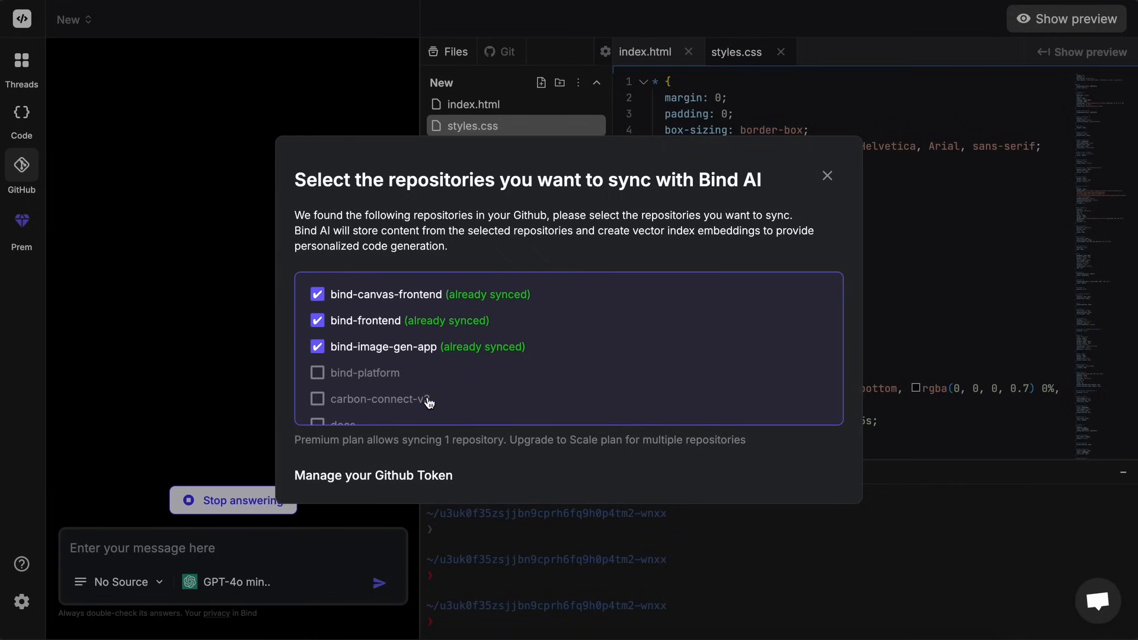
scroll(down, 3)
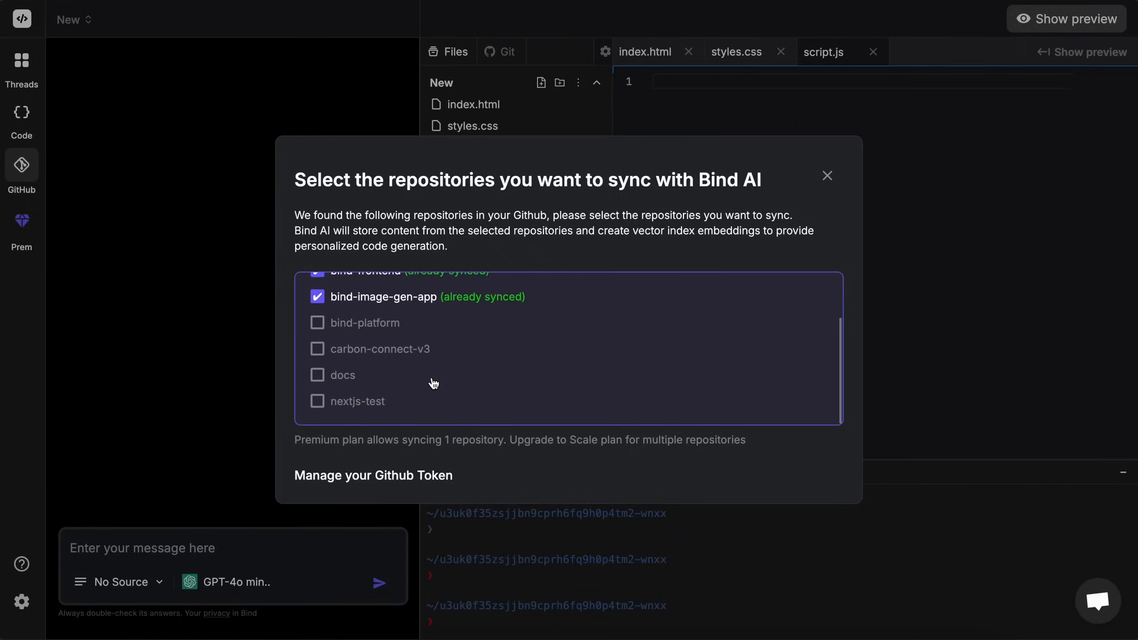
scroll(up, 3)
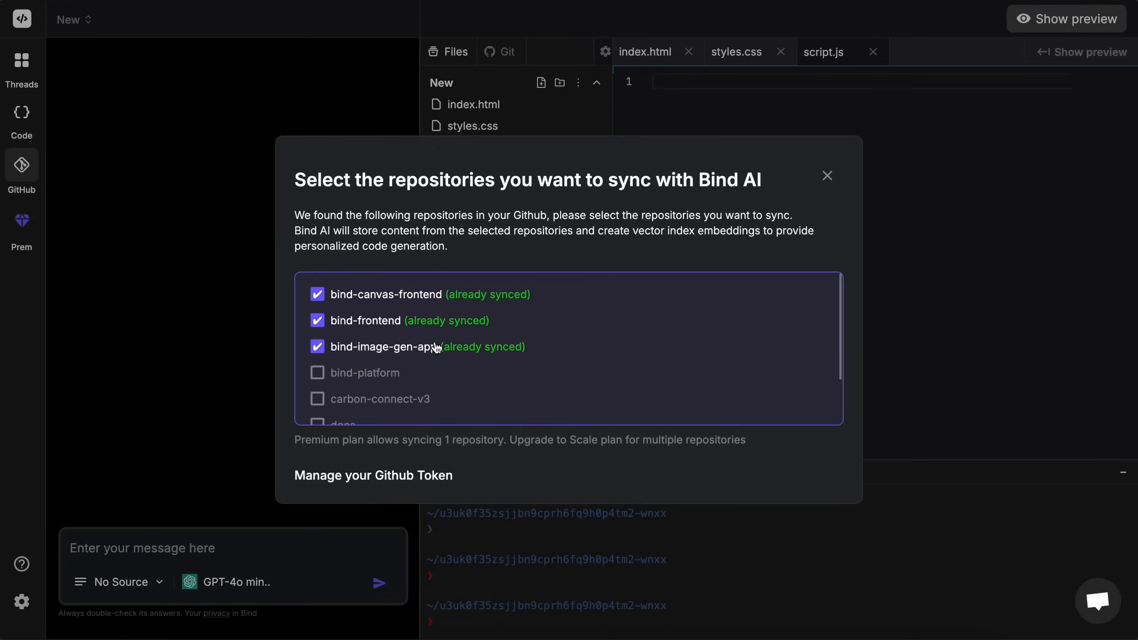
mouse_move(540, 350)
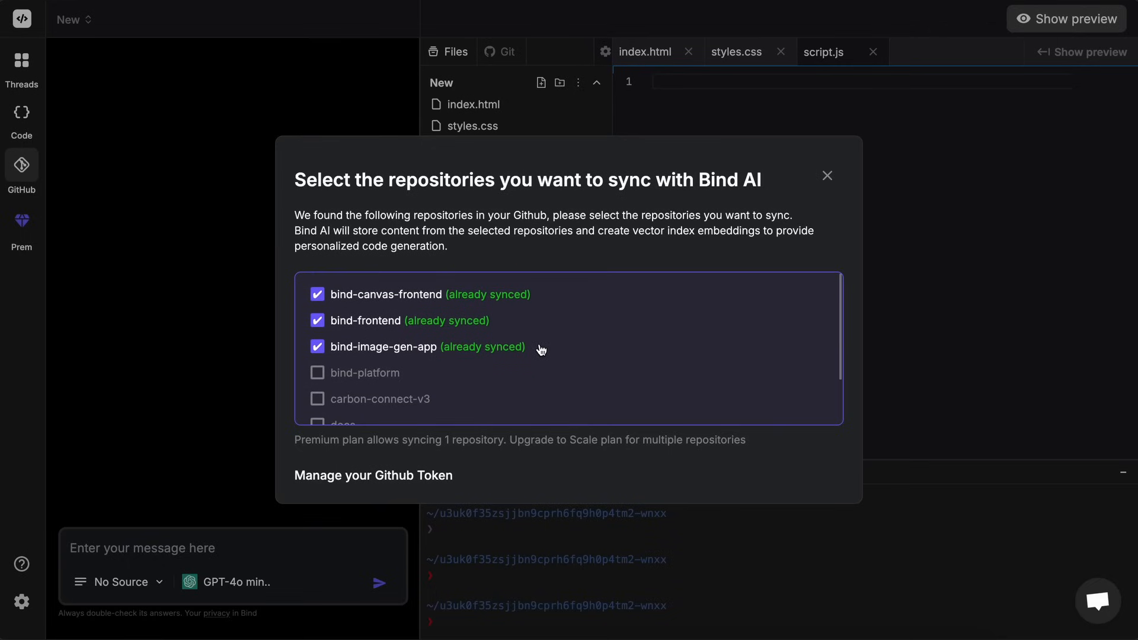
mouse_move(593, 365)
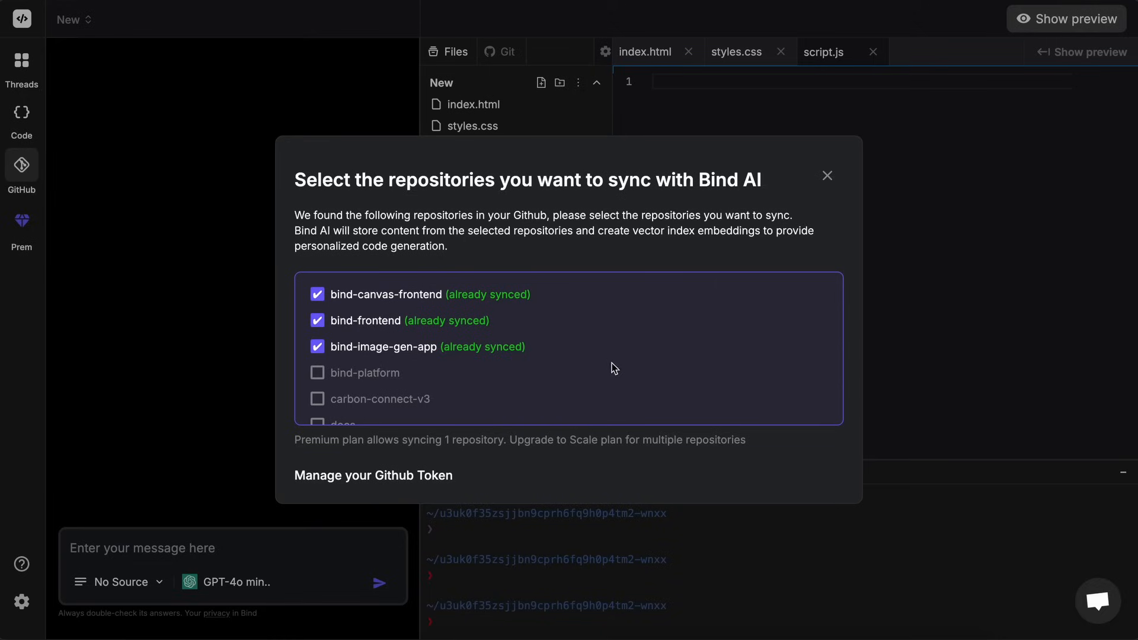
mouse_move(827, 179)
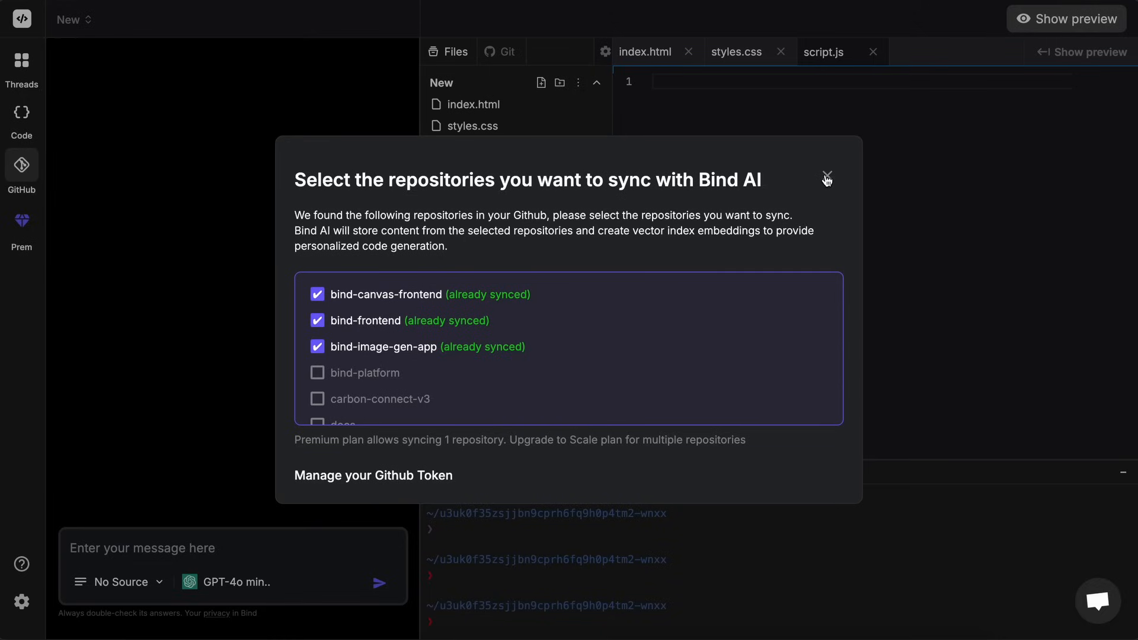
click(827, 179)
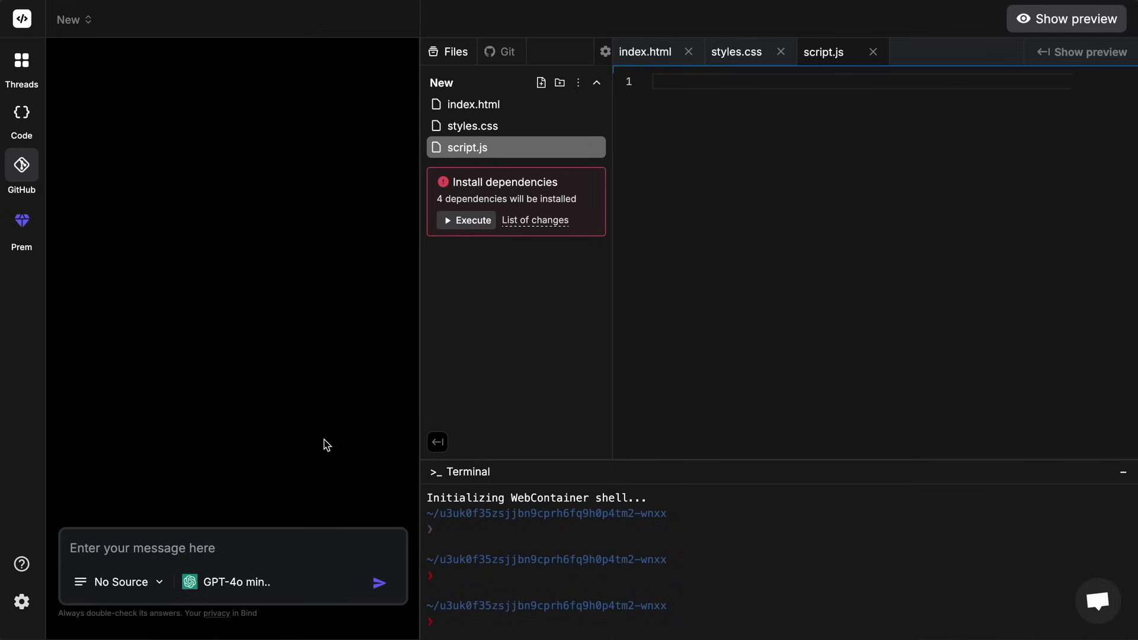
mouse_move(119, 582)
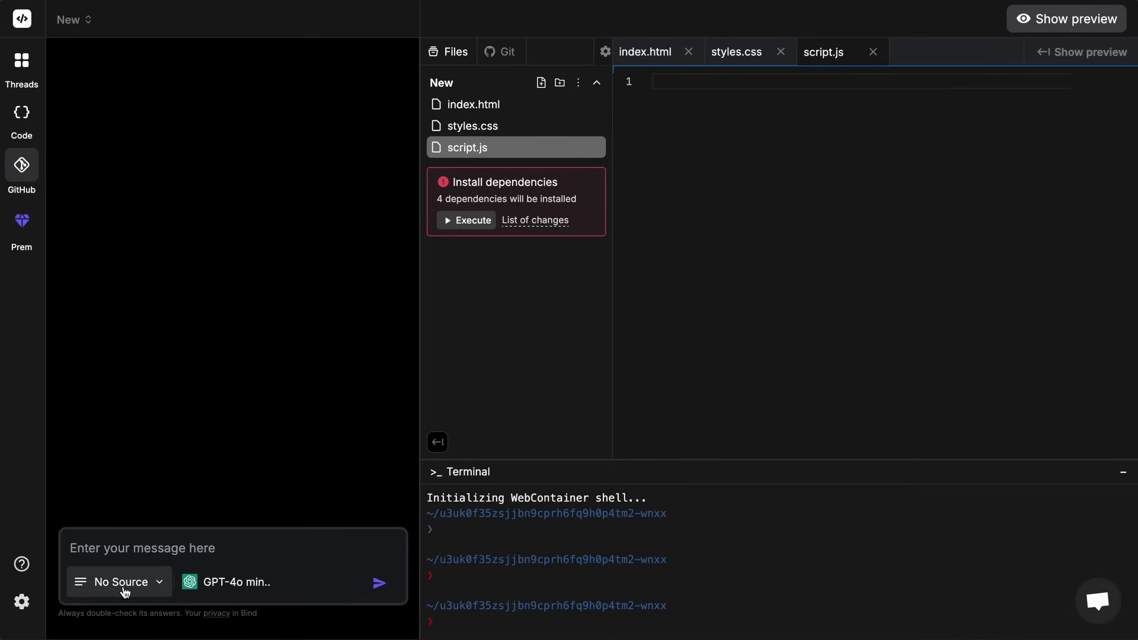
click(119, 581)
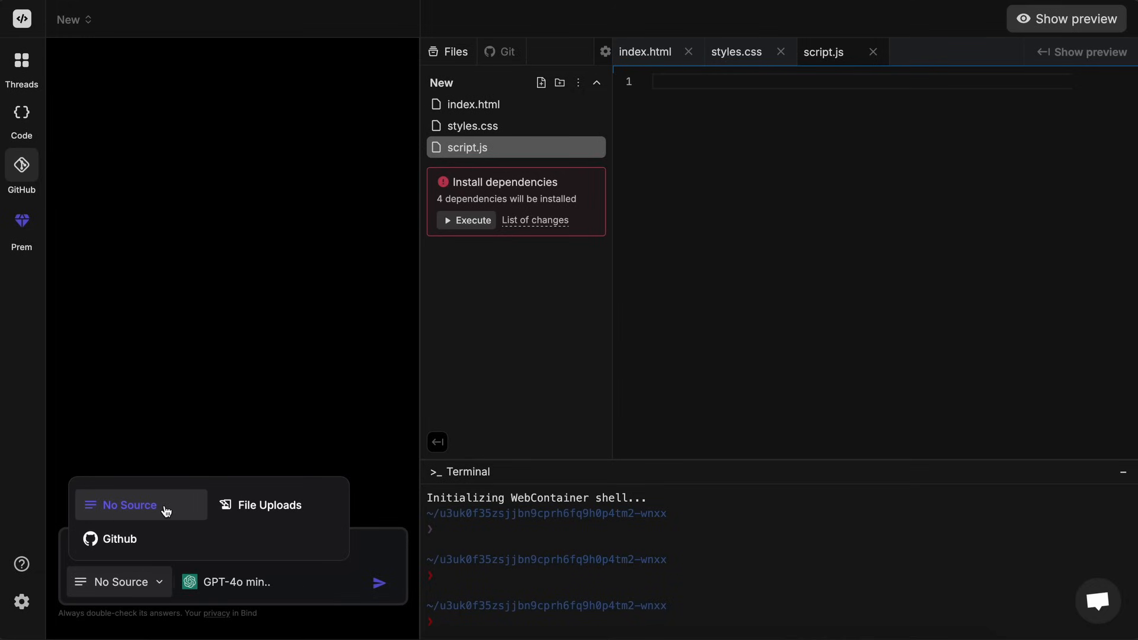
mouse_move(174, 517)
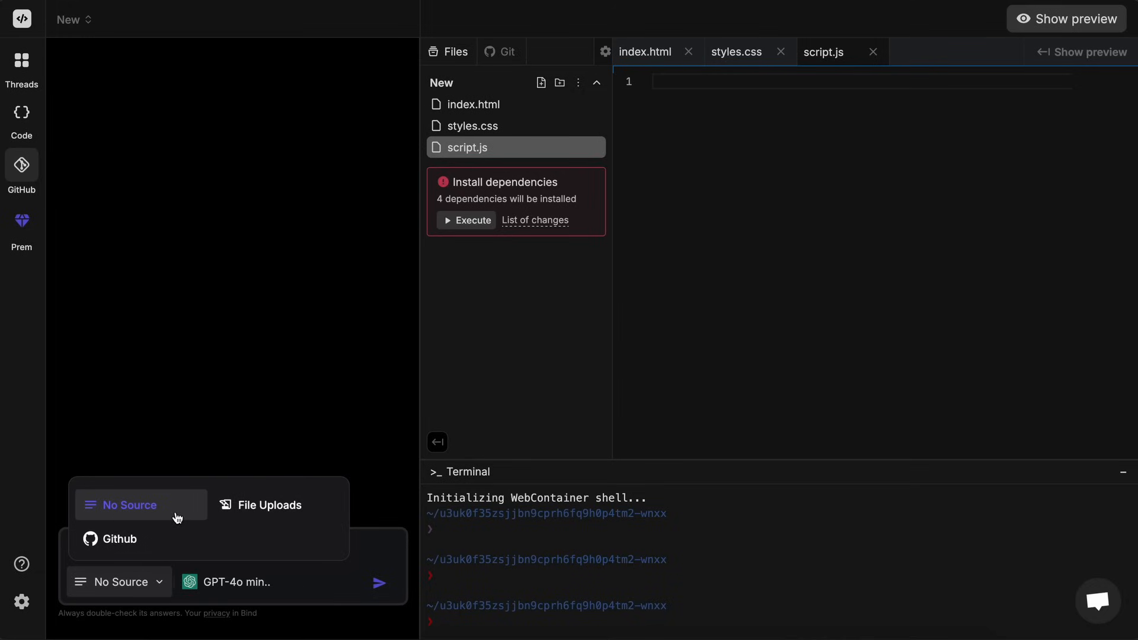
mouse_move(103, 505)
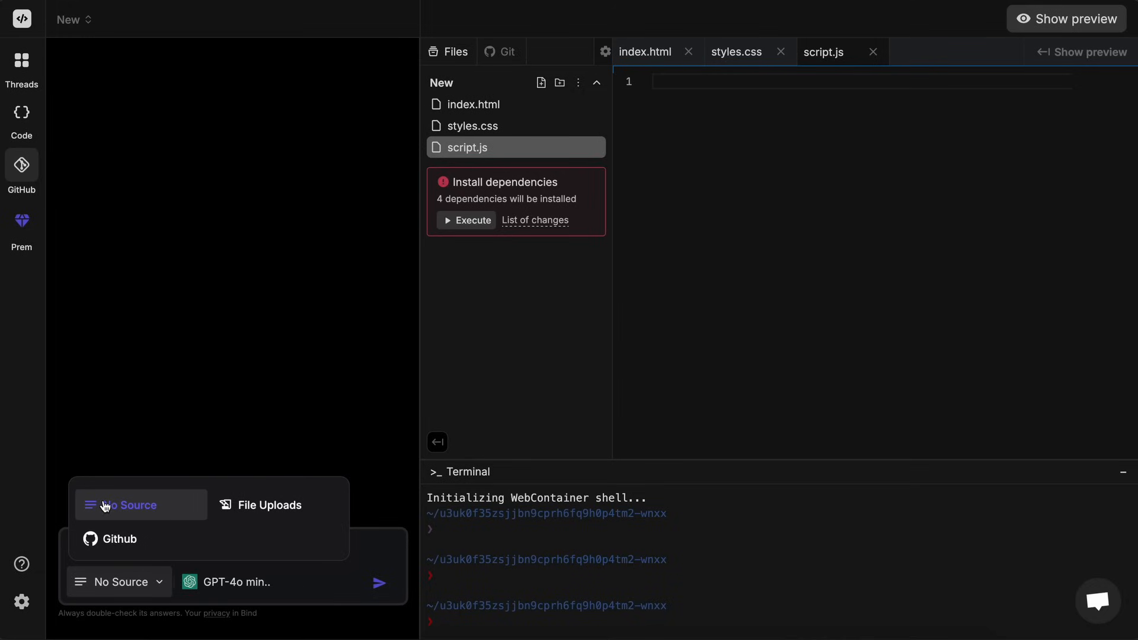
mouse_move(122, 505)
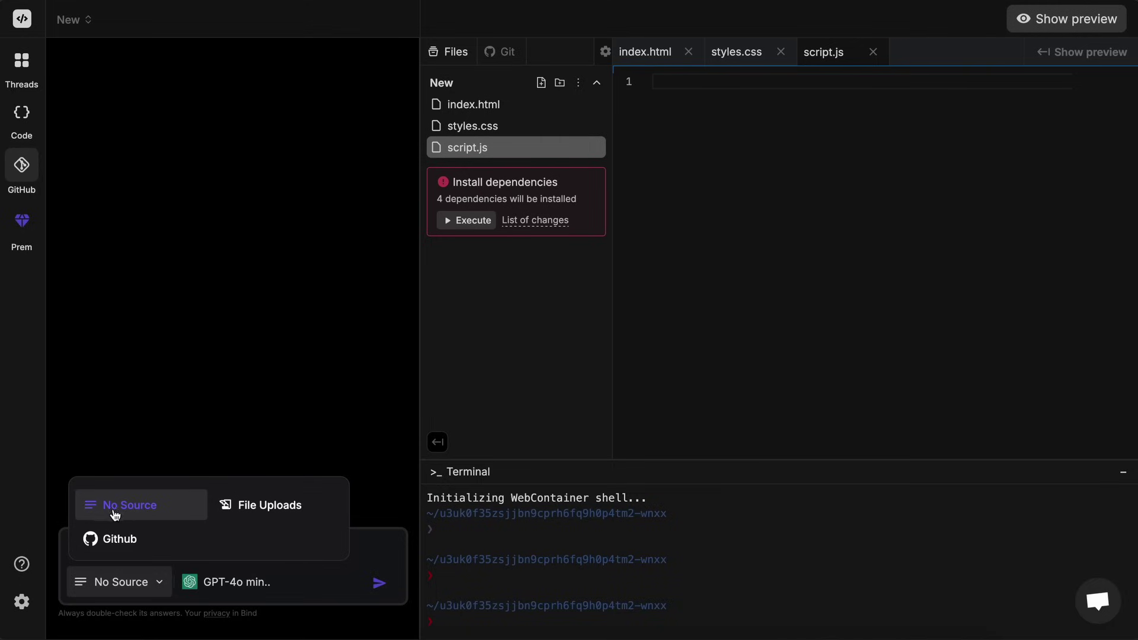
mouse_move(124, 520)
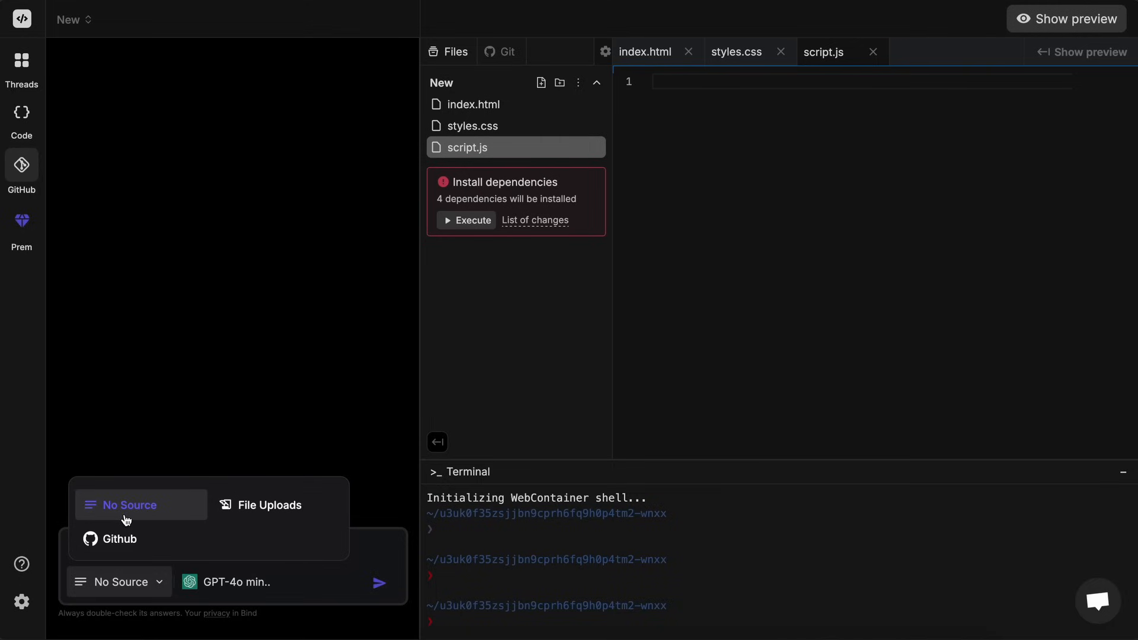
mouse_move(152, 541)
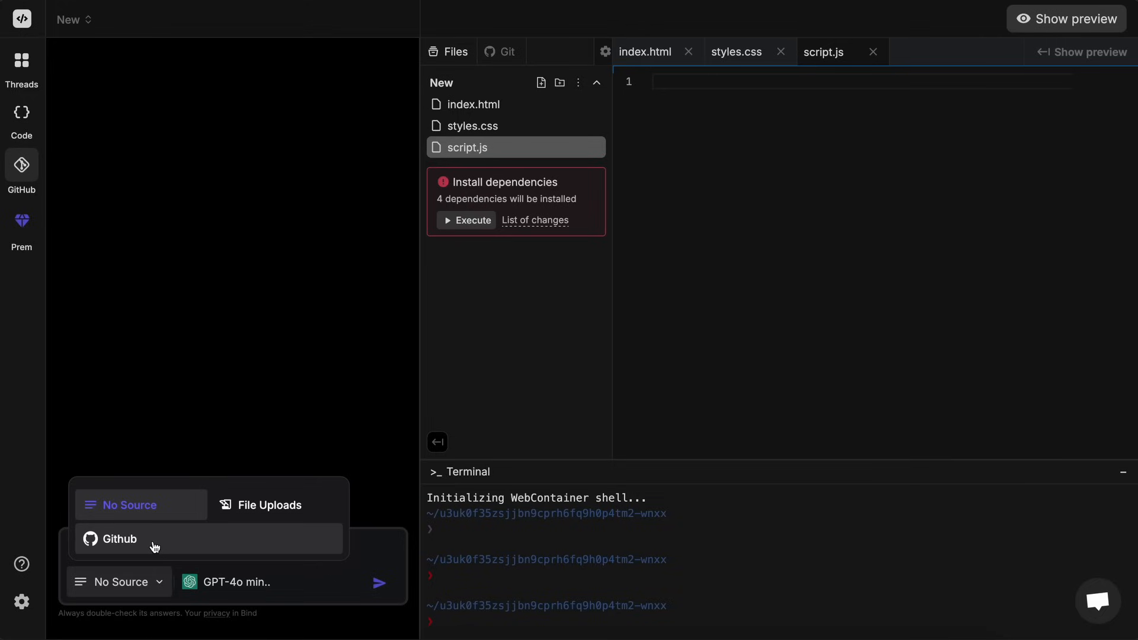
mouse_move(141, 545)
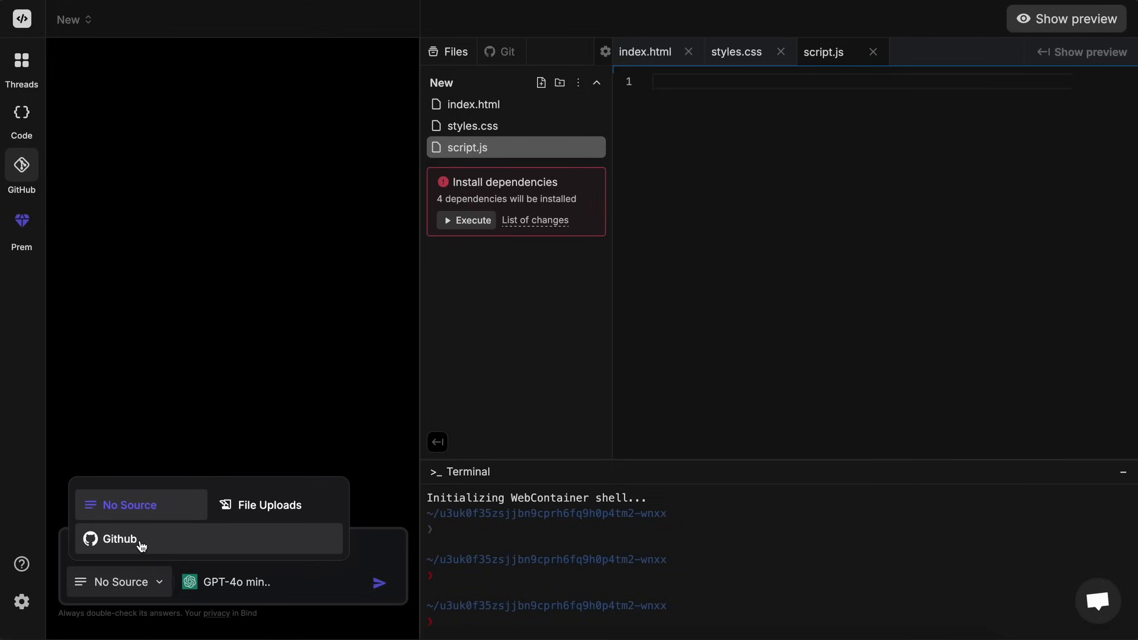
mouse_move(271, 505)
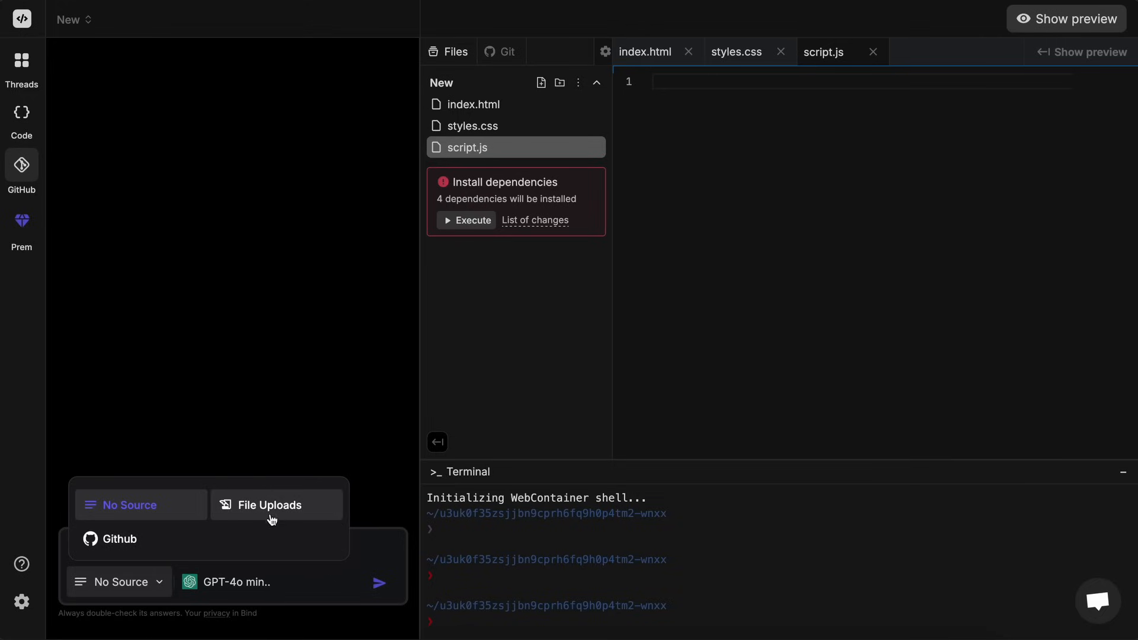
mouse_move(275, 517)
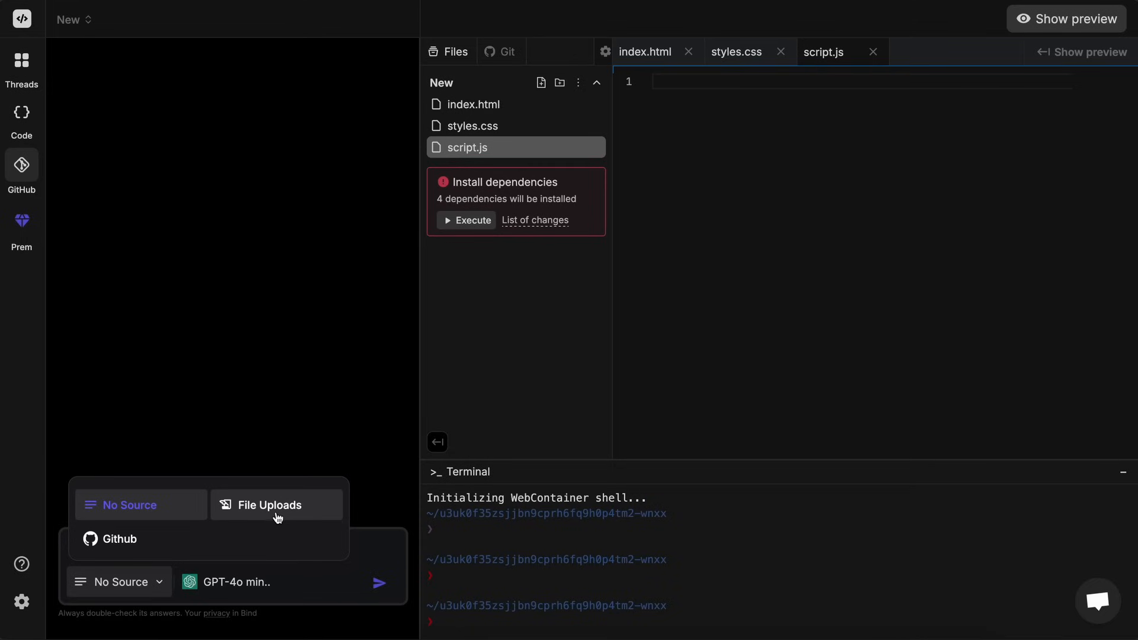
mouse_move(290, 497)
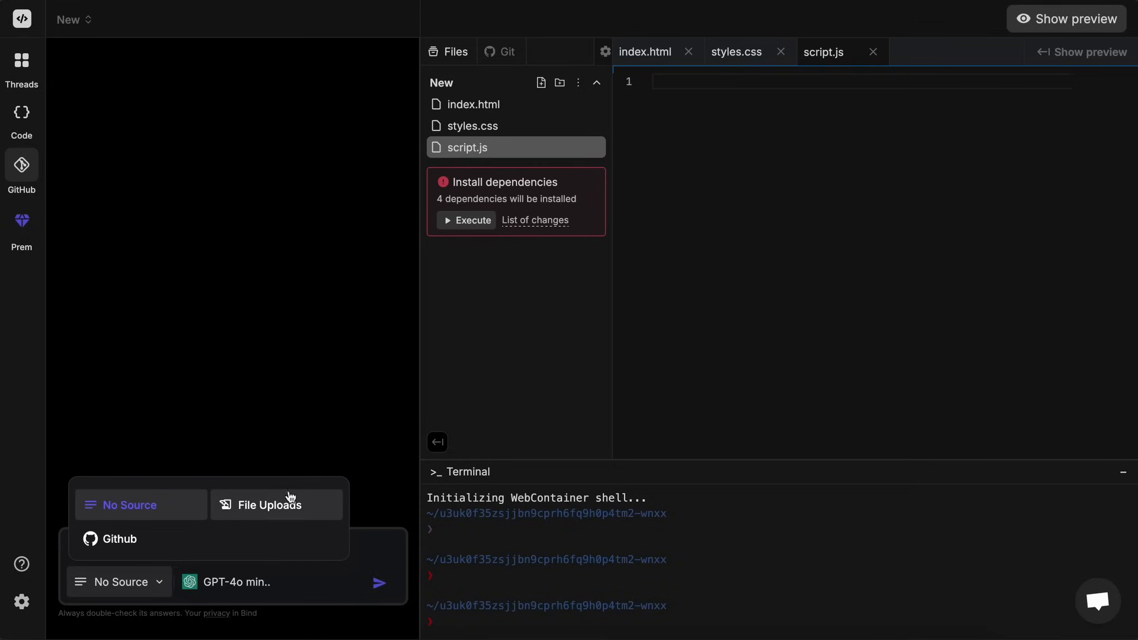
mouse_move(278, 505)
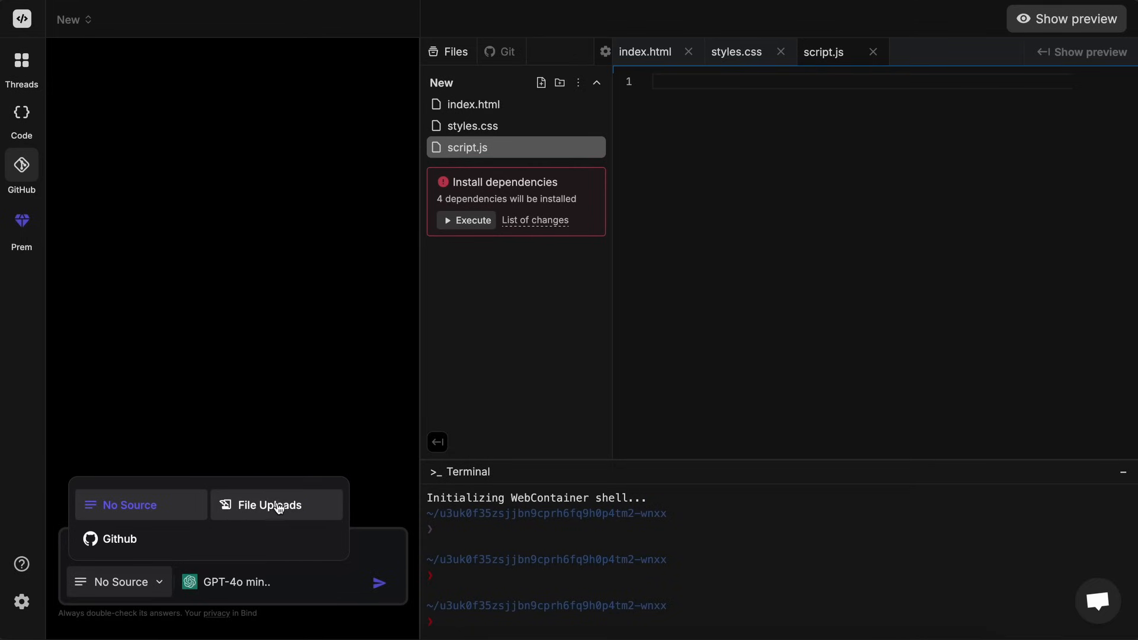
mouse_move(278, 505)
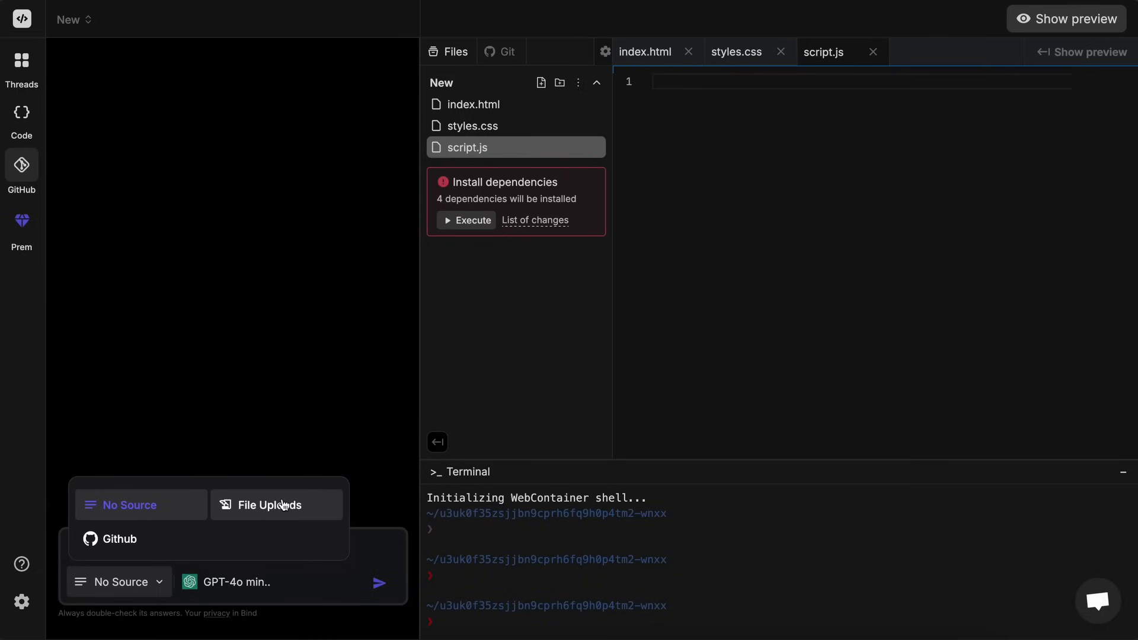
mouse_move(284, 482)
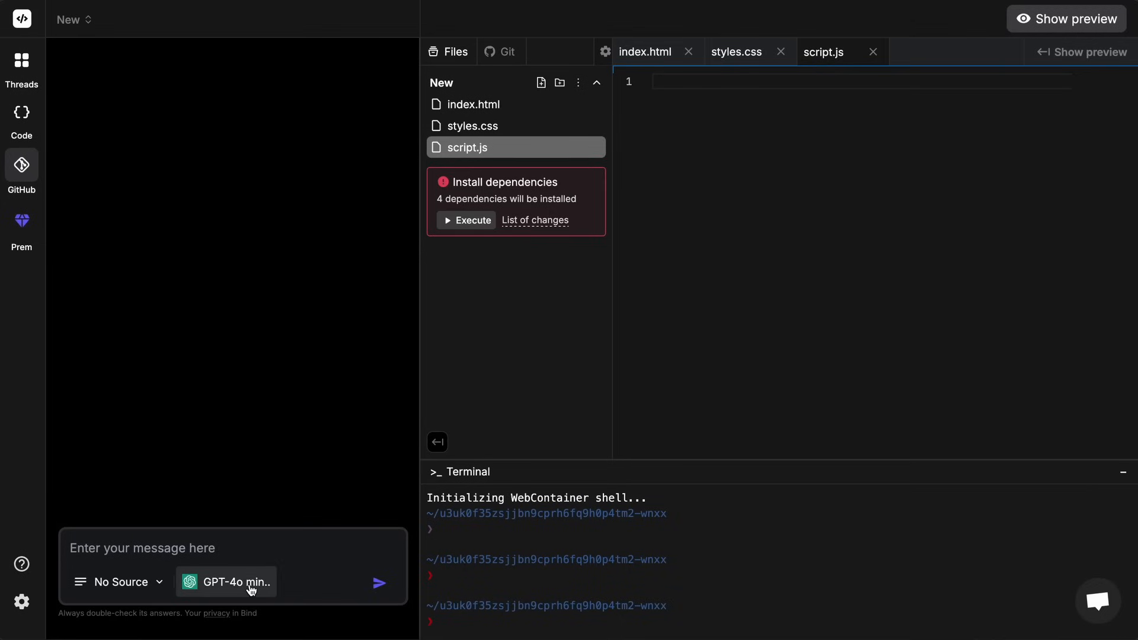
click(226, 581)
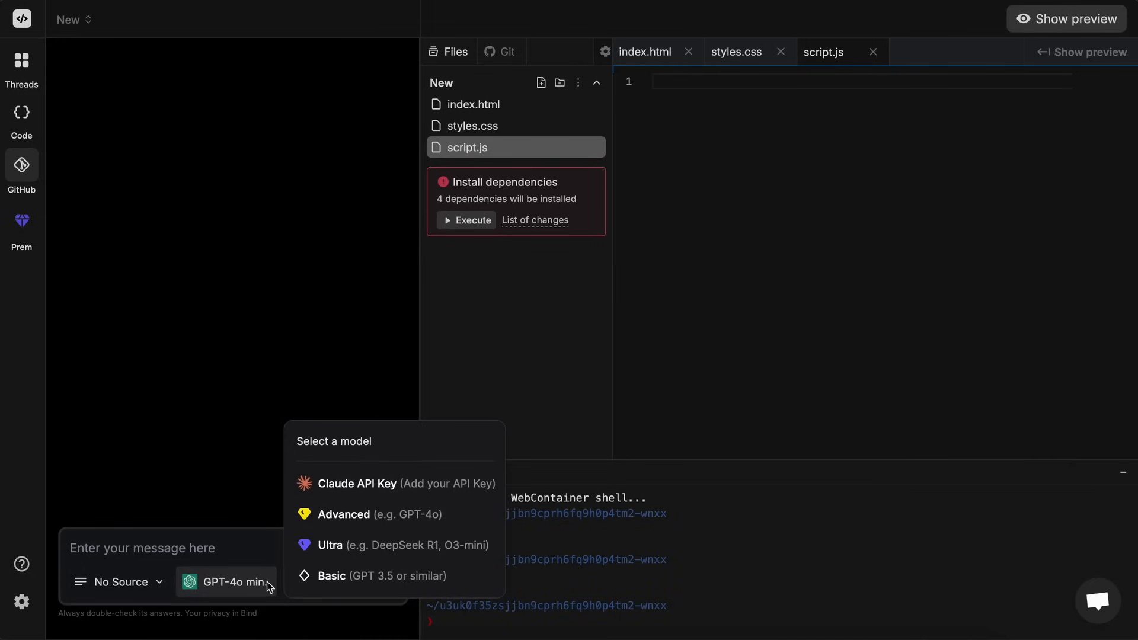
mouse_move(316, 494)
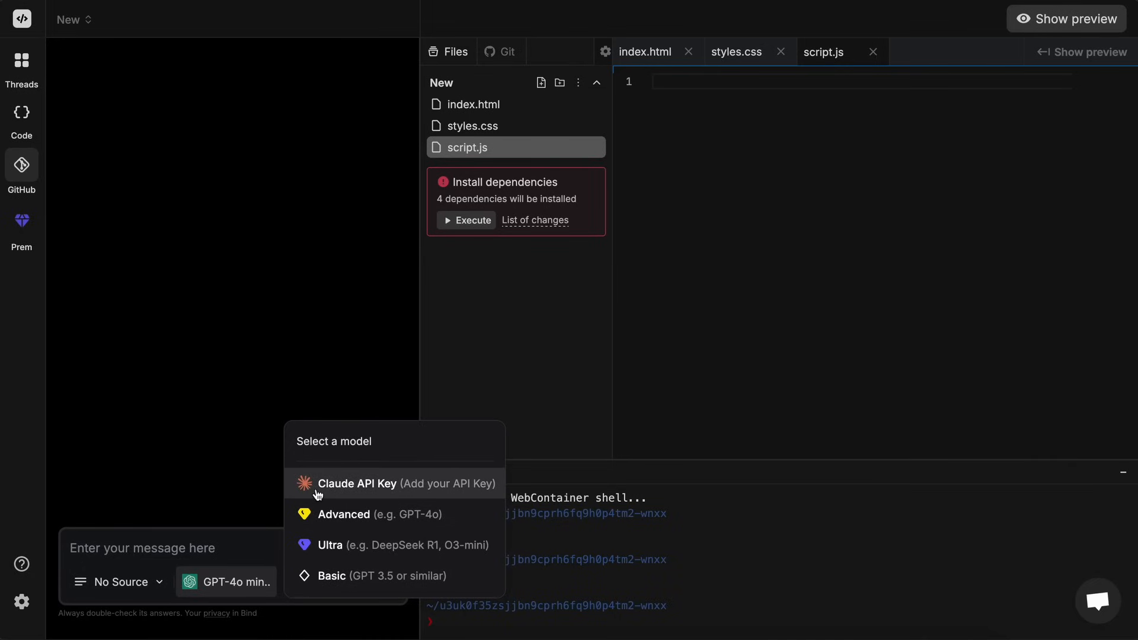
mouse_move(424, 491)
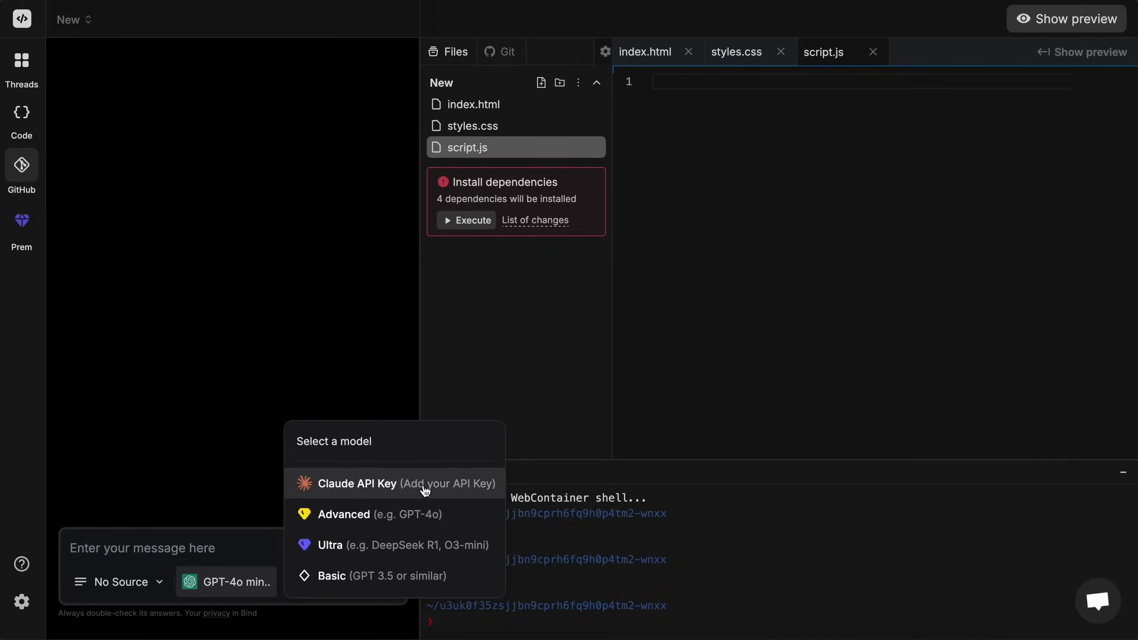
mouse_move(329, 585)
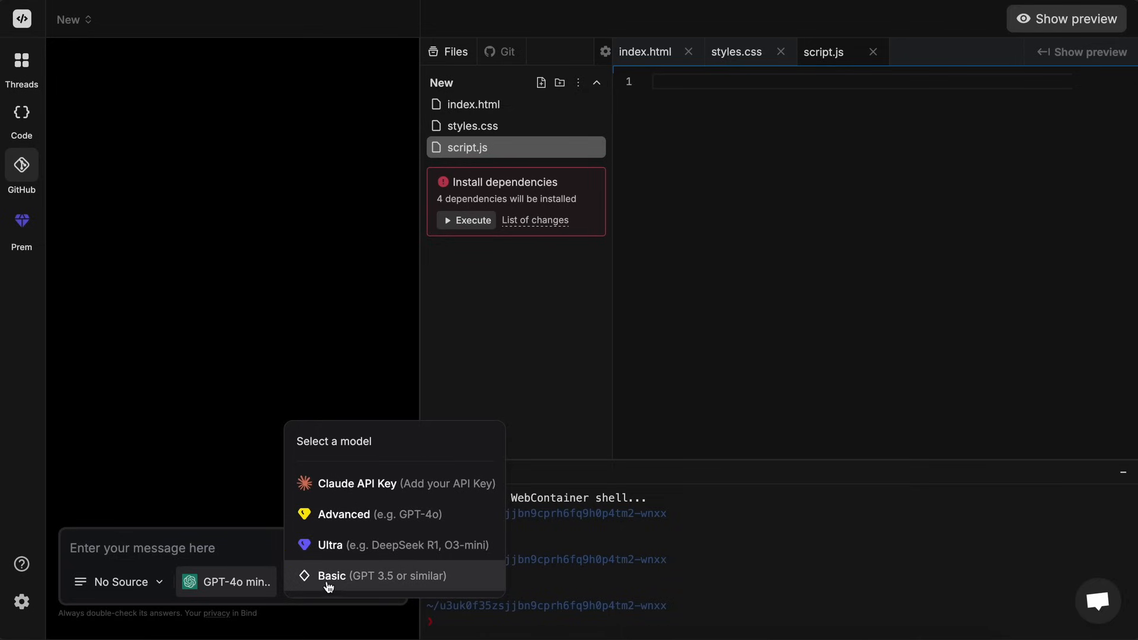
mouse_move(382, 540)
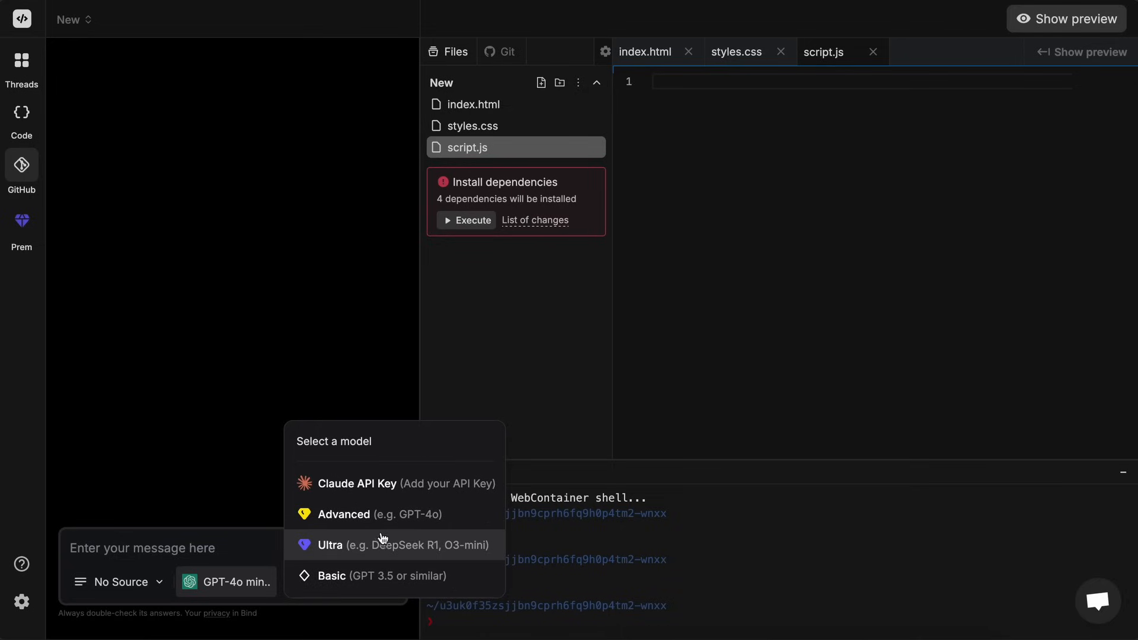
click(346, 514)
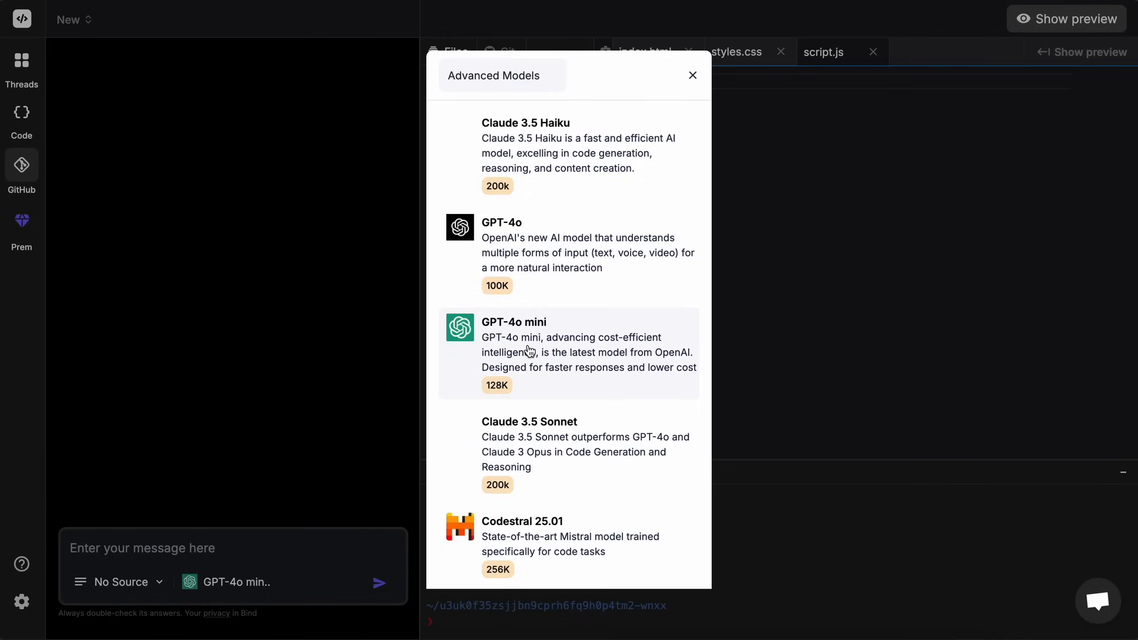
scroll(down, 3)
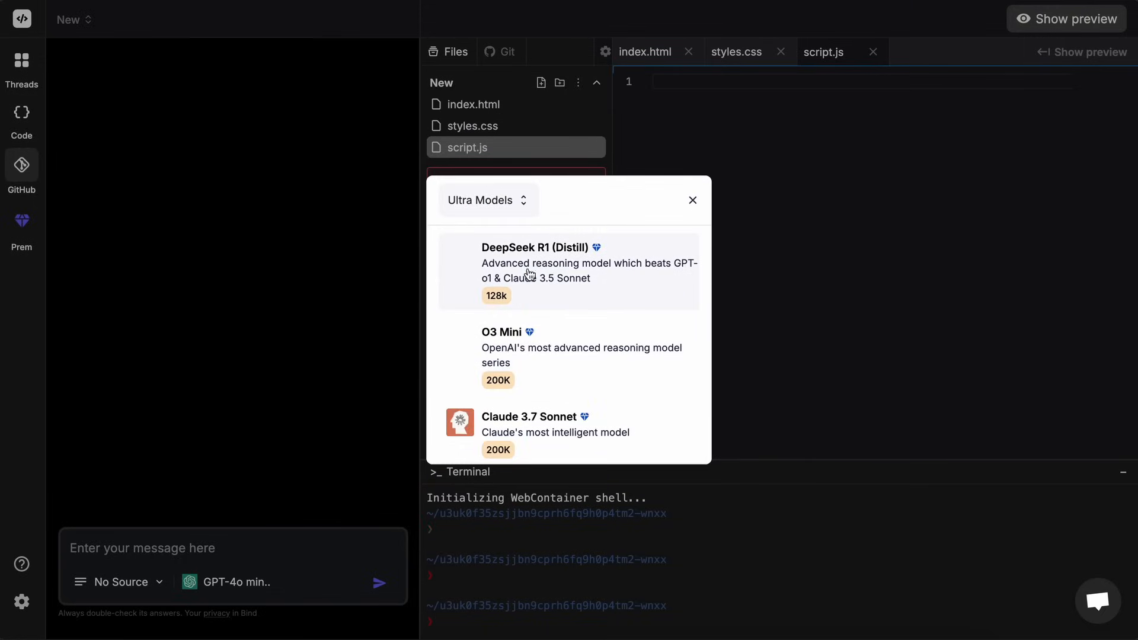
mouse_move(555, 351)
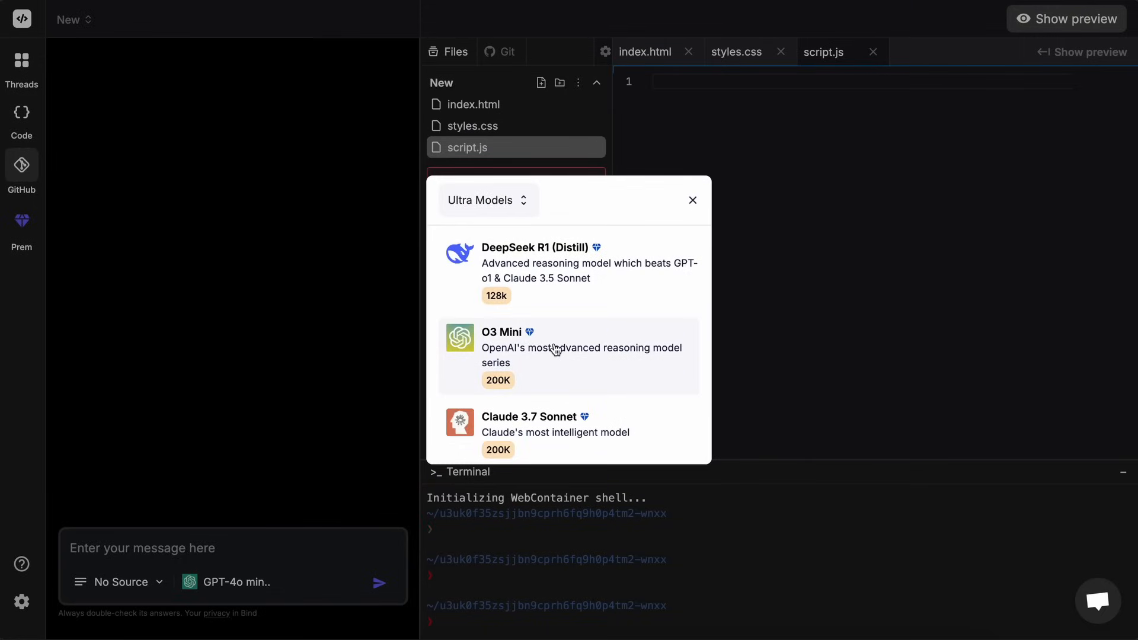
mouse_move(617, 427)
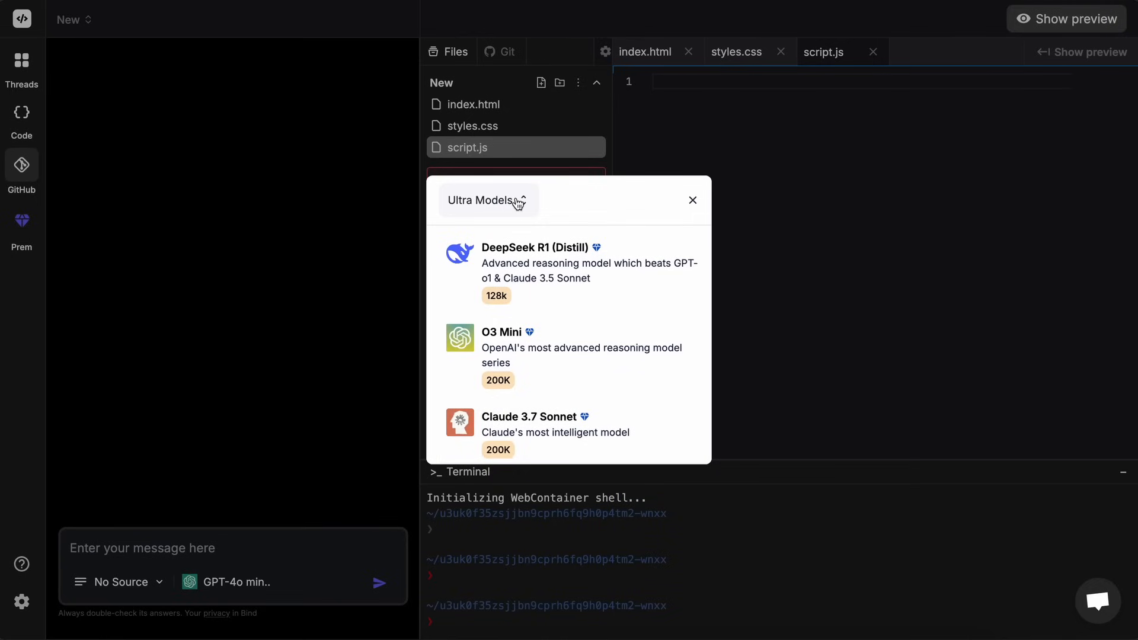
mouse_move(552, 432)
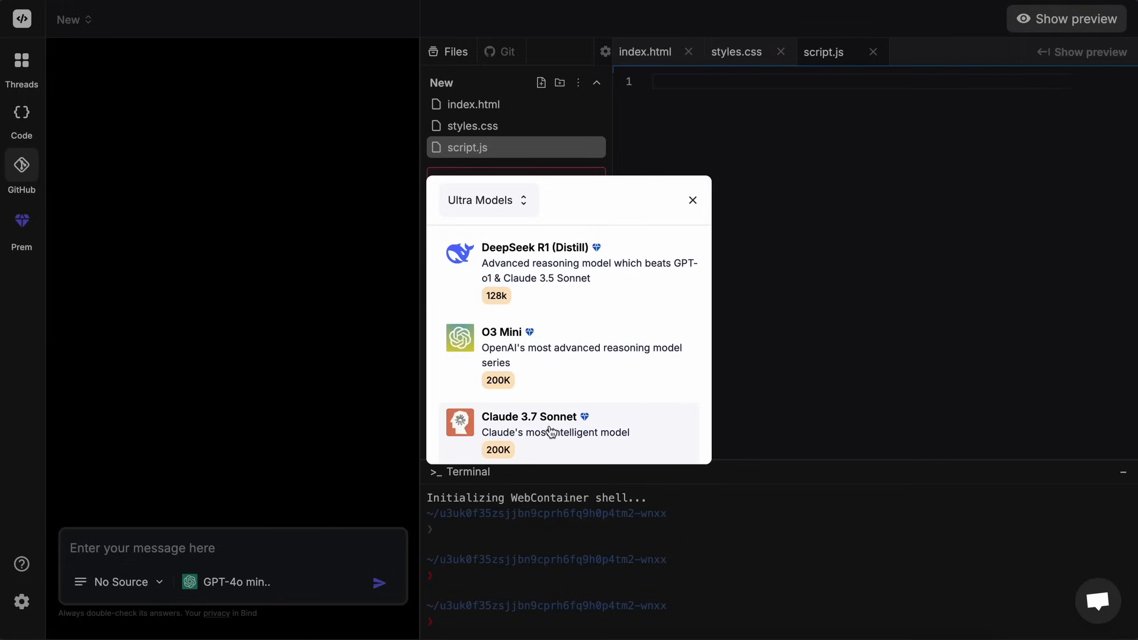
mouse_move(550, 414)
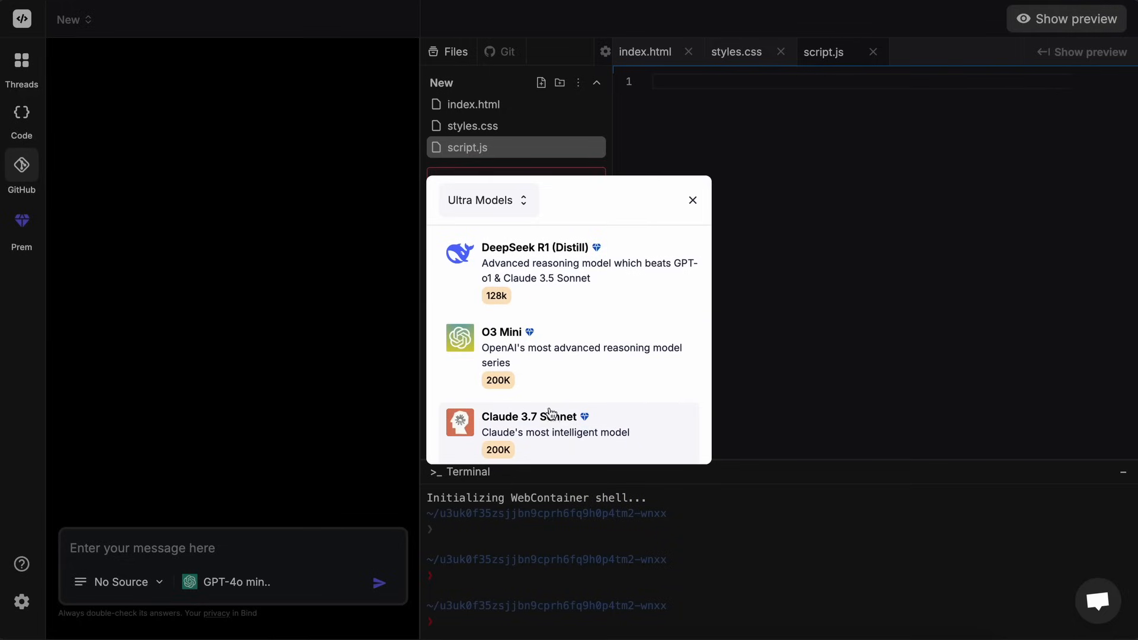
click(482, 200)
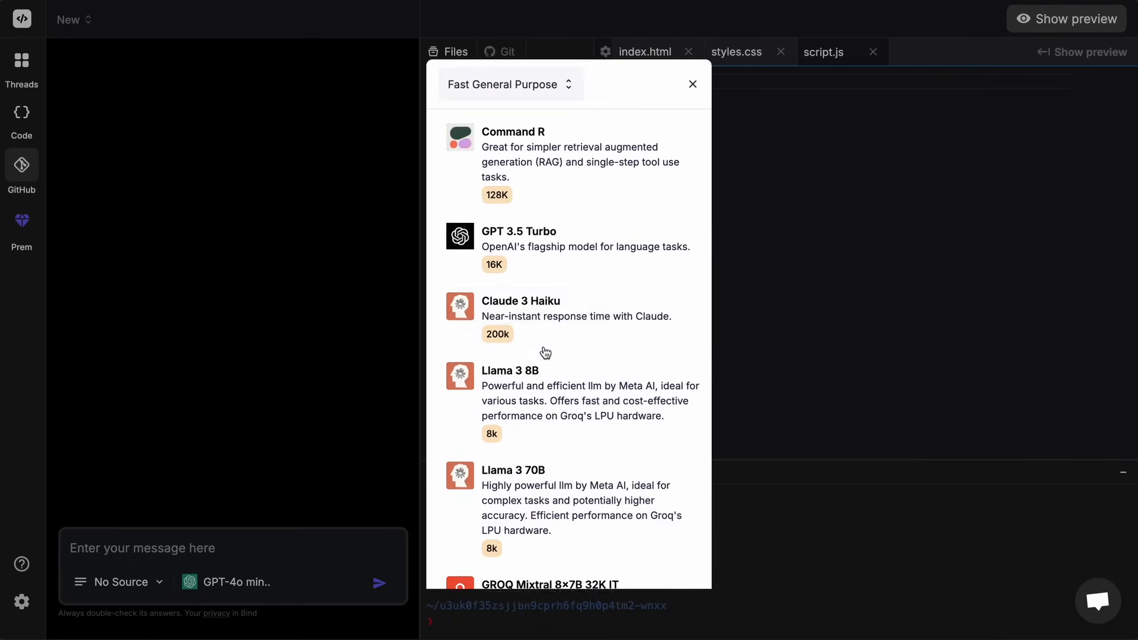
click(692, 84)
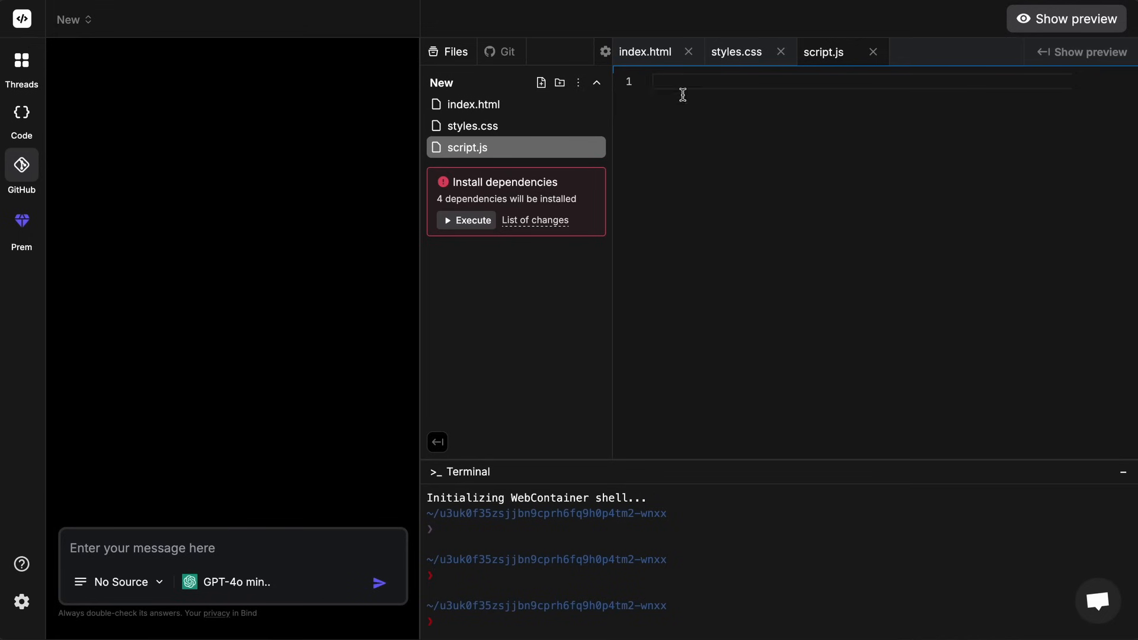
click(226, 581)
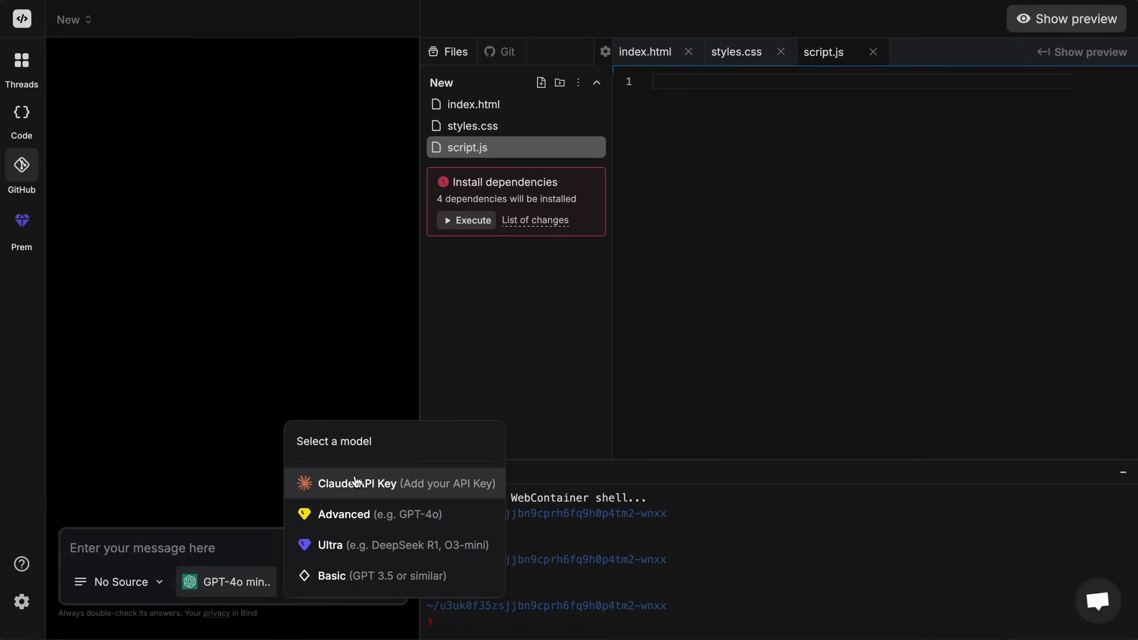
click(355, 483)
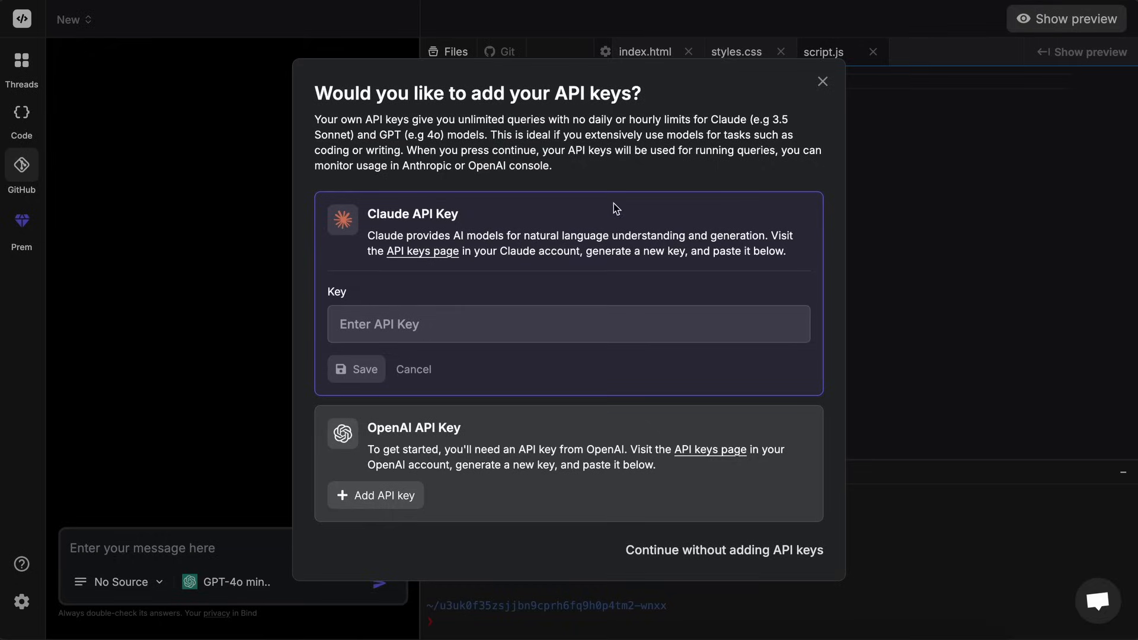
click(723, 550)
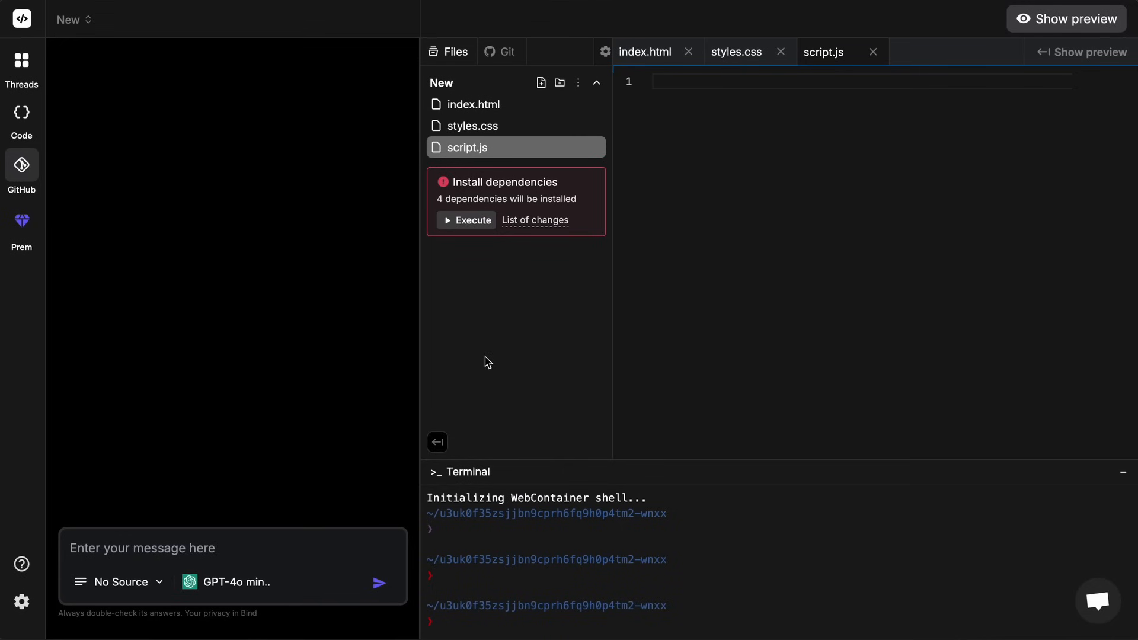
Open index.html to show the Netflix Clone markup with navbar links
click(472, 103)
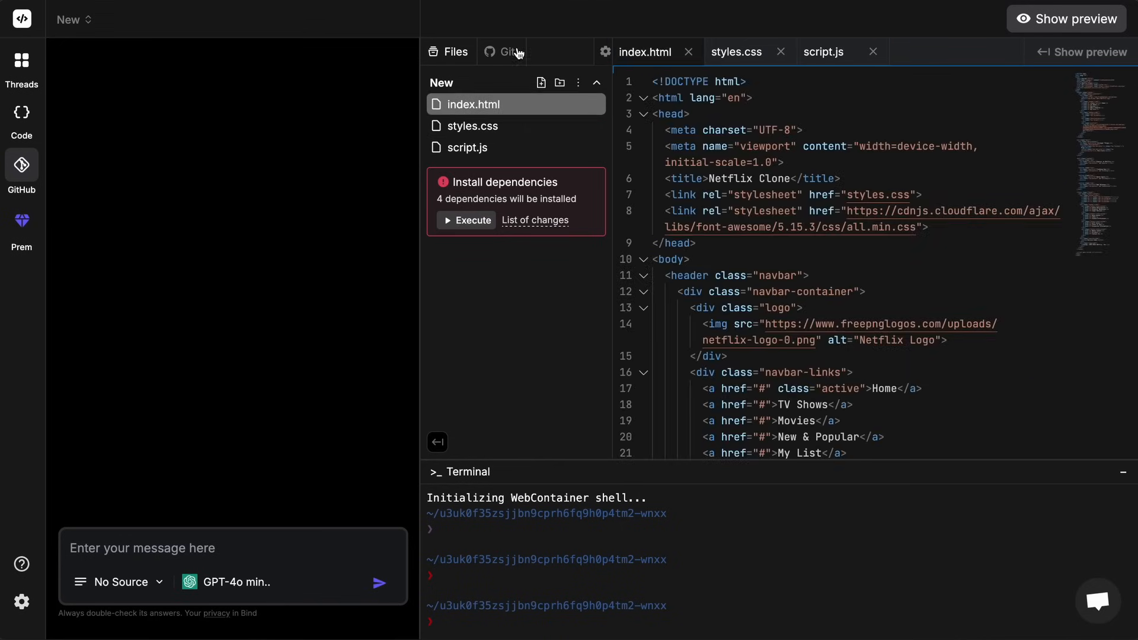
mouse_move(506, 64)
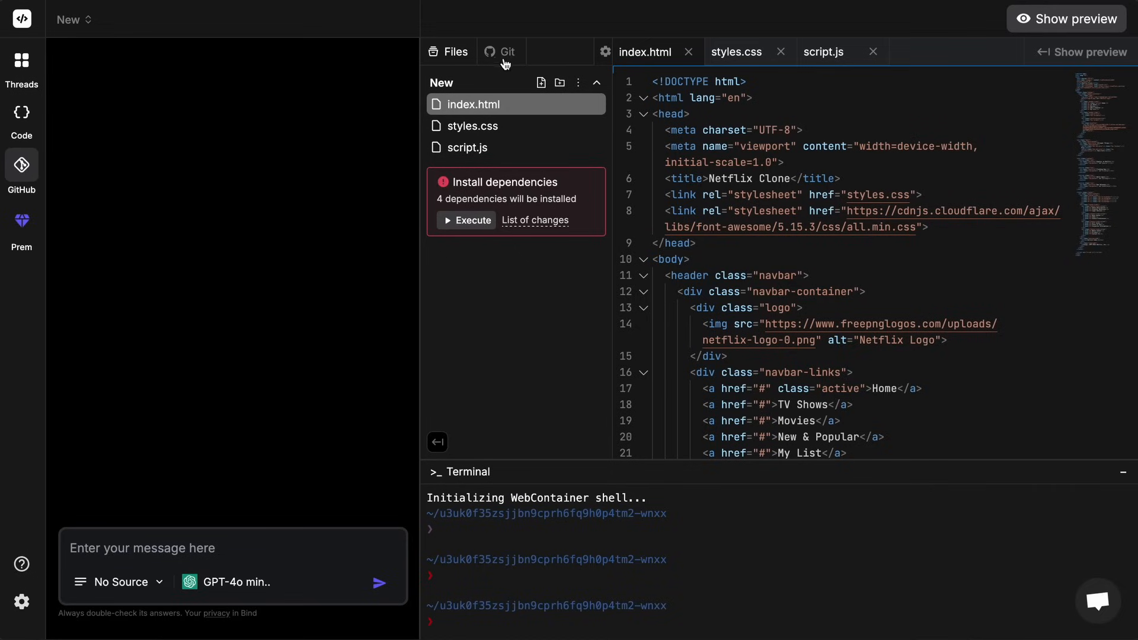
mouse_move(693, 560)
text(ls)
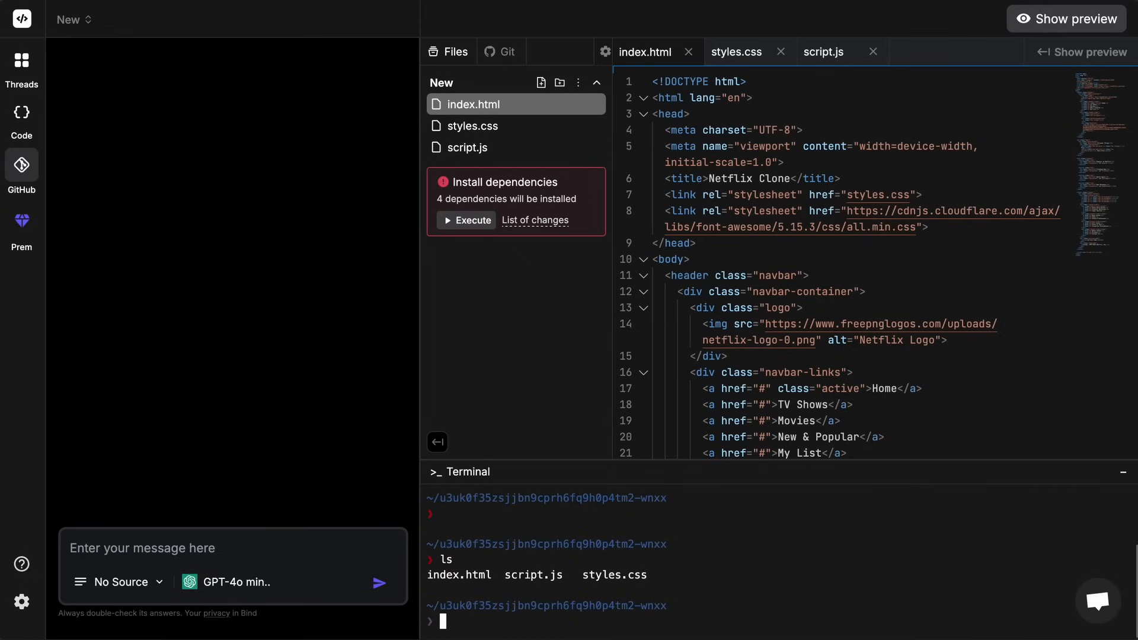
mouse_move(868, 168)
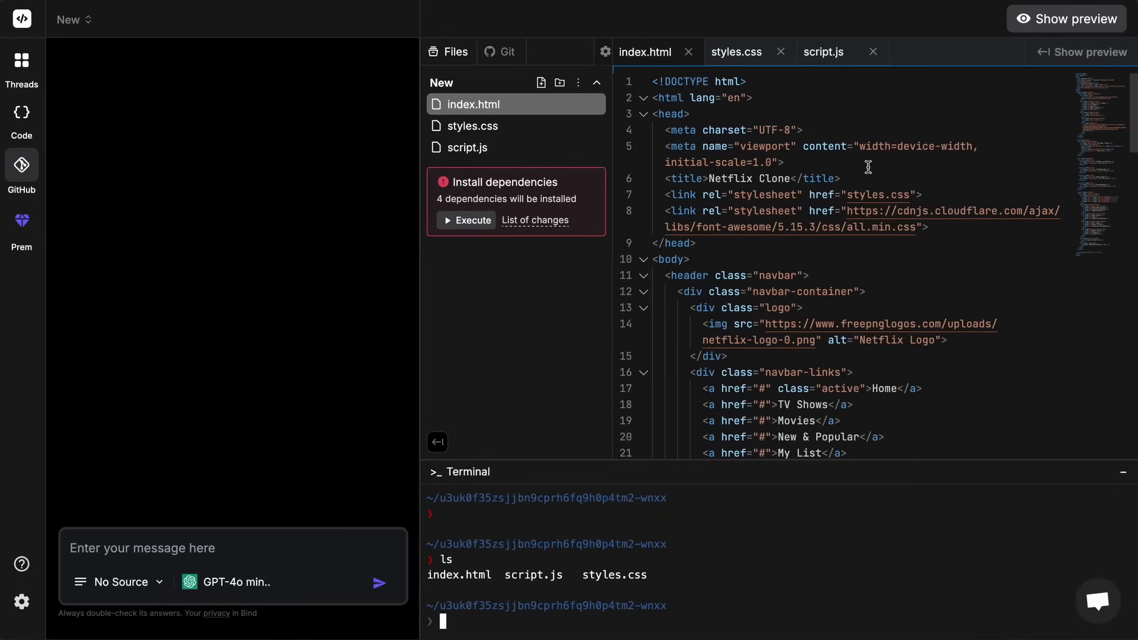
mouse_move(796, 210)
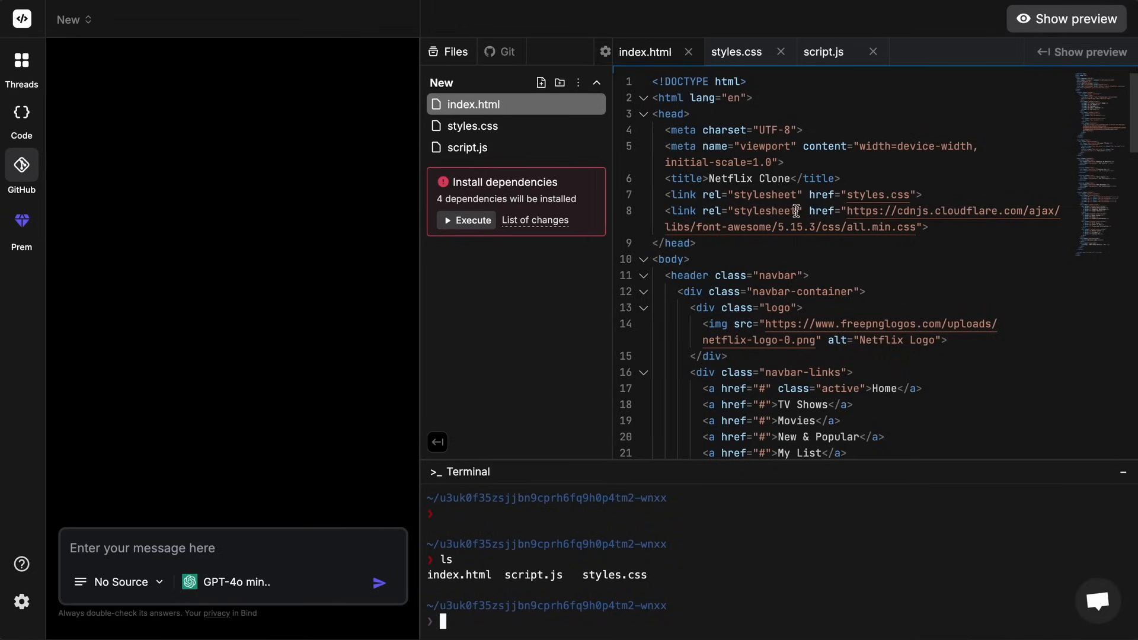
mouse_move(488, 302)
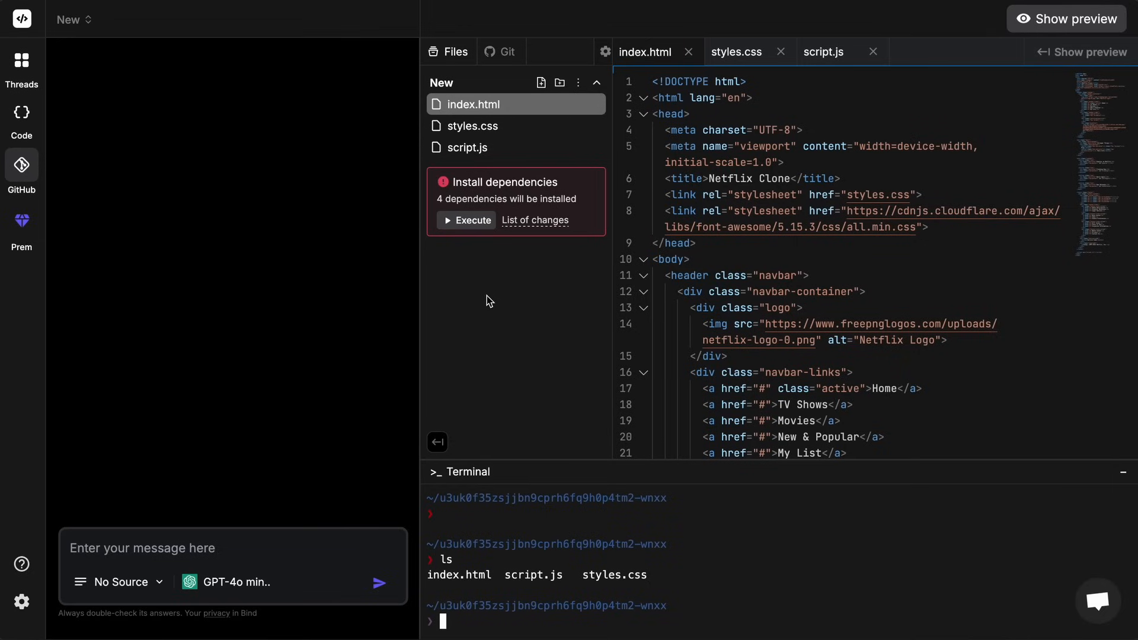
mouse_move(622, 16)
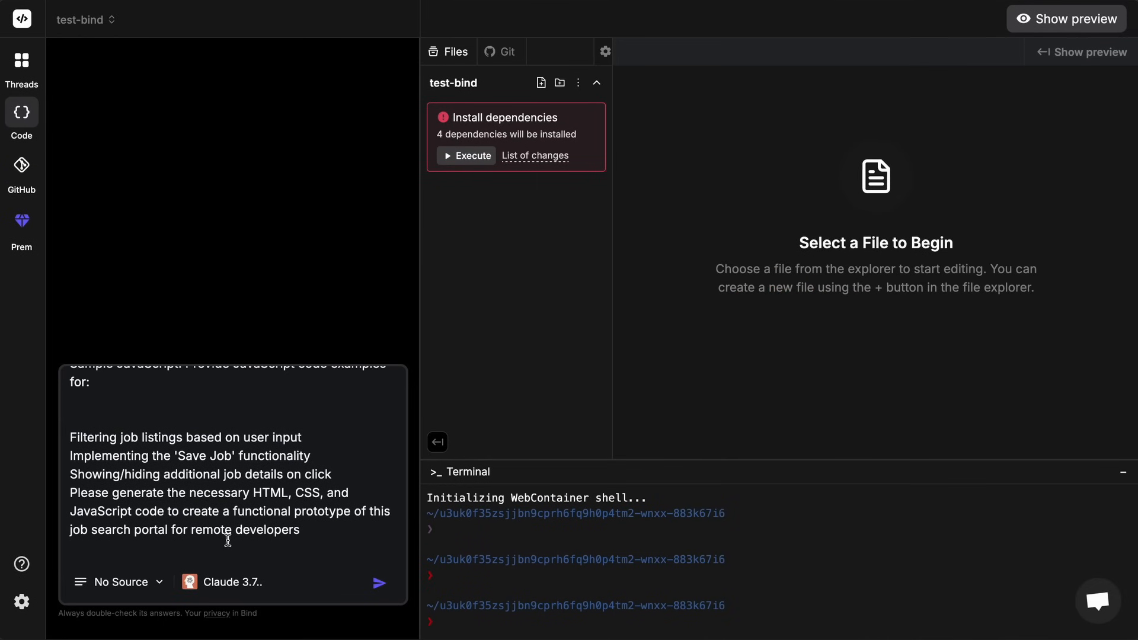
Open js/data.js in the editor to view the sample job data
click(379, 582)
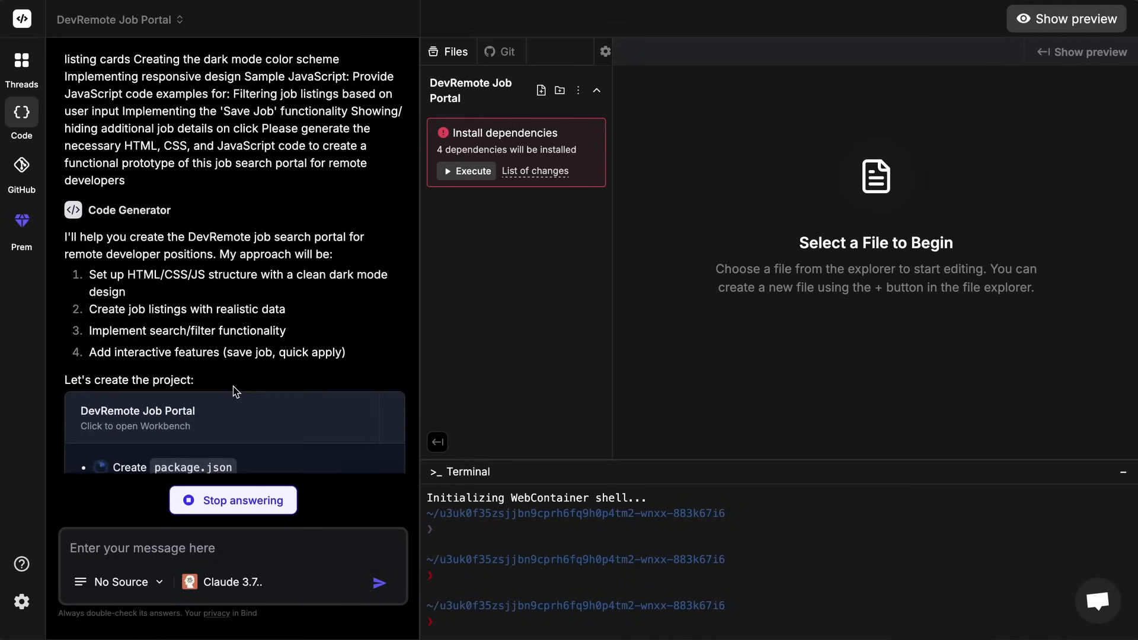
click(483, 120)
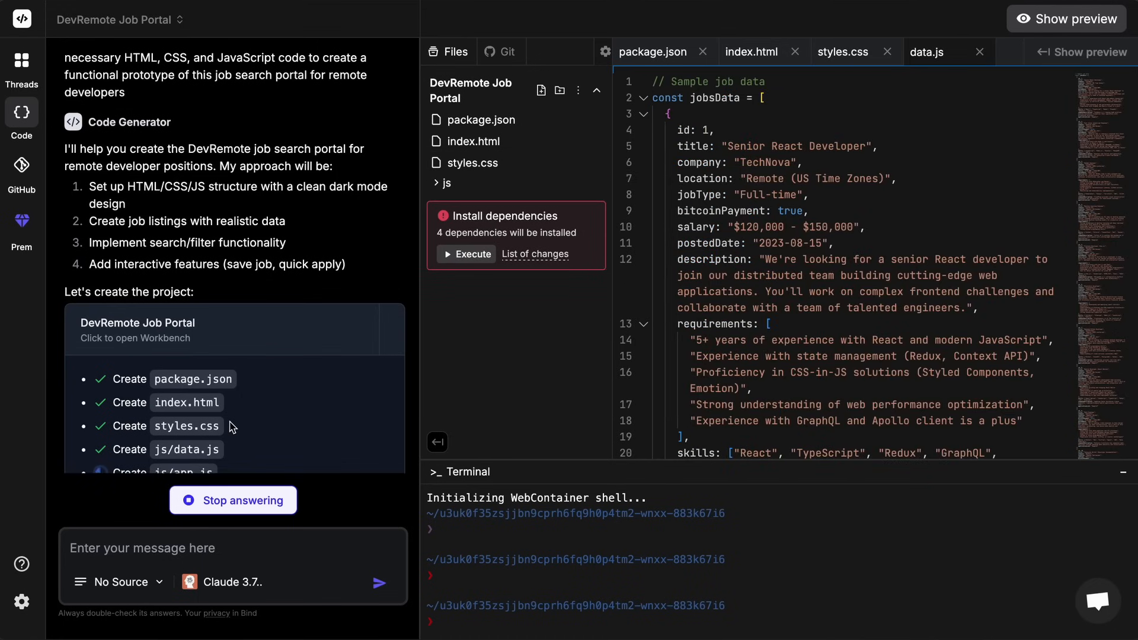
scroll(down, 3)
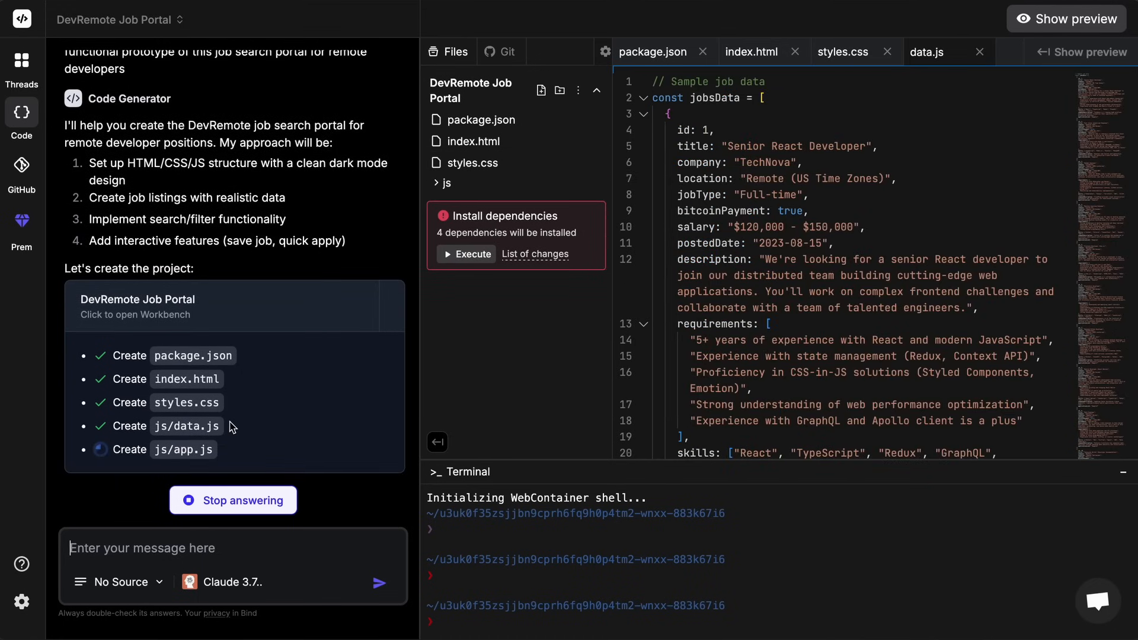
scroll(down, 3)
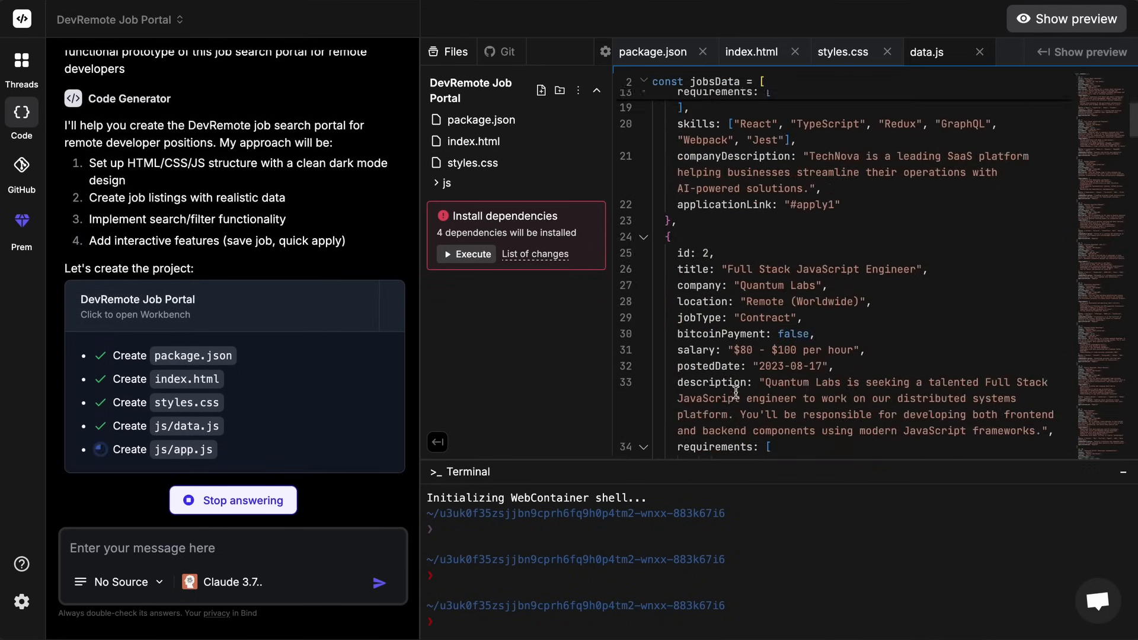
scroll(up, 3)
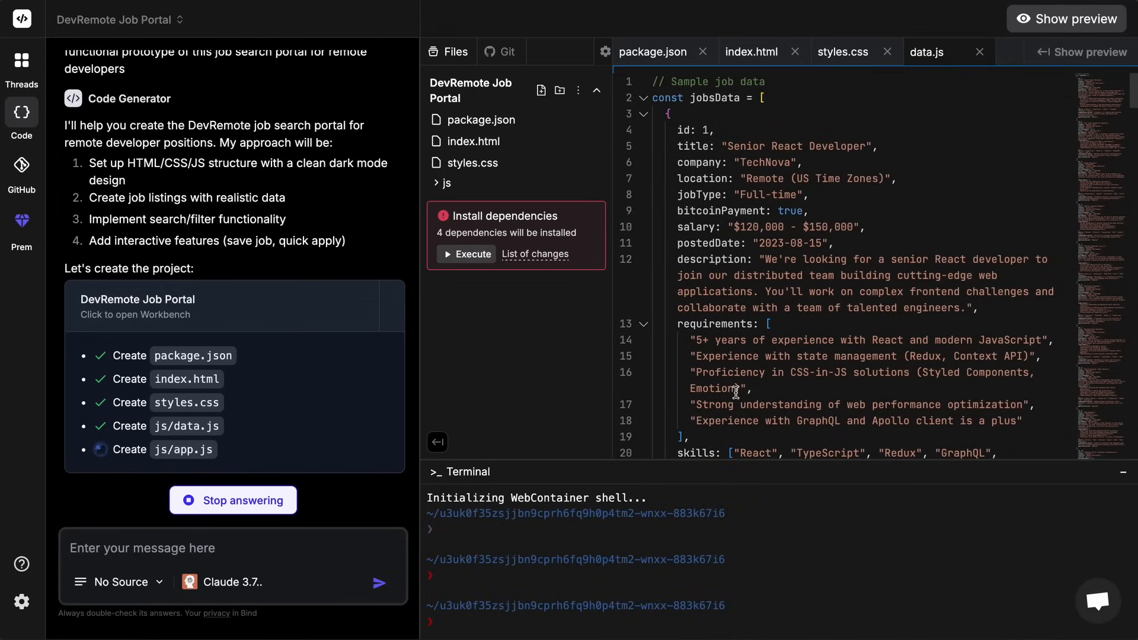
mouse_move(274, 373)
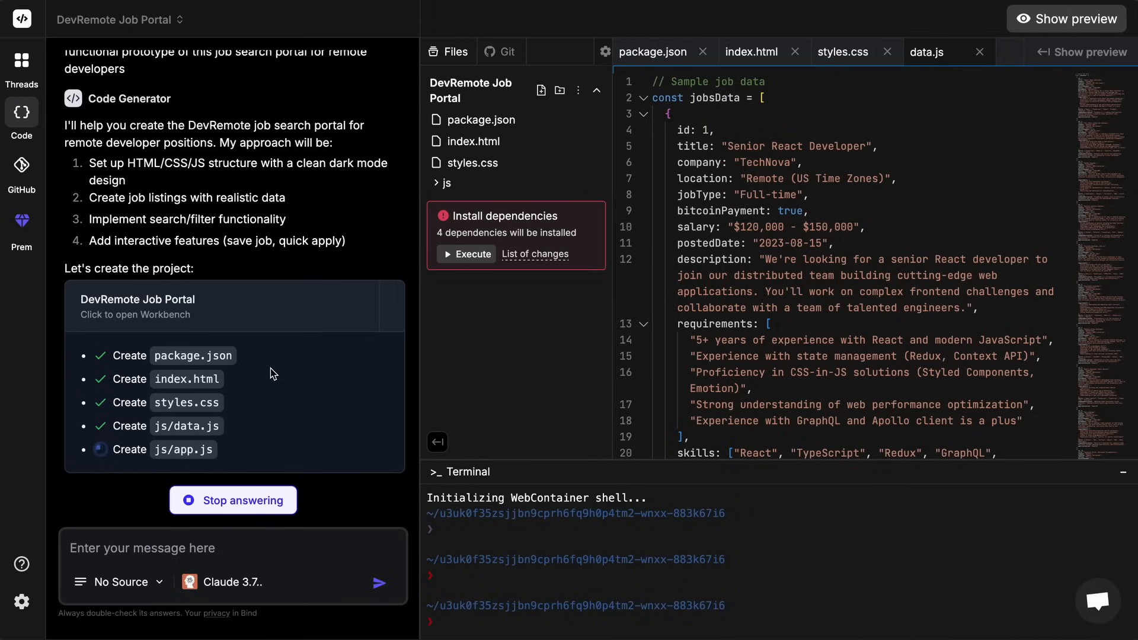
mouse_move(275, 422)
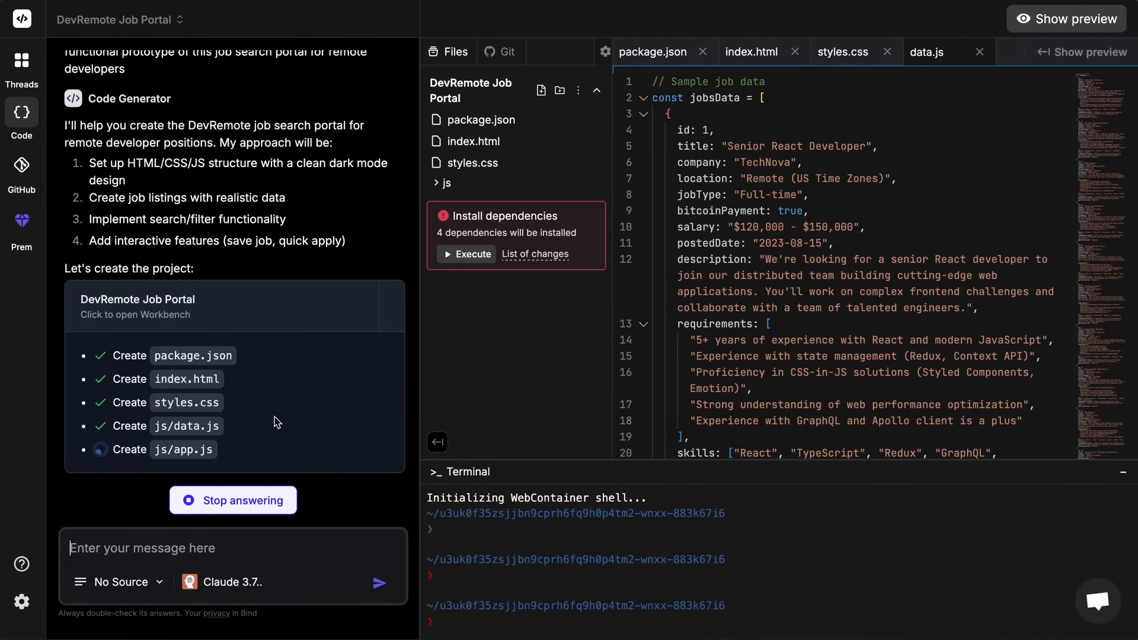
mouse_move(268, 429)
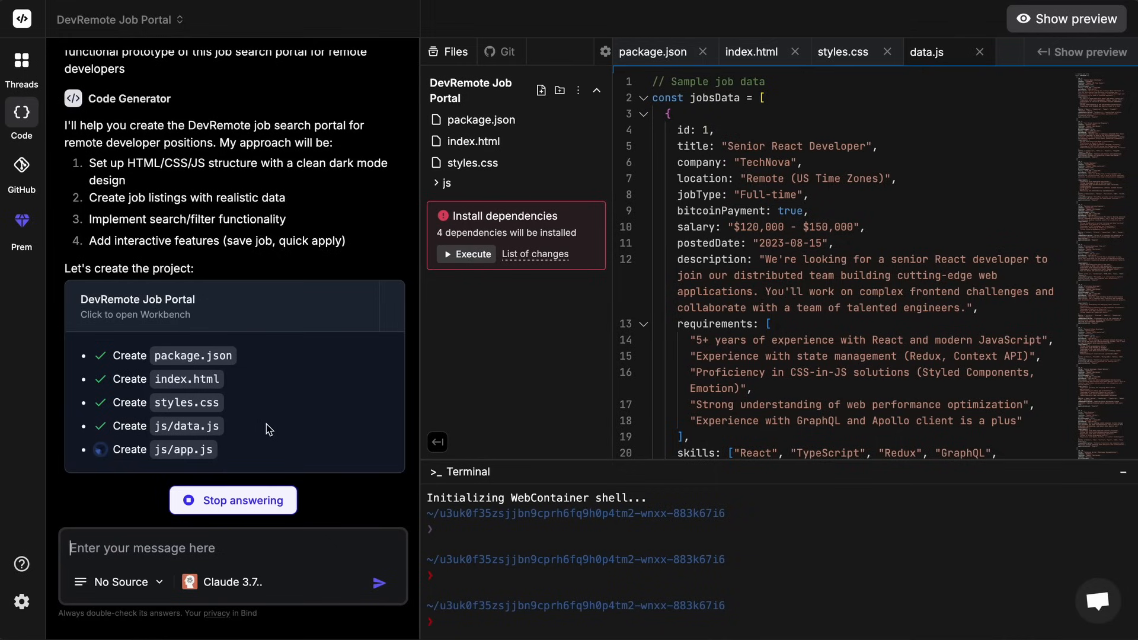
Preview the DevRemote portal, scrolling down to the job list and back up
click(1067, 19)
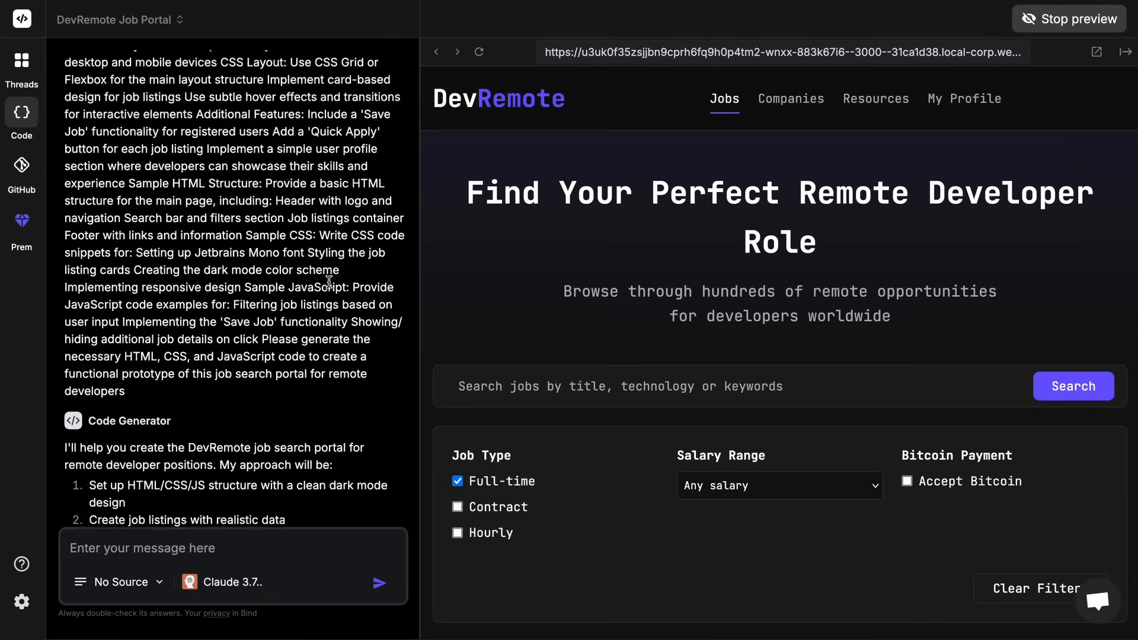
scroll(down, 3)
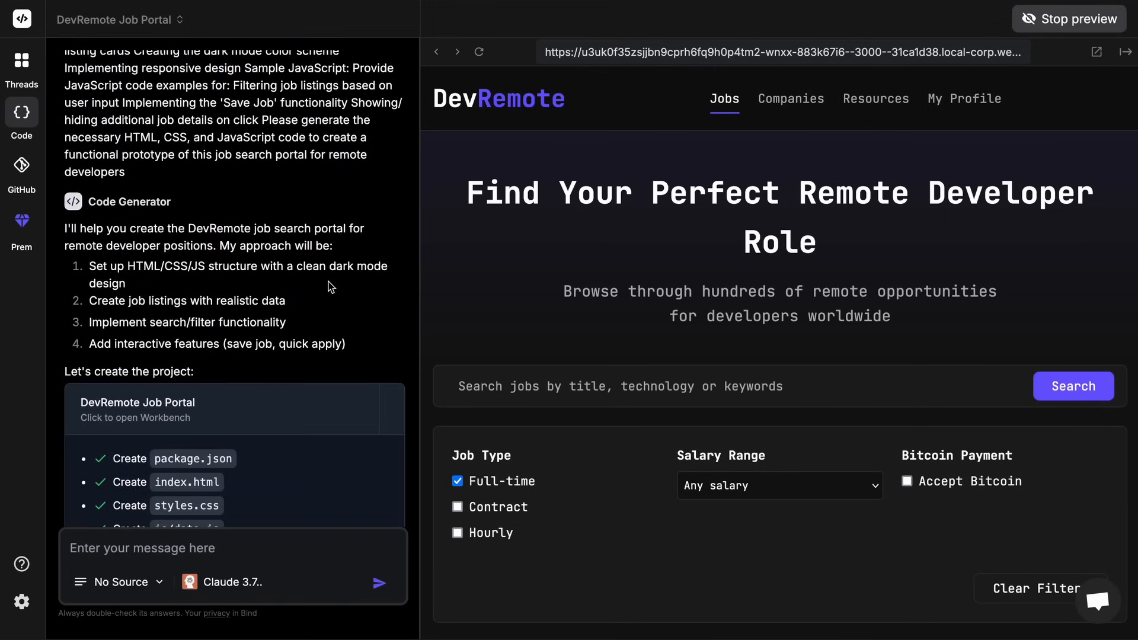
scroll(down, 3)
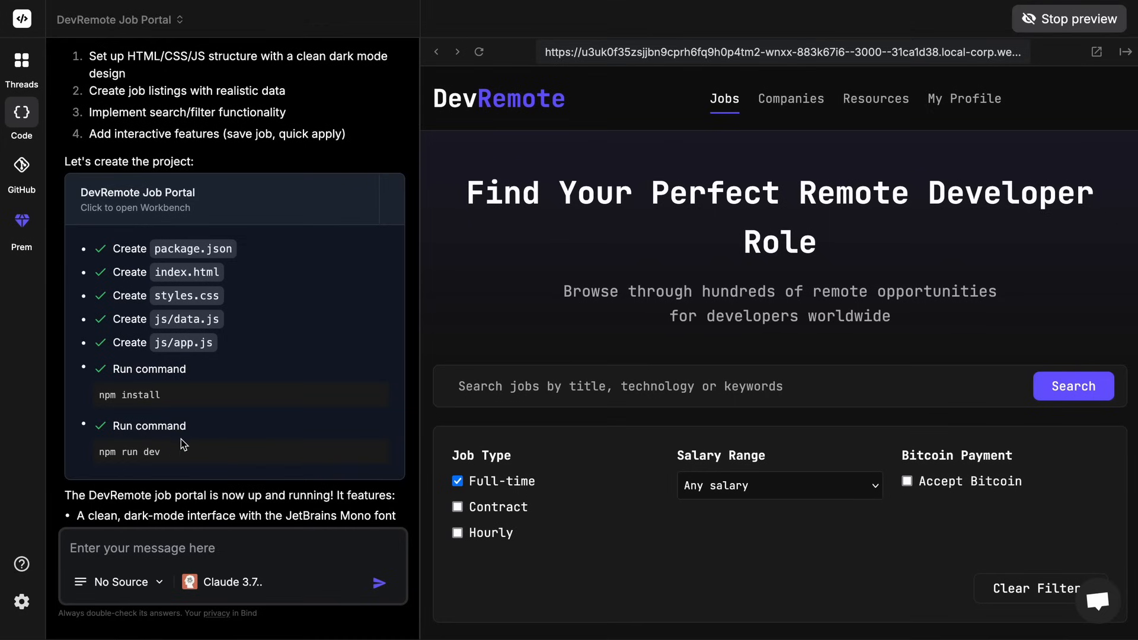
mouse_move(579, 345)
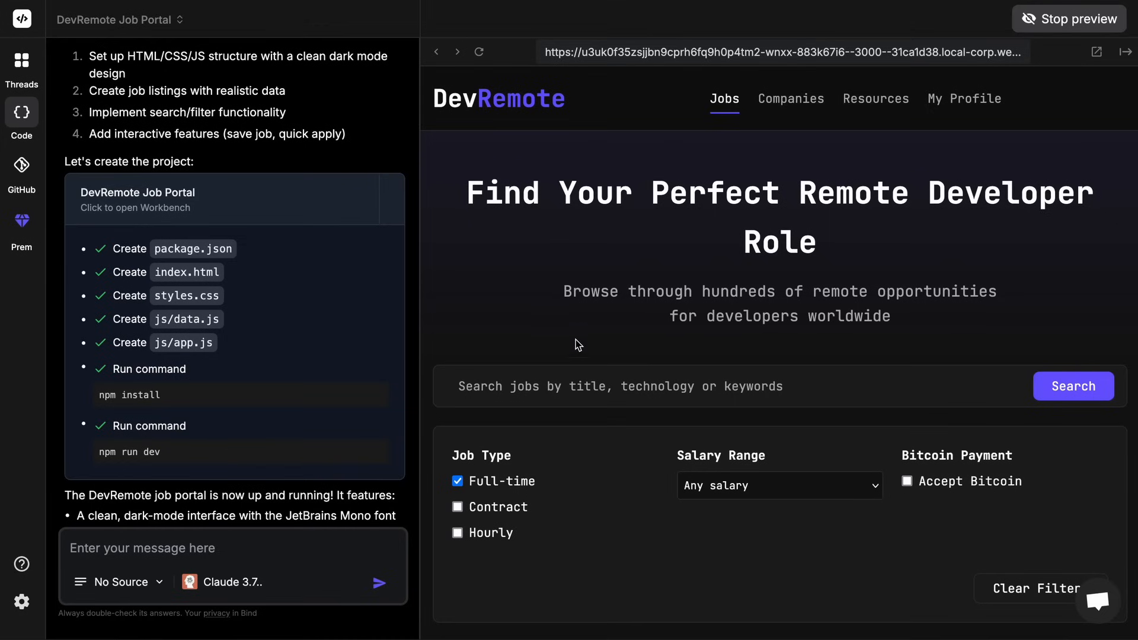
scroll(down, 3)
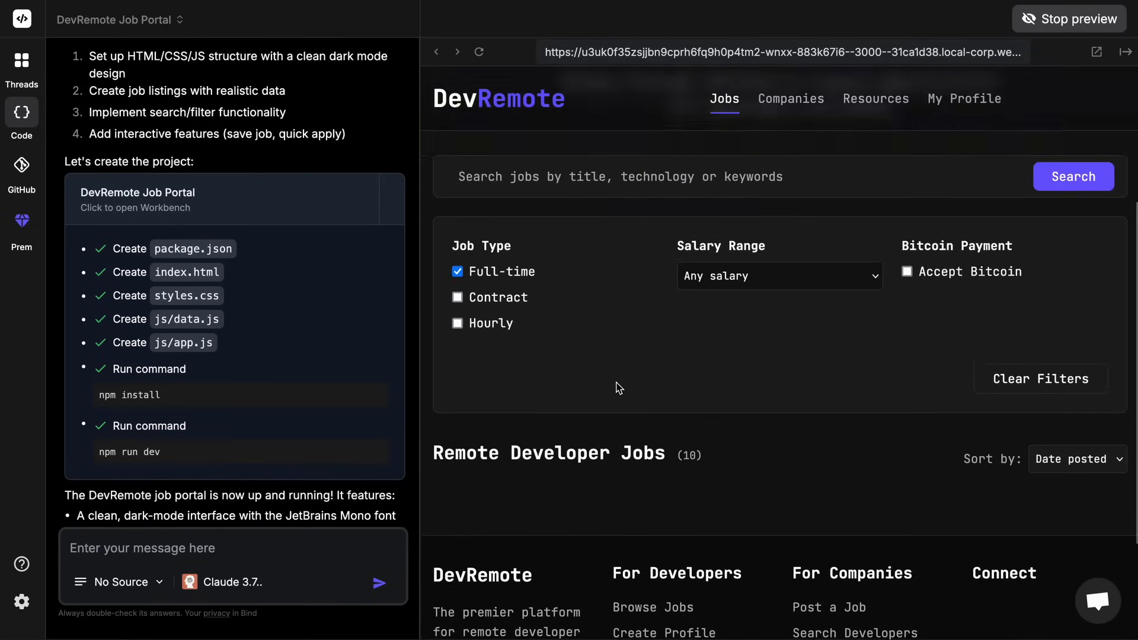
scroll(up, 3)
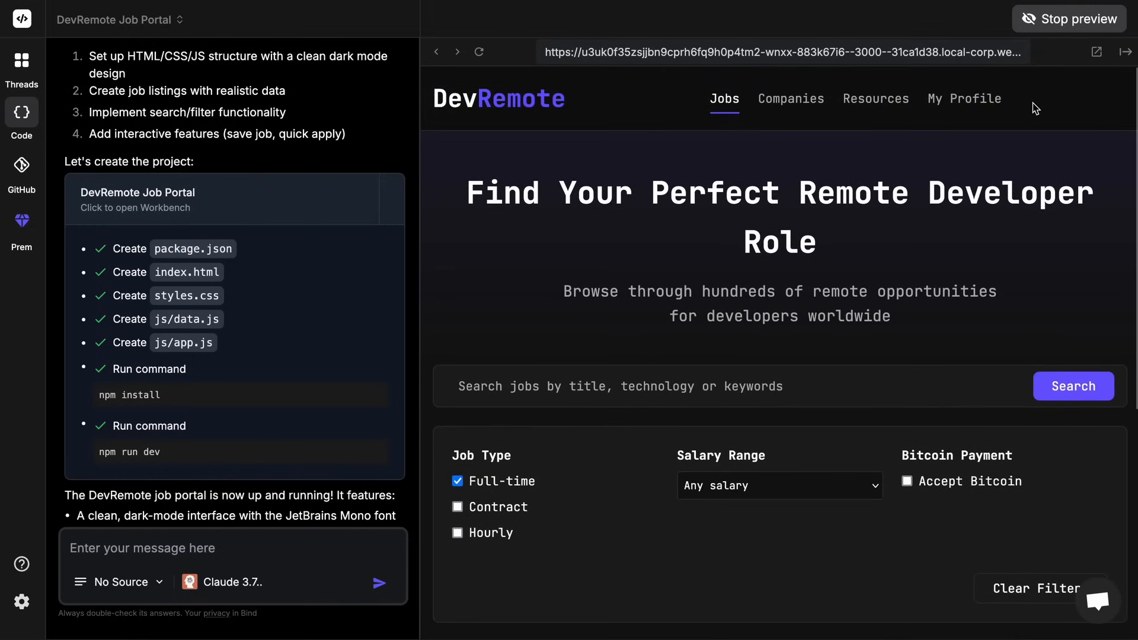
Stop the live preview and scroll through js/app.js in the editor
click(1069, 19)
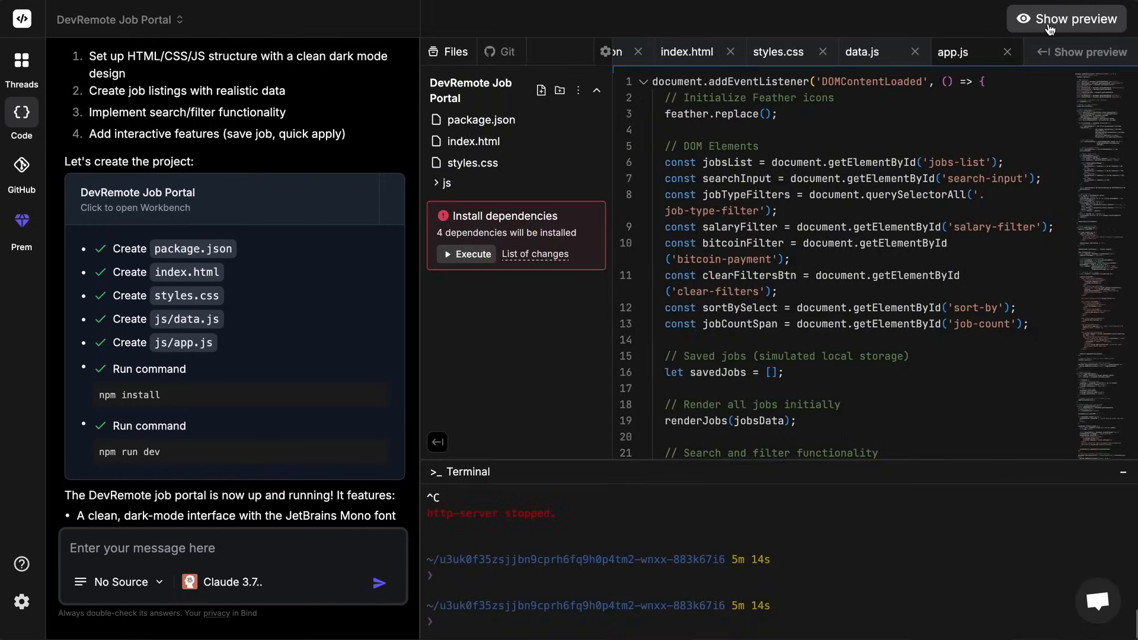
click(1067, 19)
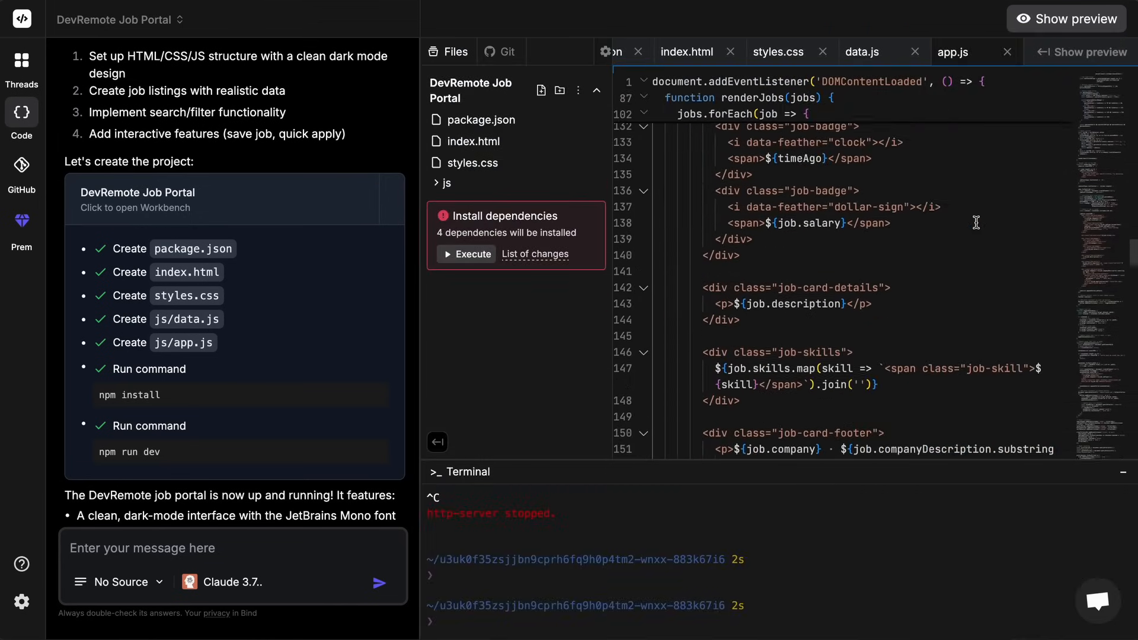
scroll(up, 3)
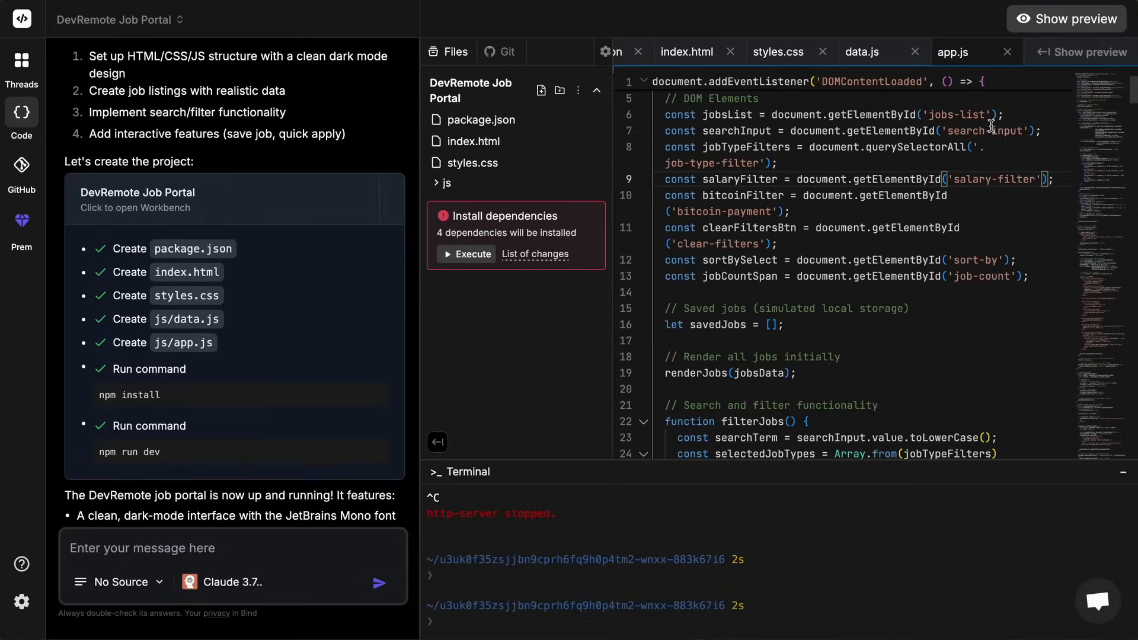
click(1068, 19)
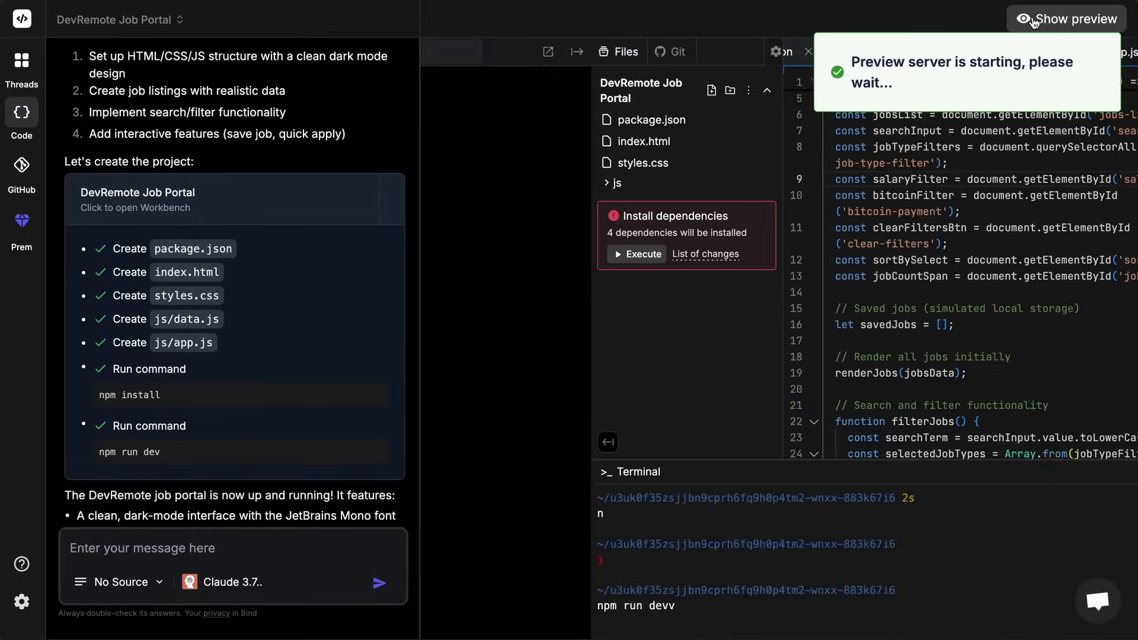
click(1077, 19)
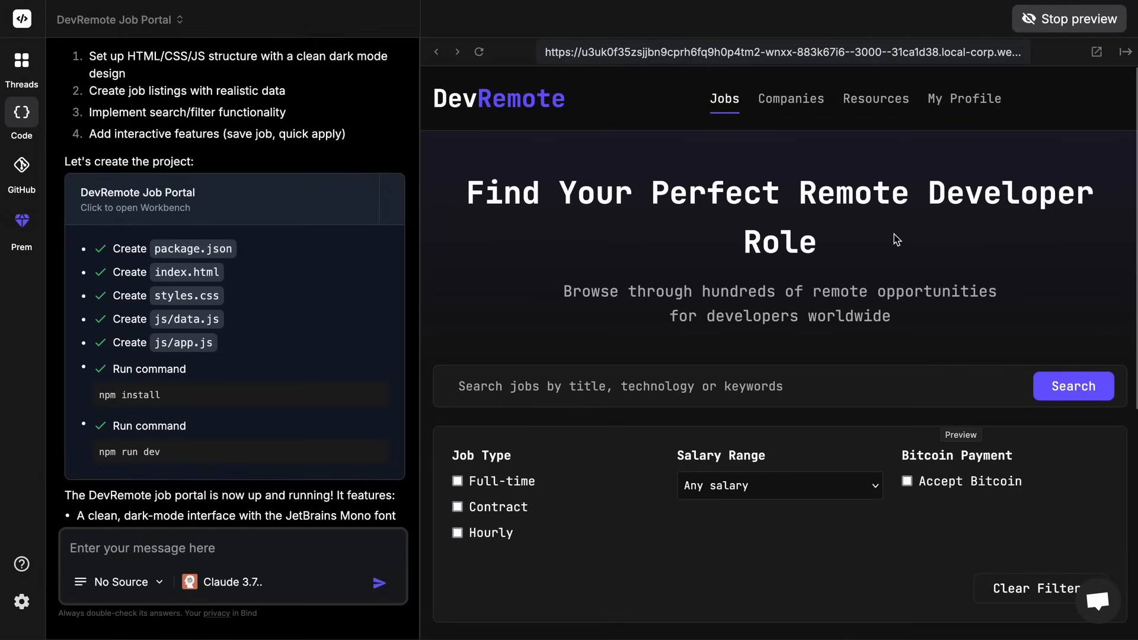
mouse_move(932, 246)
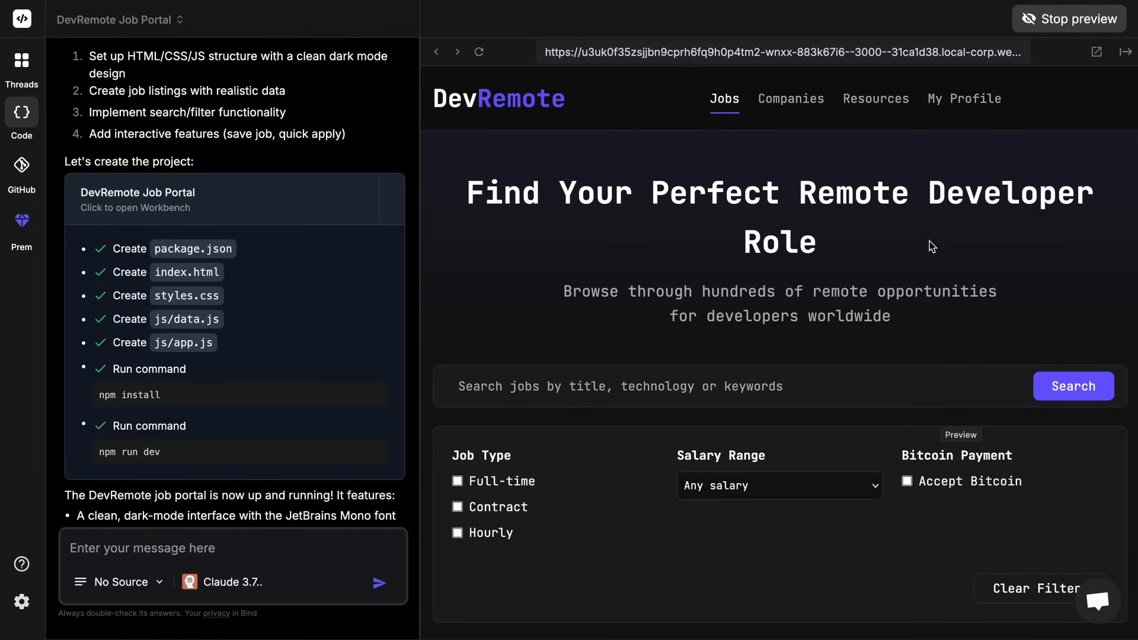
mouse_move(550, 209)
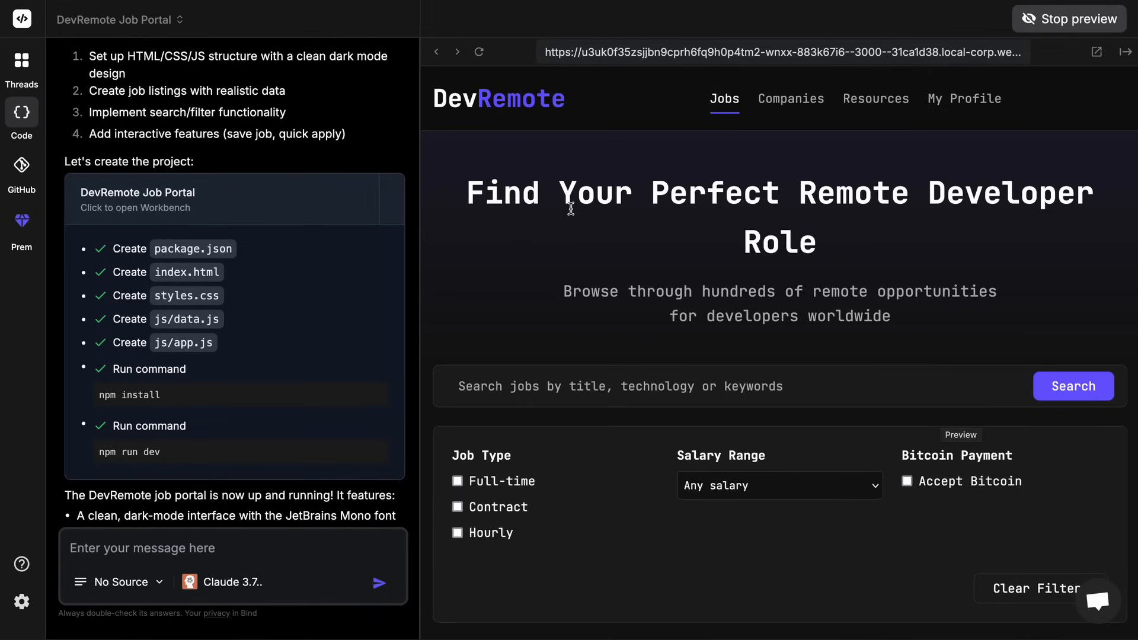
mouse_move(514, 200)
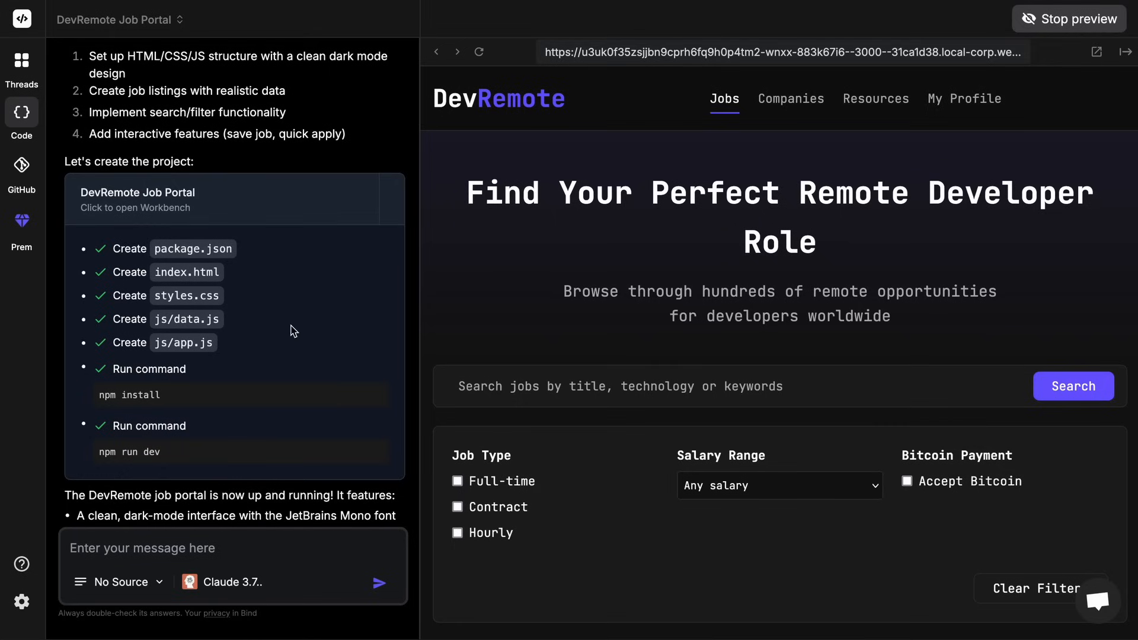
scroll(down, 3)
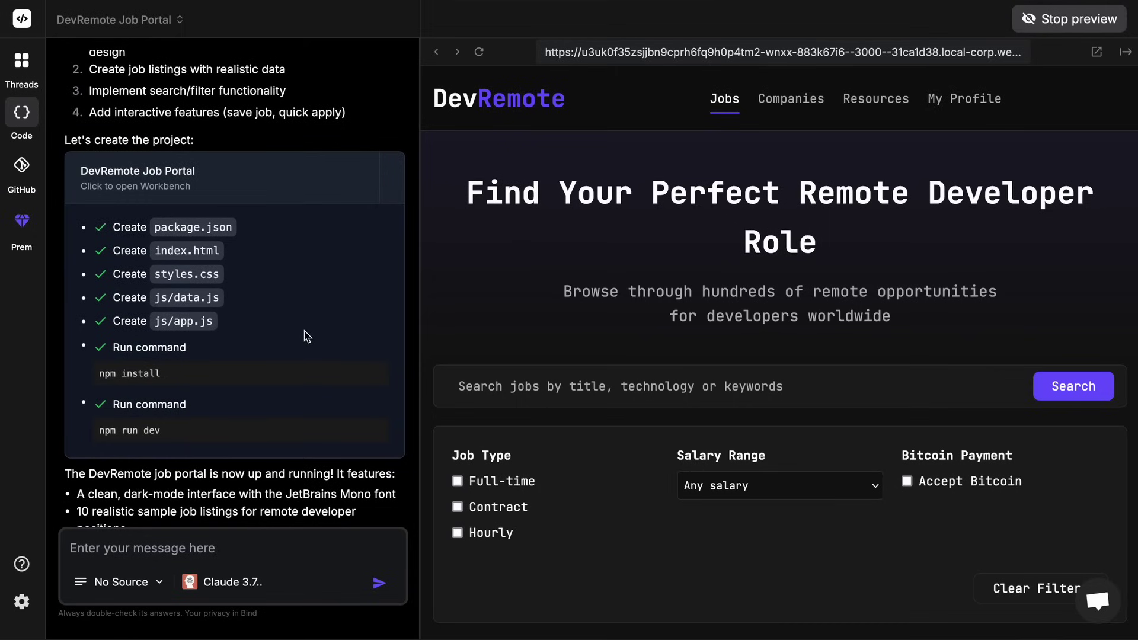
mouse_move(892, 168)
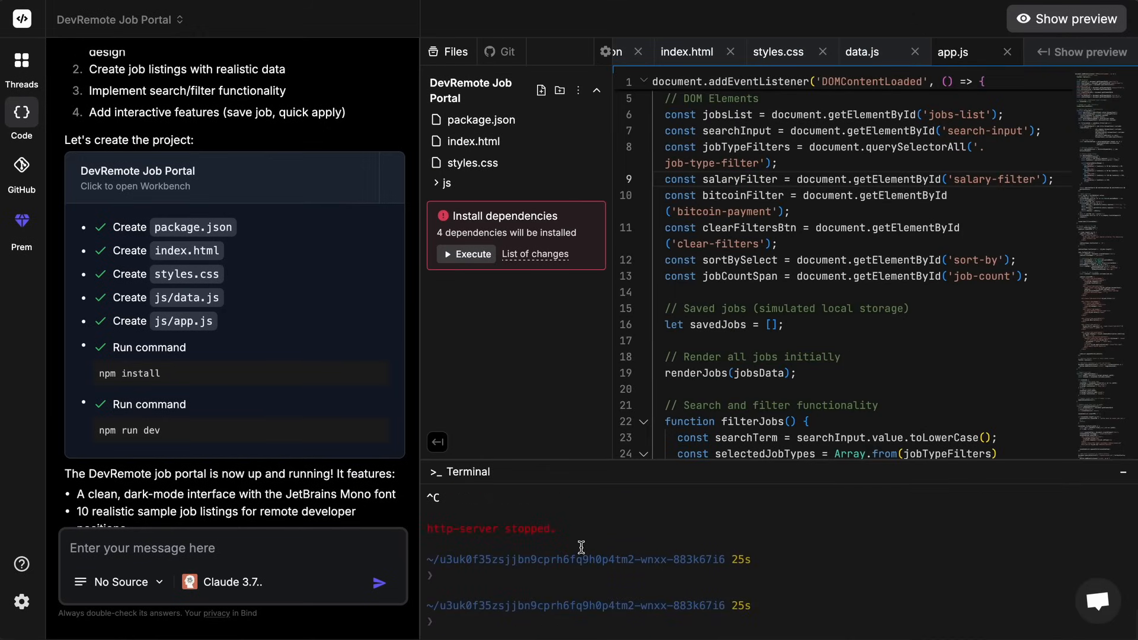
mouse_move(573, 285)
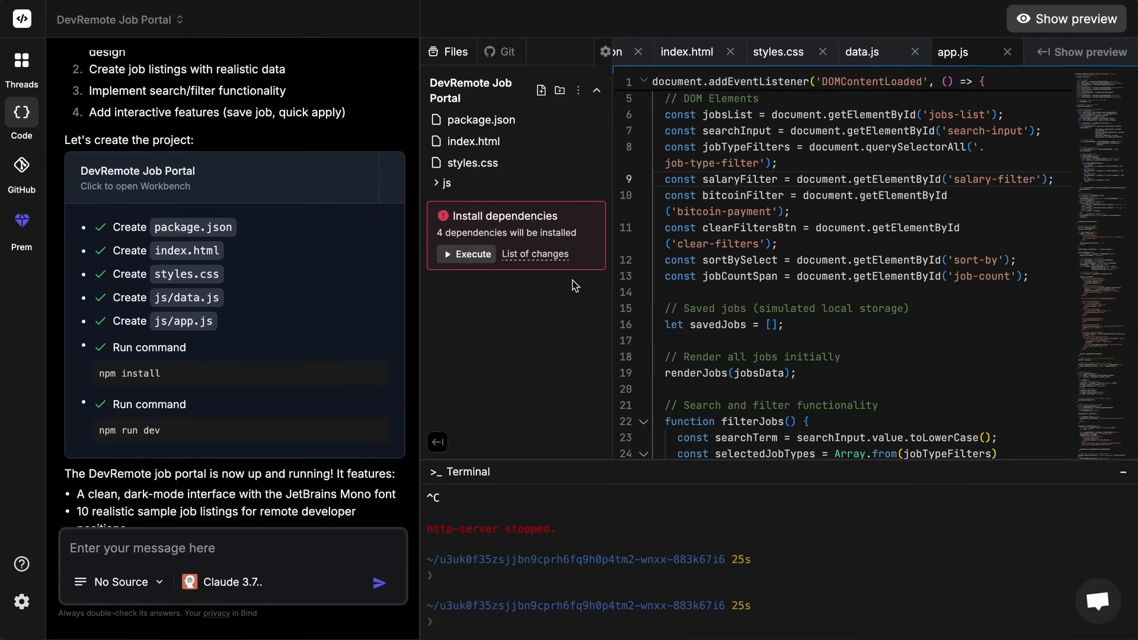
mouse_move(304, 335)
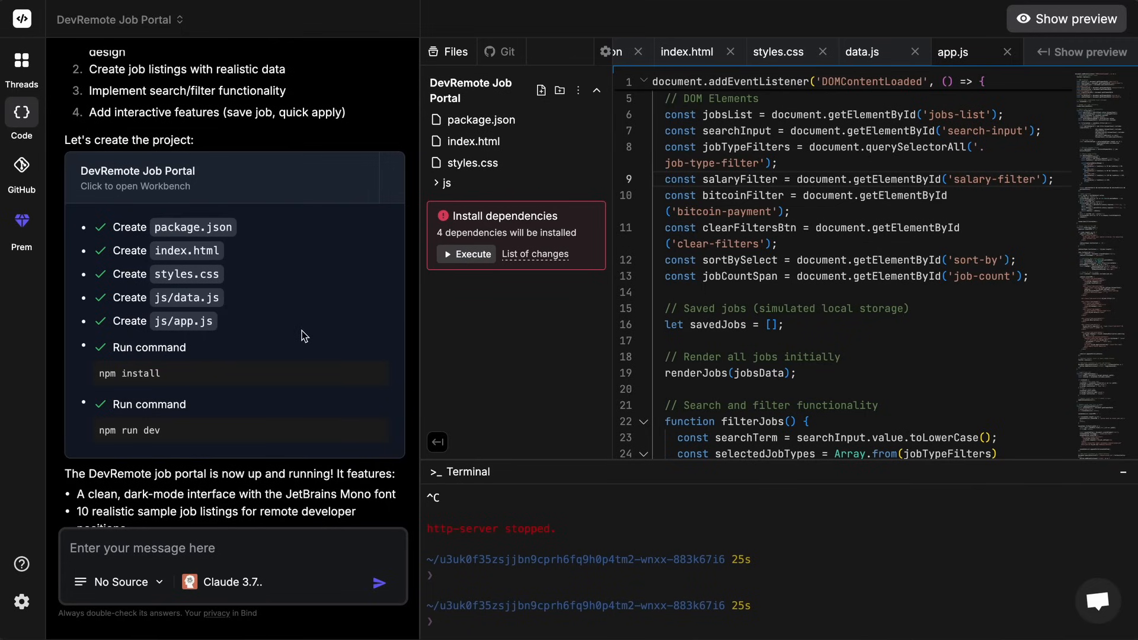
mouse_move(62, 355)
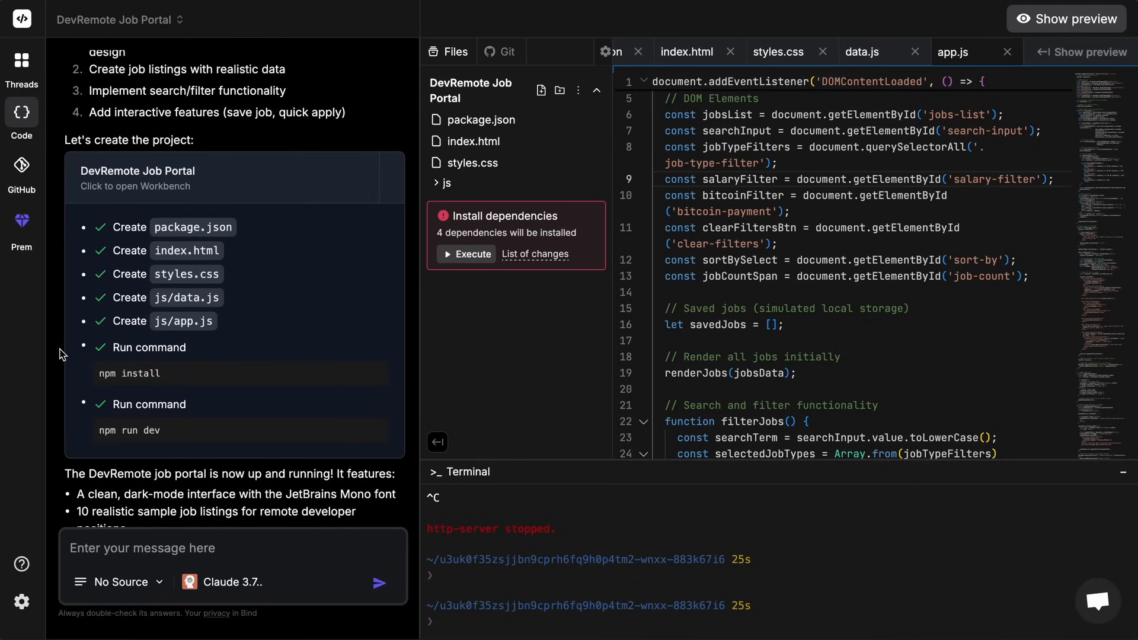
Send a 'Fix the…' prompt to restore job listings and add detailed job pages
text(Fix the issue where jobs are not showing and Great,)
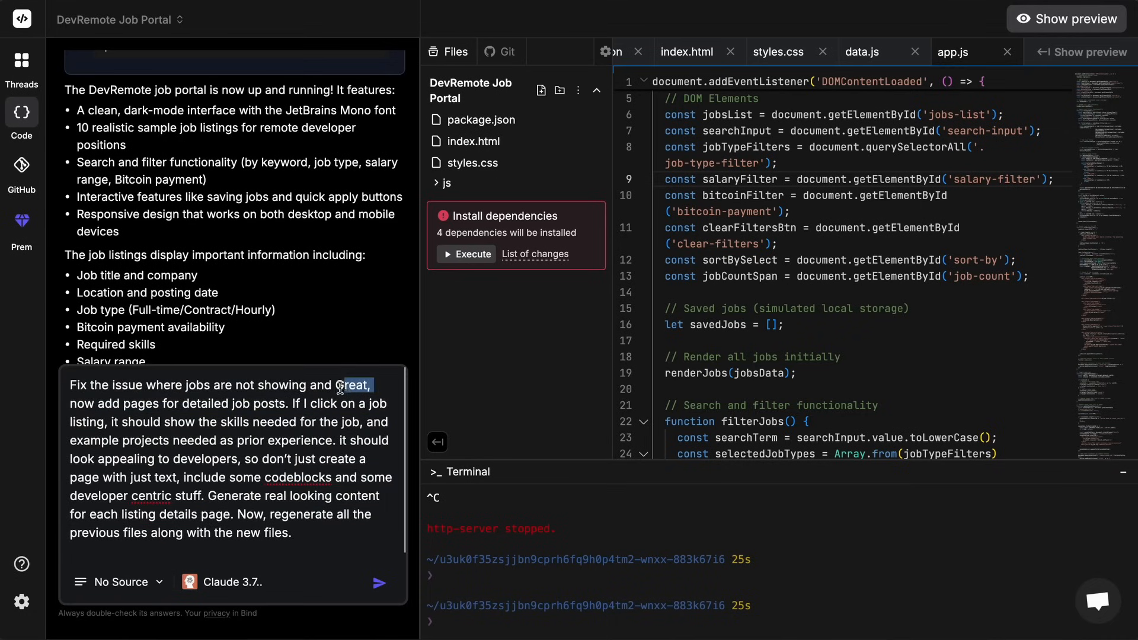
click(379, 583)
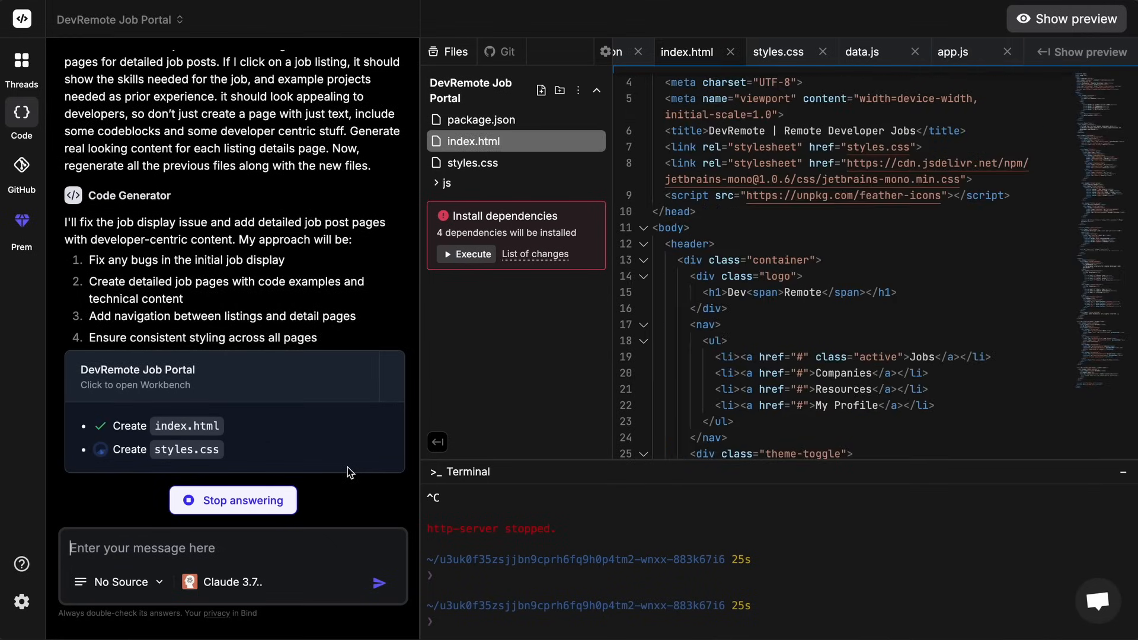
Stop the preview and scroll through the updated js/data.js job listings
click(1067, 19)
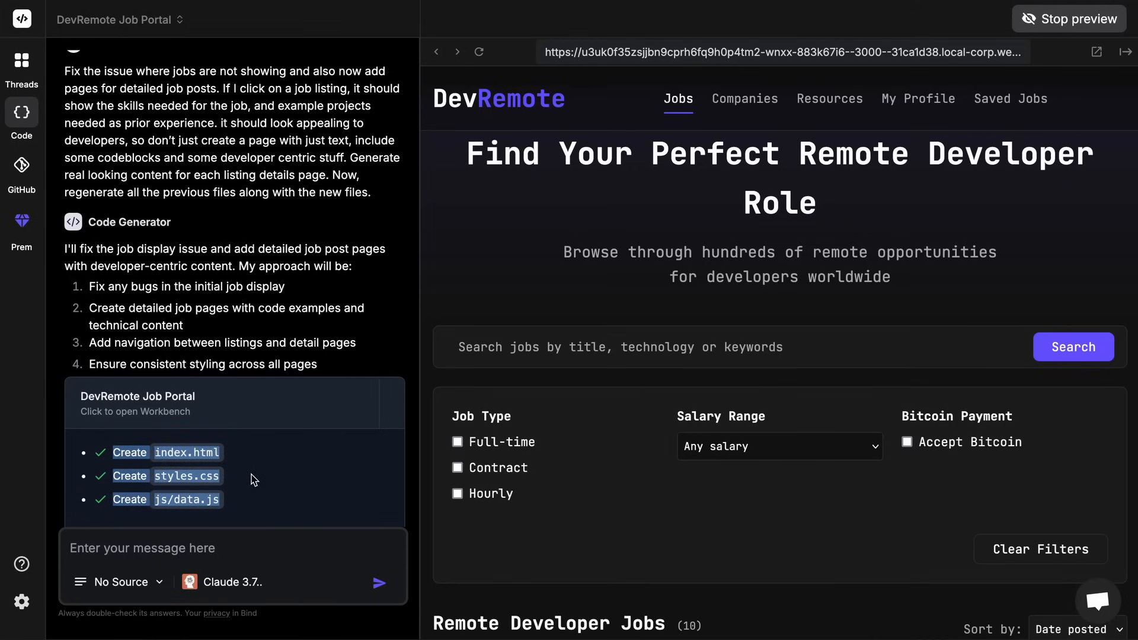
mouse_move(501, 442)
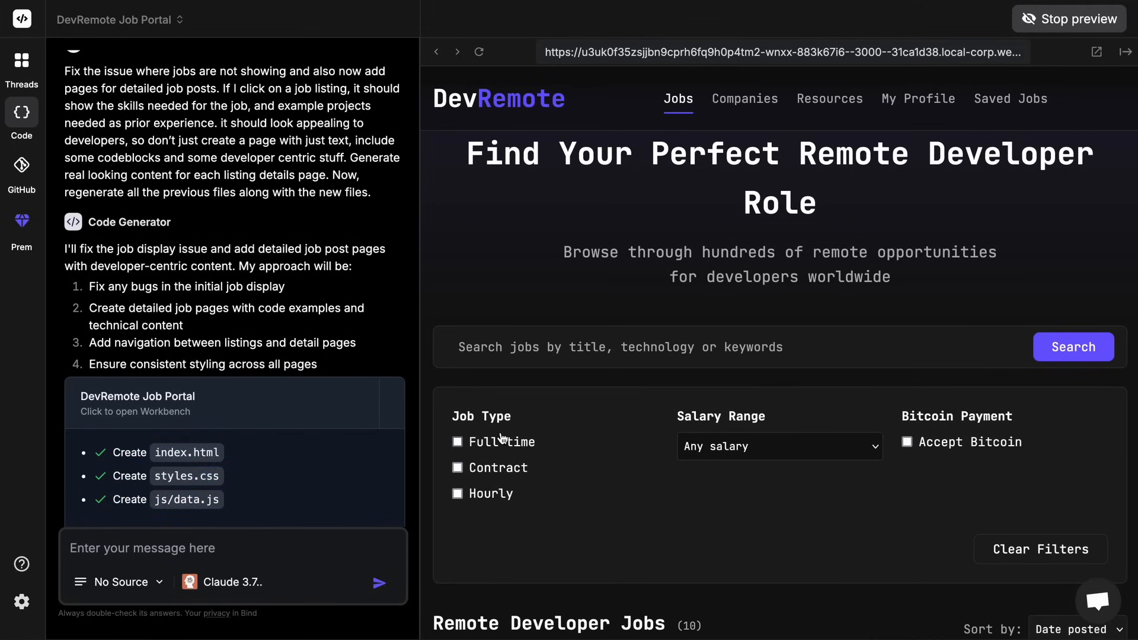
mouse_move(548, 242)
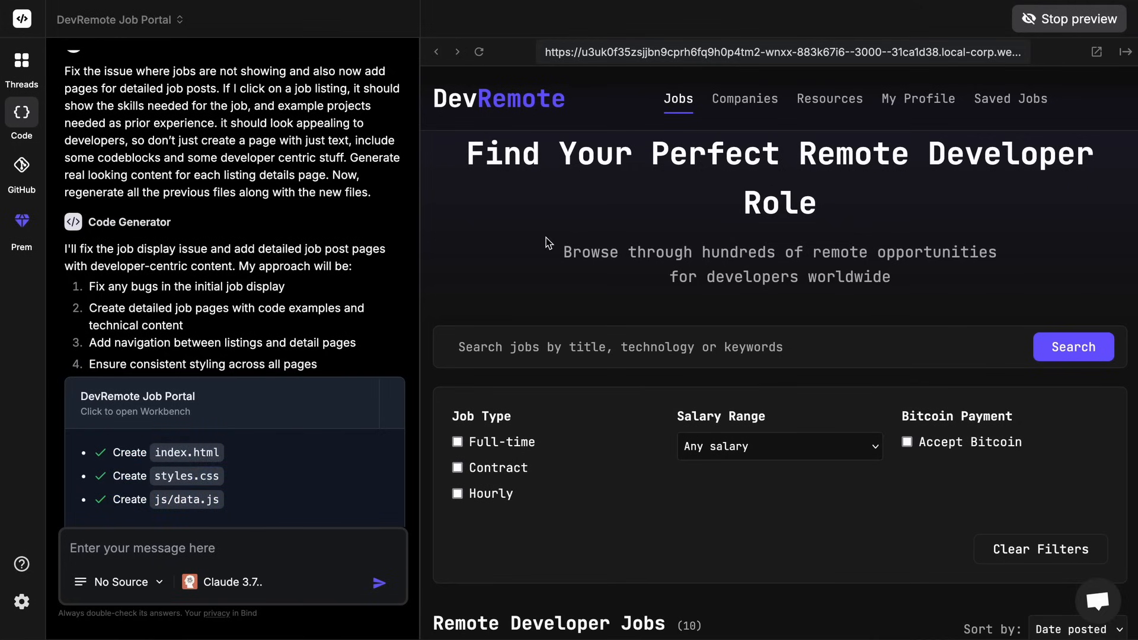
mouse_move(1025, 29)
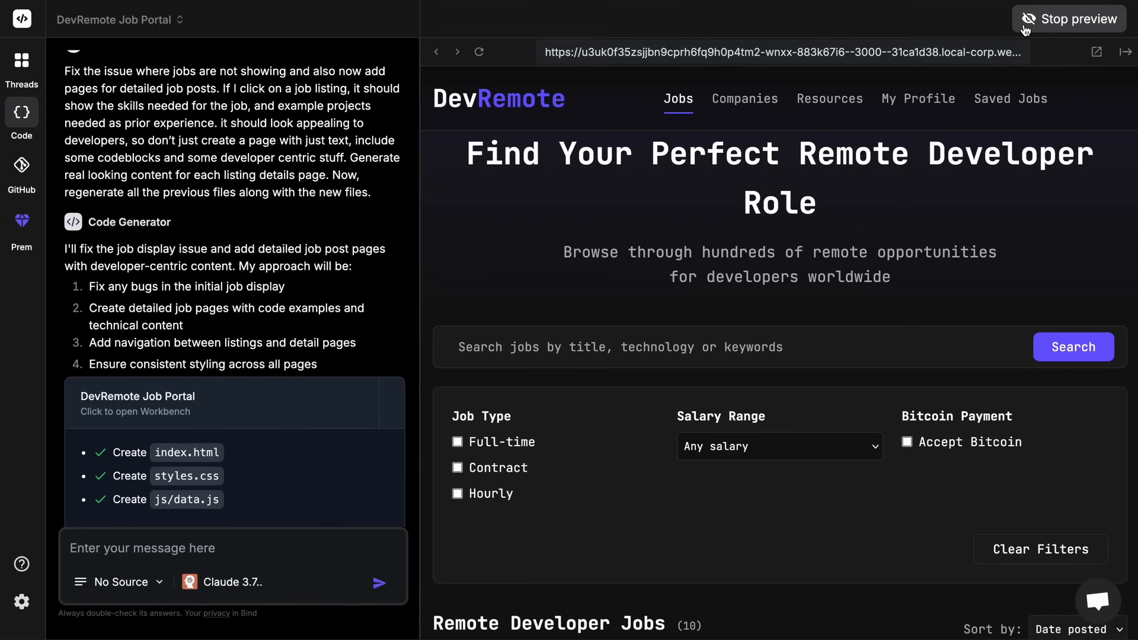
click(1077, 19)
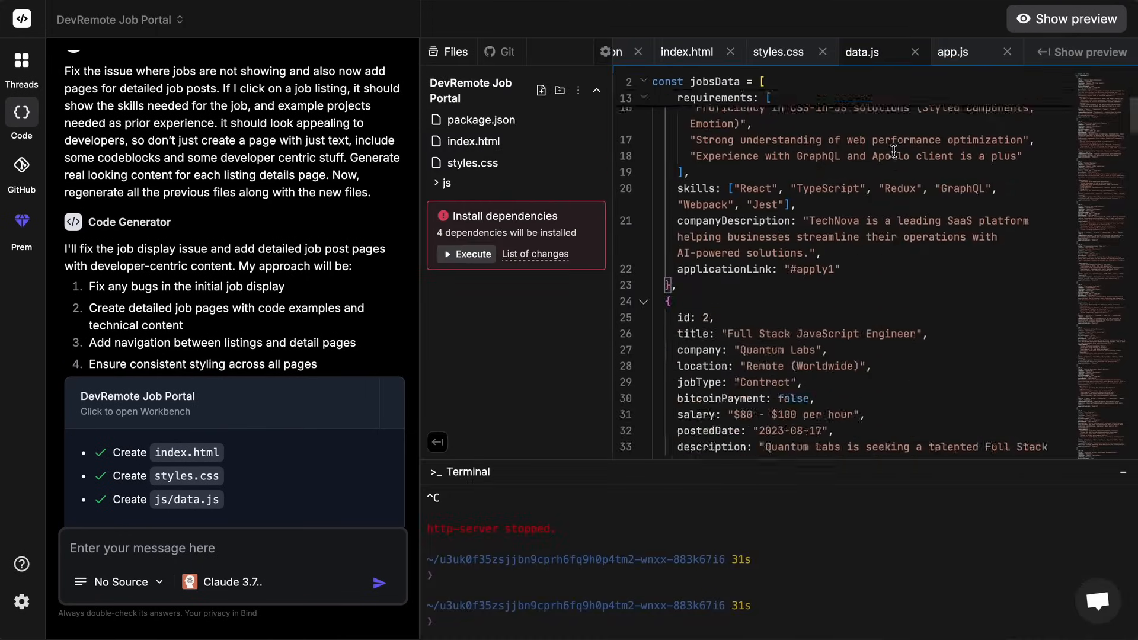
scroll(down, 3)
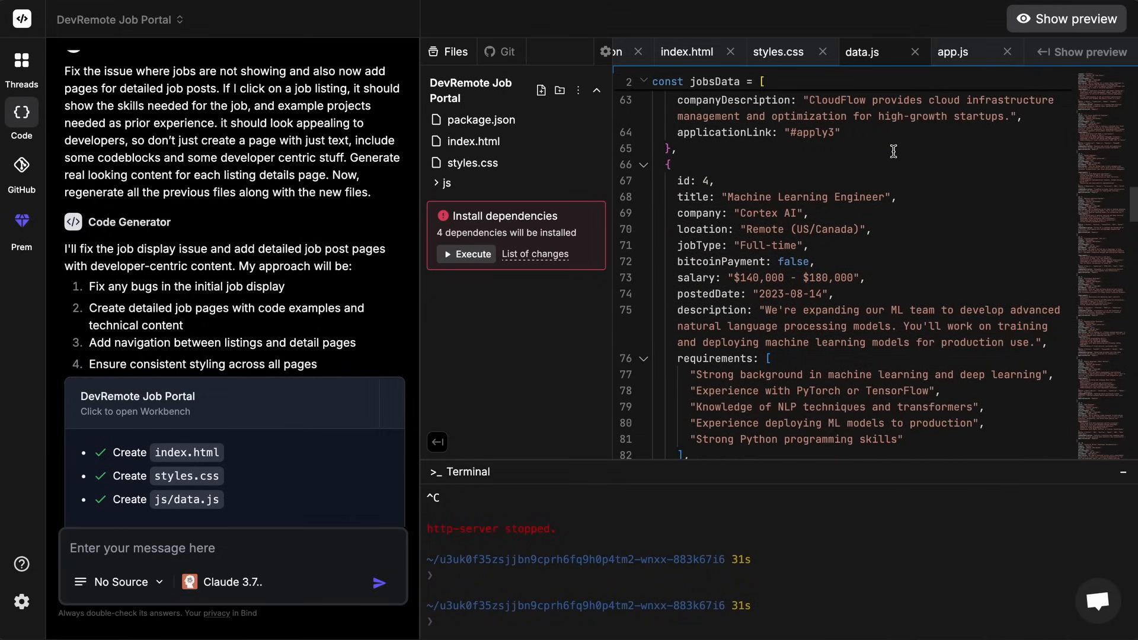
scroll(up, 3)
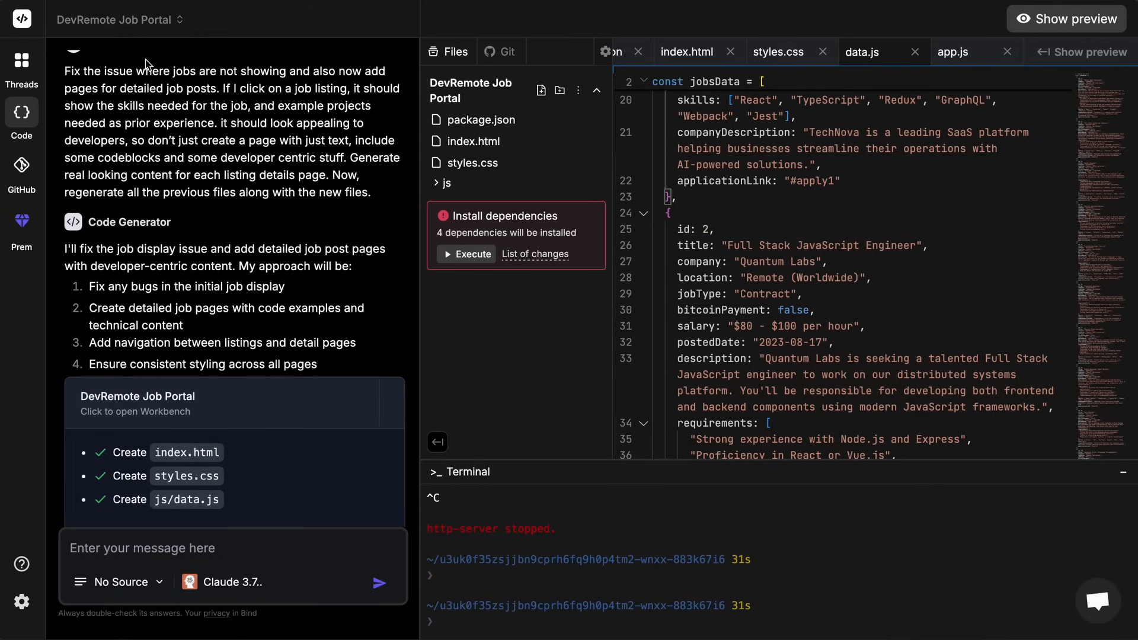
mouse_move(215, 109)
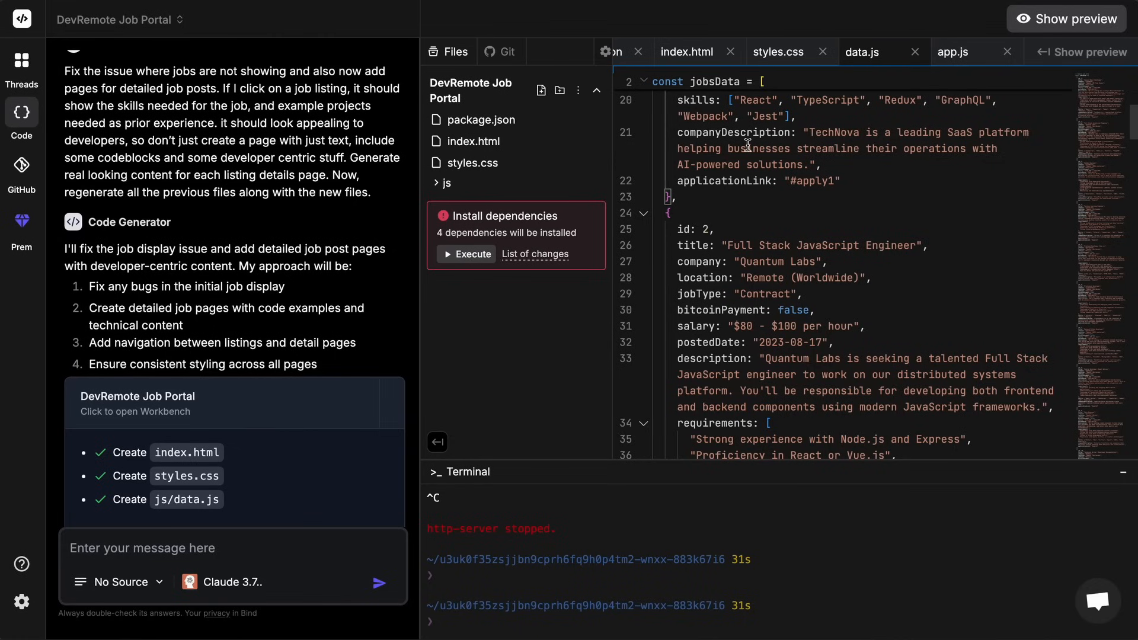
click(221, 582)
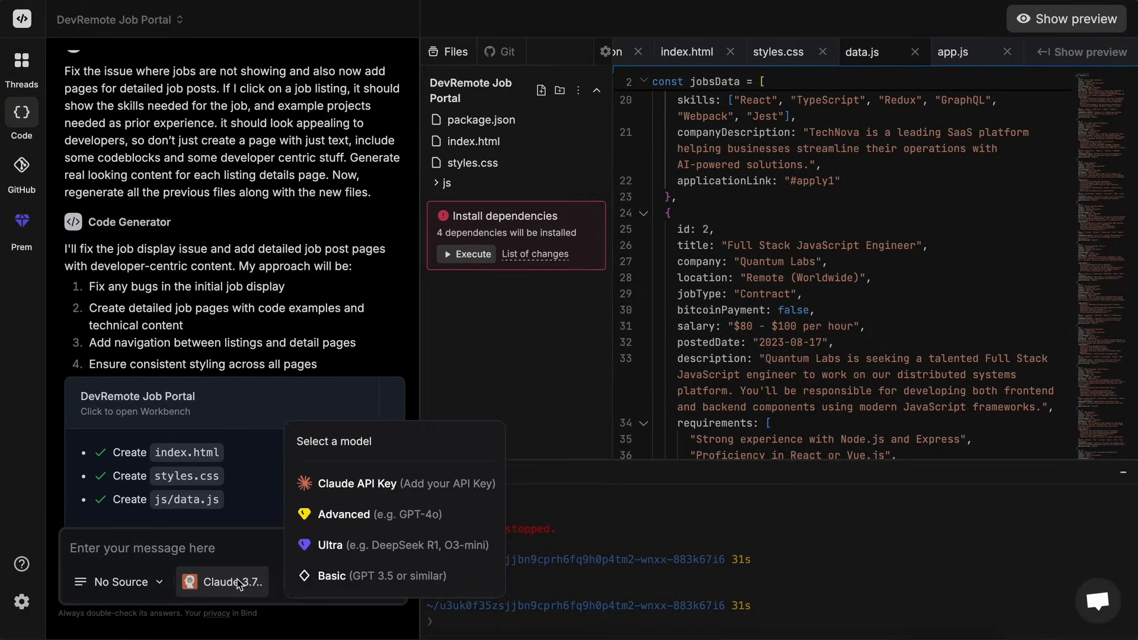
mouse_move(330, 546)
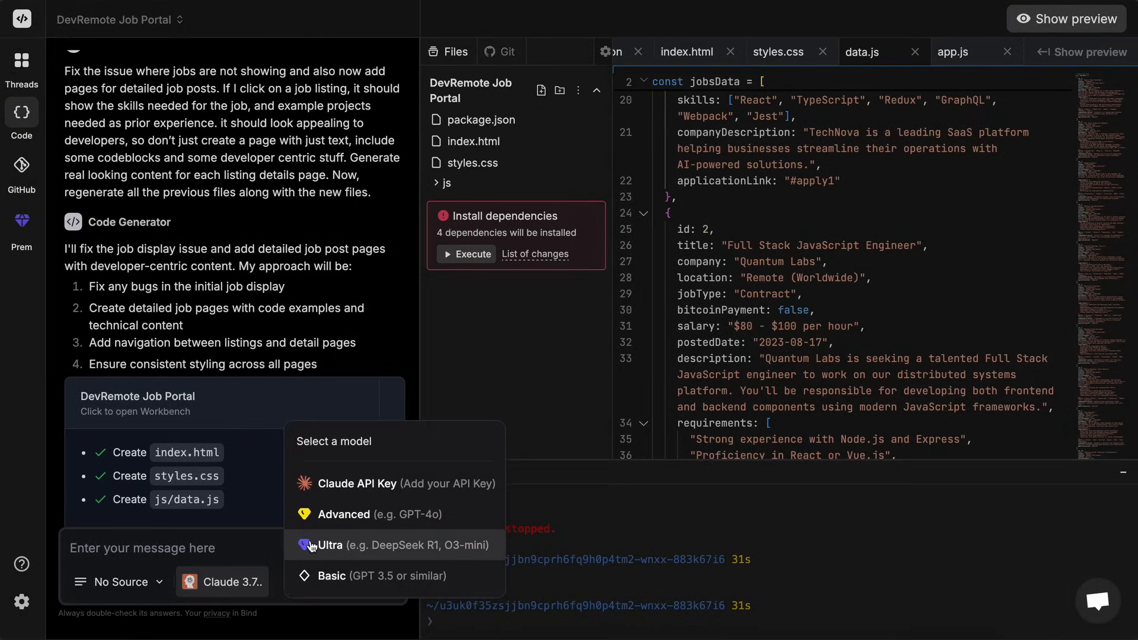
click(330, 546)
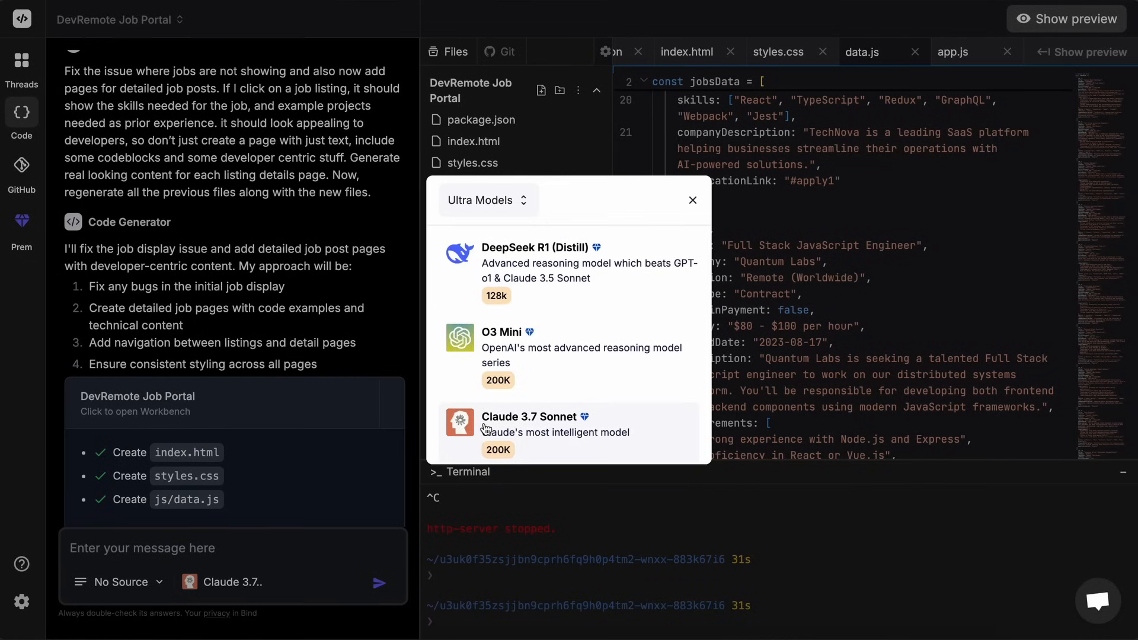
mouse_move(462, 465)
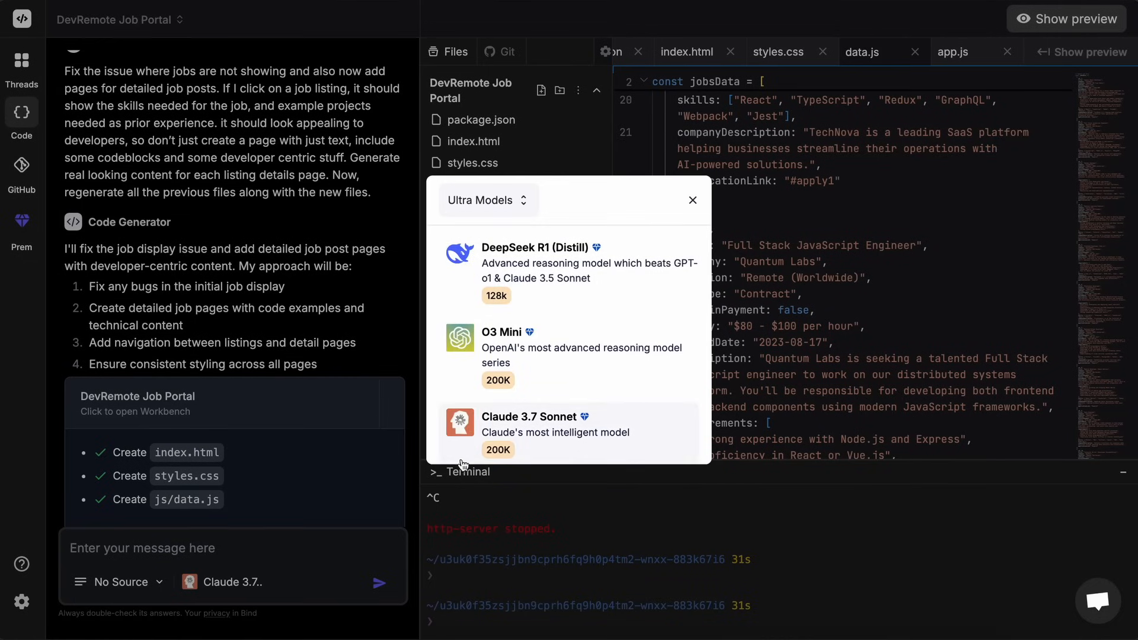
mouse_move(456, 425)
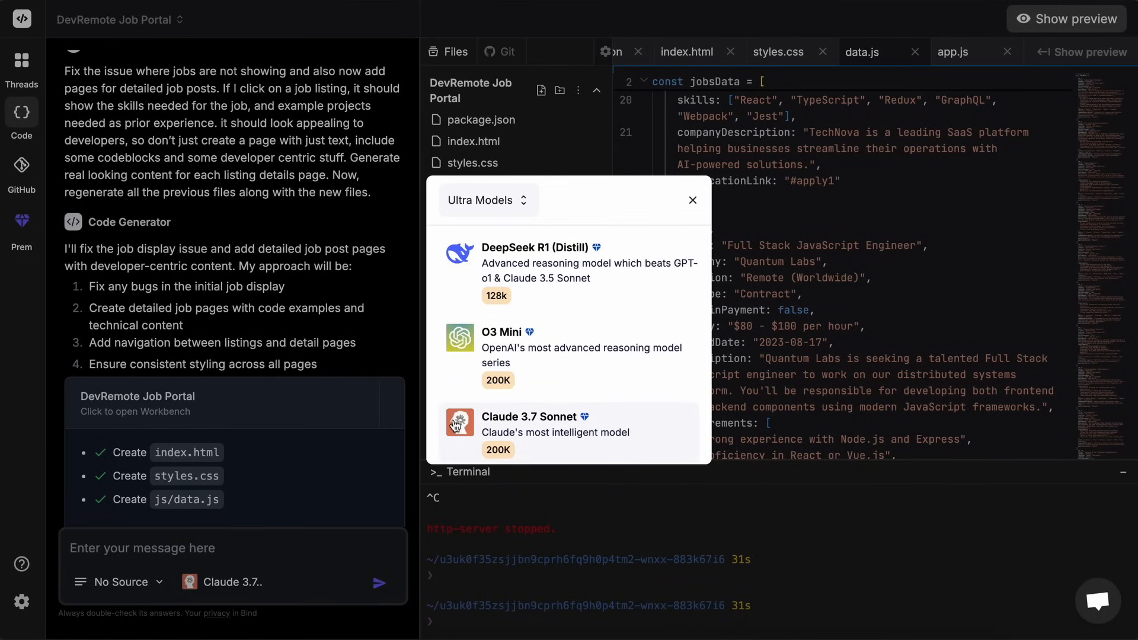
mouse_move(536, 276)
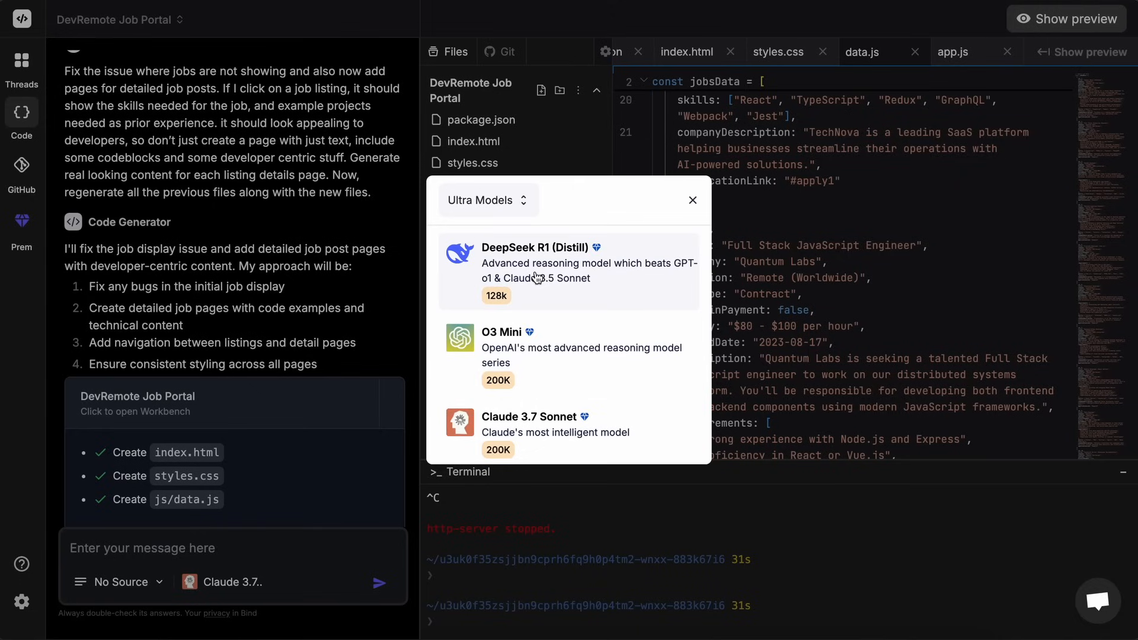
mouse_move(577, 294)
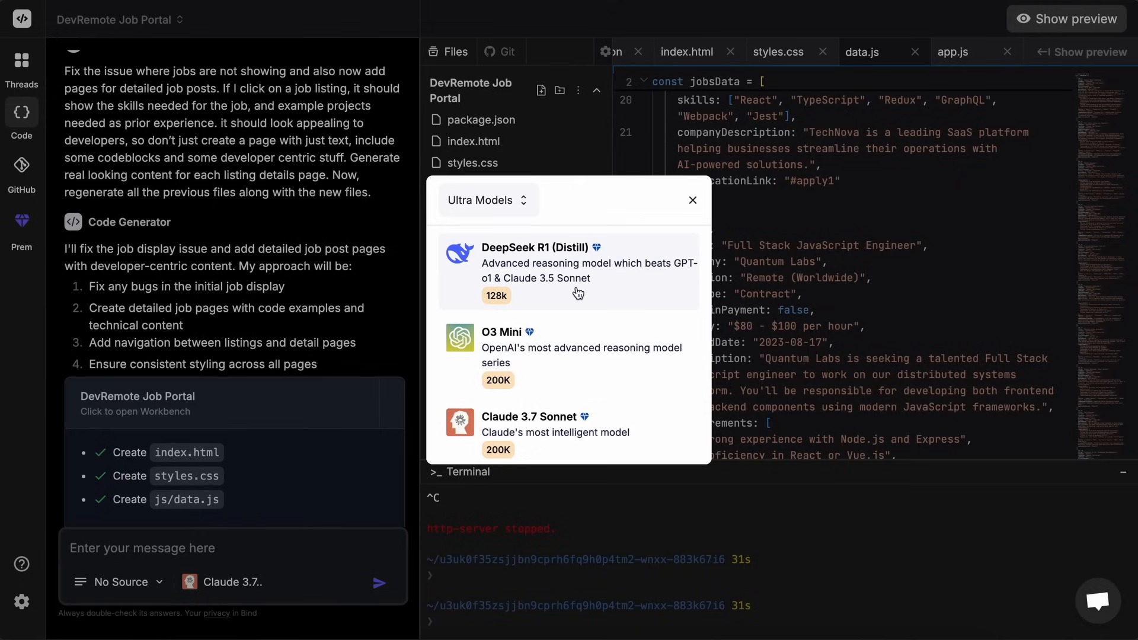
mouse_move(656, 233)
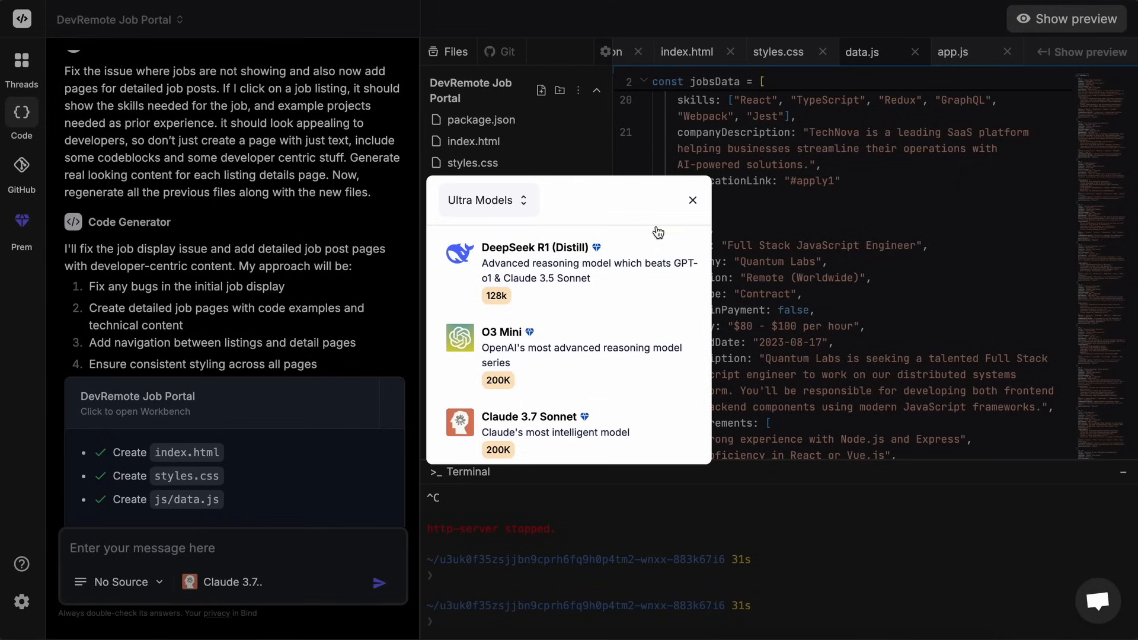
mouse_move(692, 206)
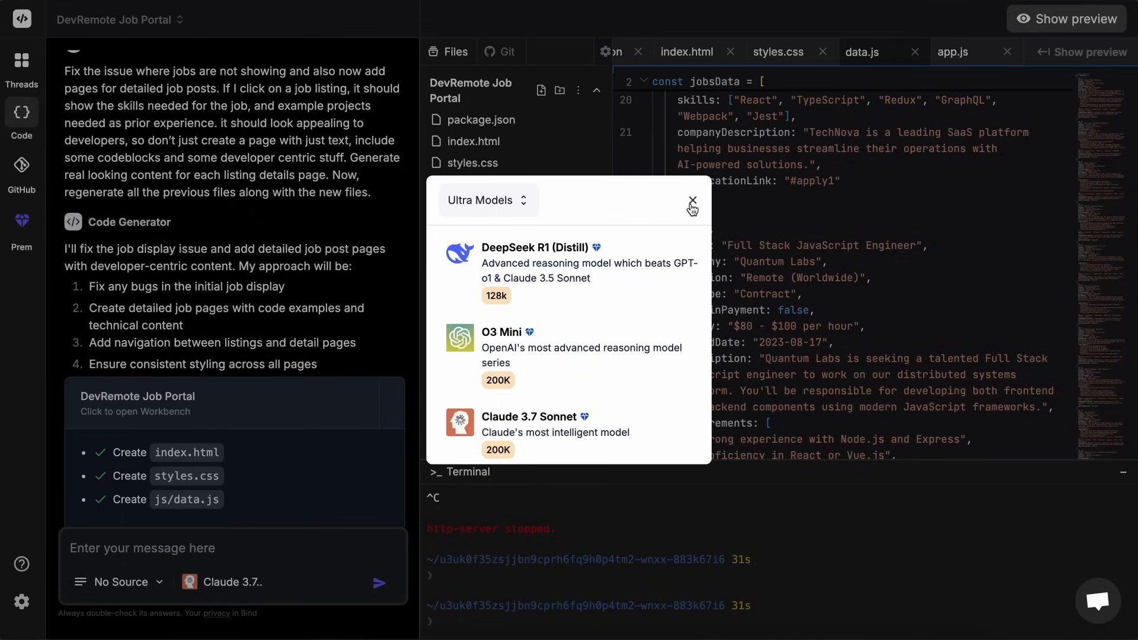
mouse_move(677, 255)
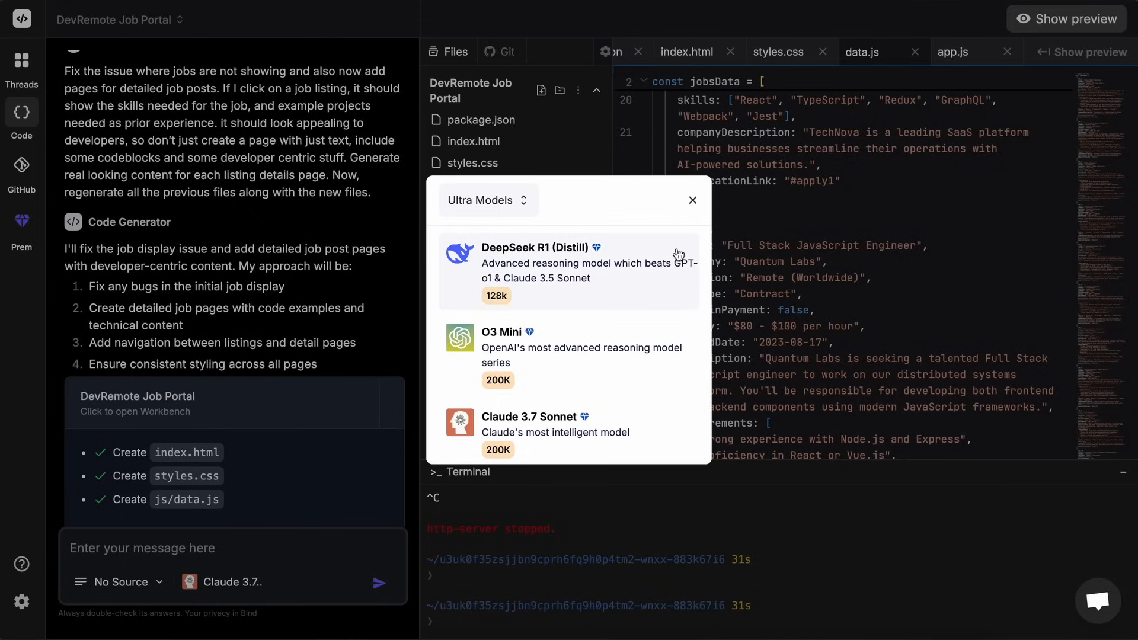
click(692, 200)
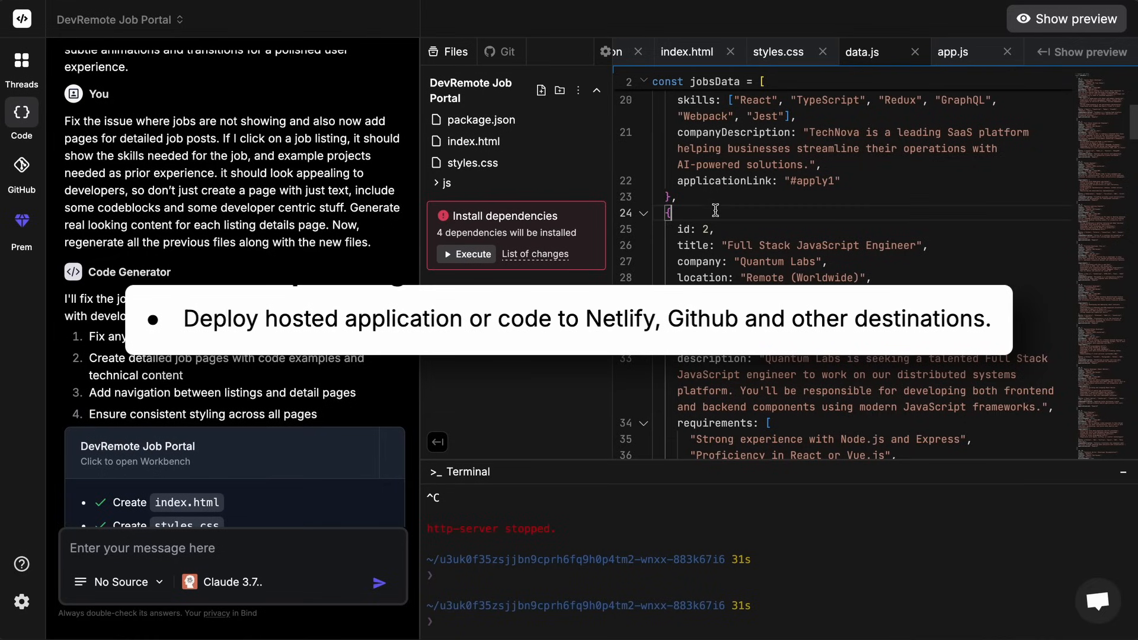
mouse_move(721, 198)
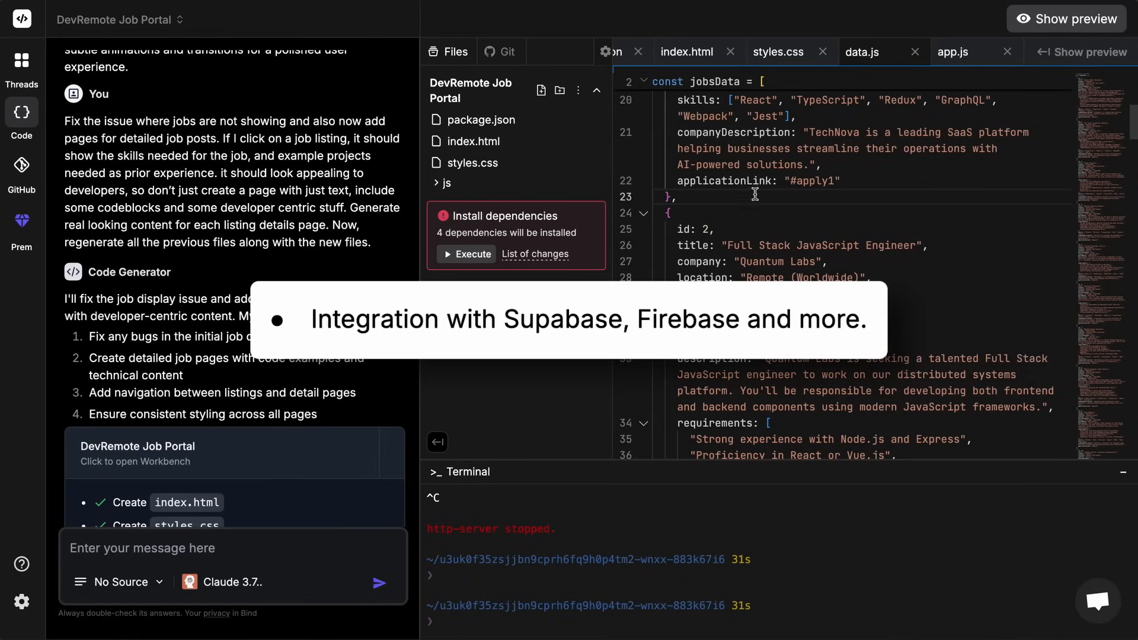
mouse_move(761, 203)
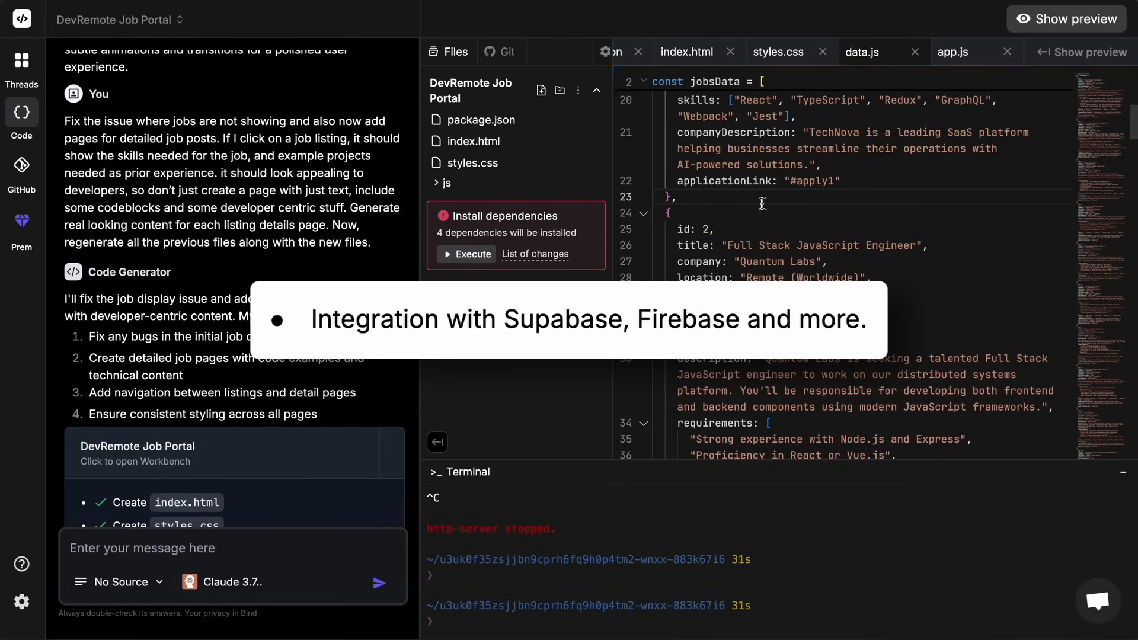
mouse_move(768, 210)
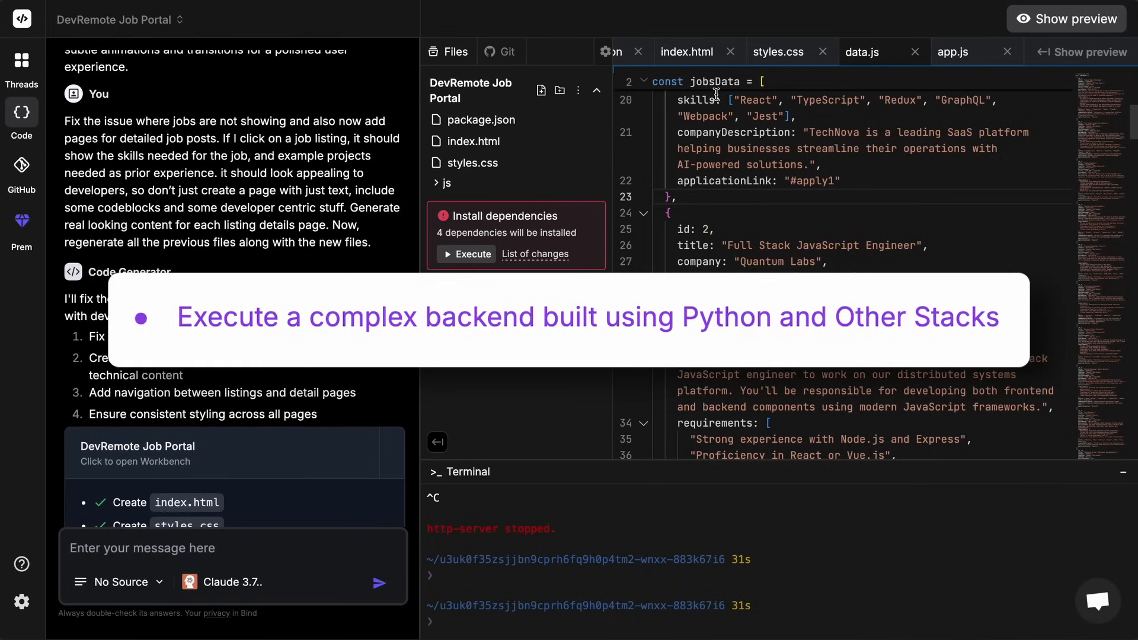
View styles.css, package.json and index.html in turn in the editor
click(778, 51)
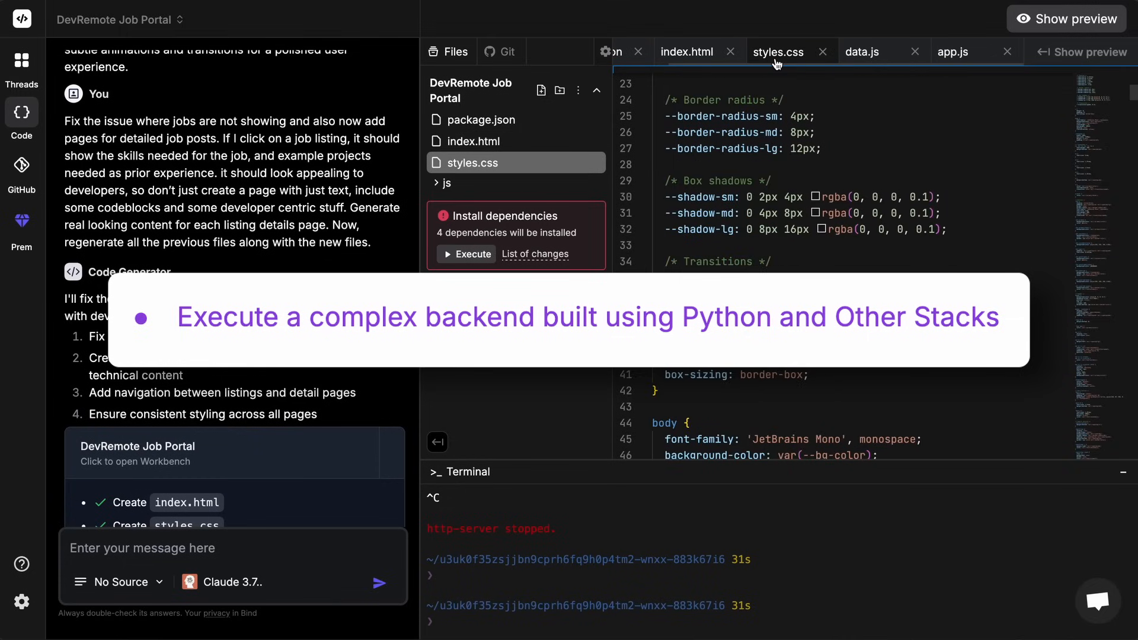
click(479, 119)
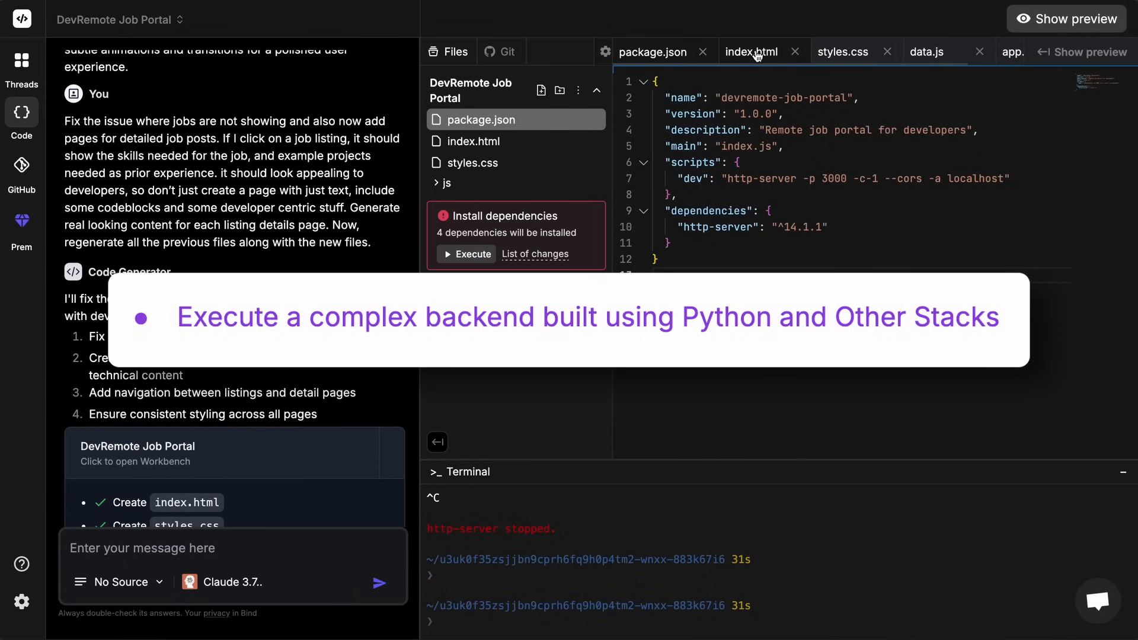
click(927, 51)
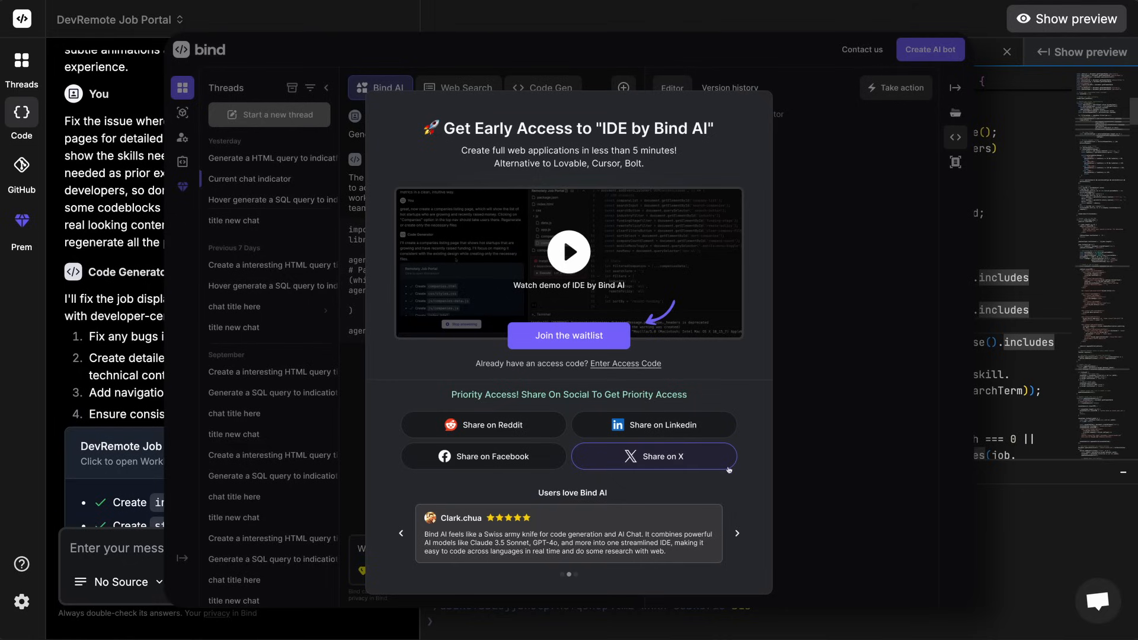
Switch the editor to app.js to show the job search and filter code
click(1007, 52)
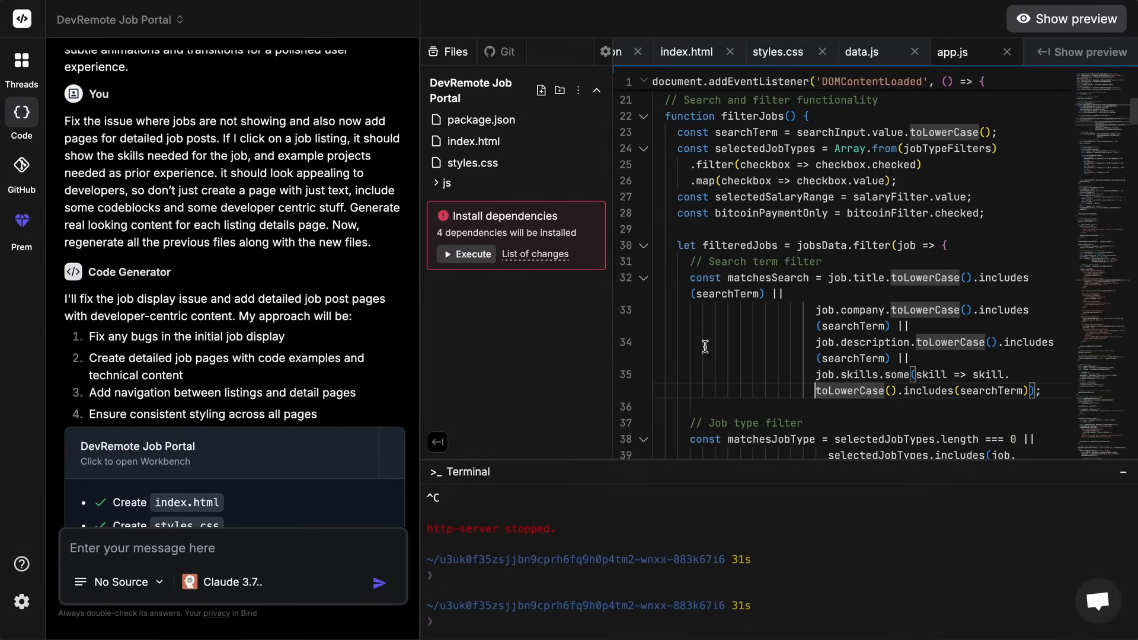
mouse_move(731, 333)
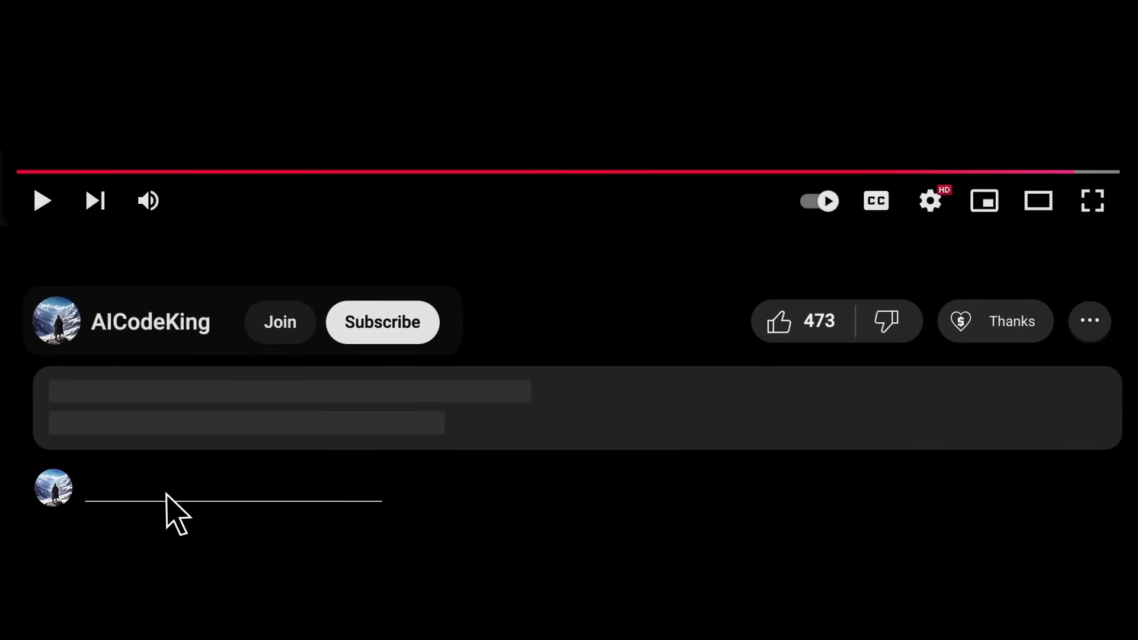
View the $5 Super Thanks option, then open AICodeKing's membership tiers
click(1012, 321)
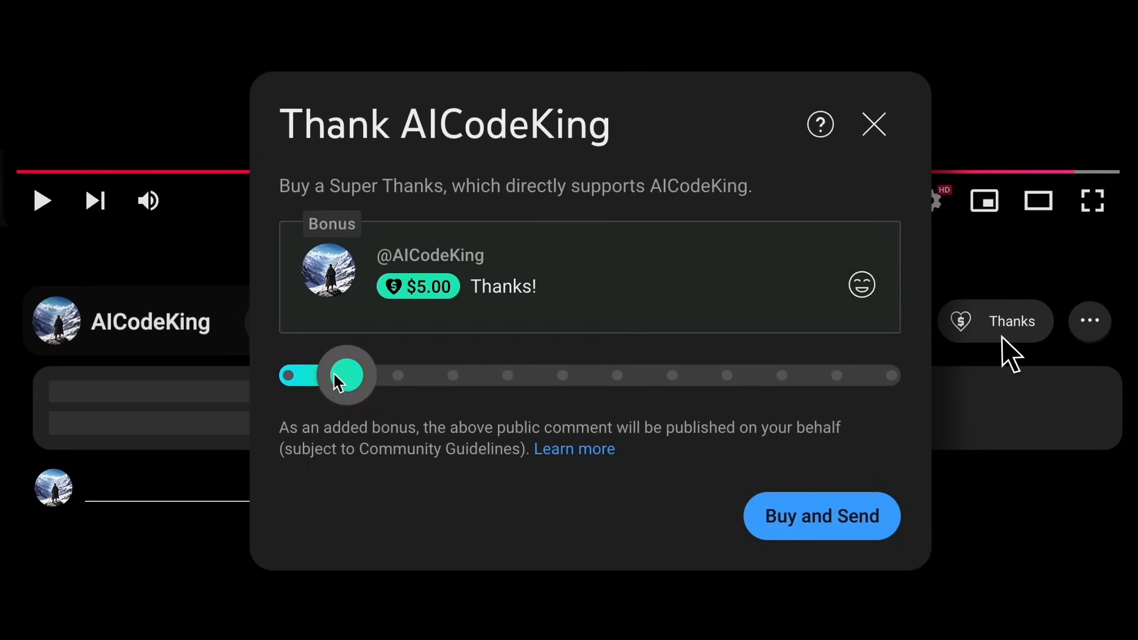
click(280, 321)
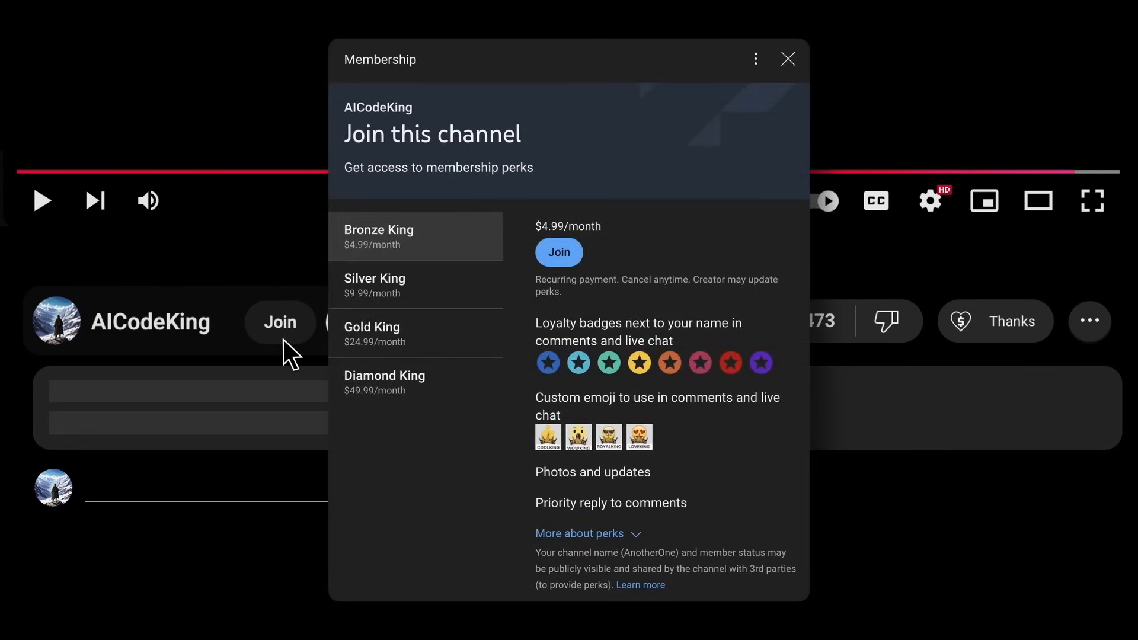